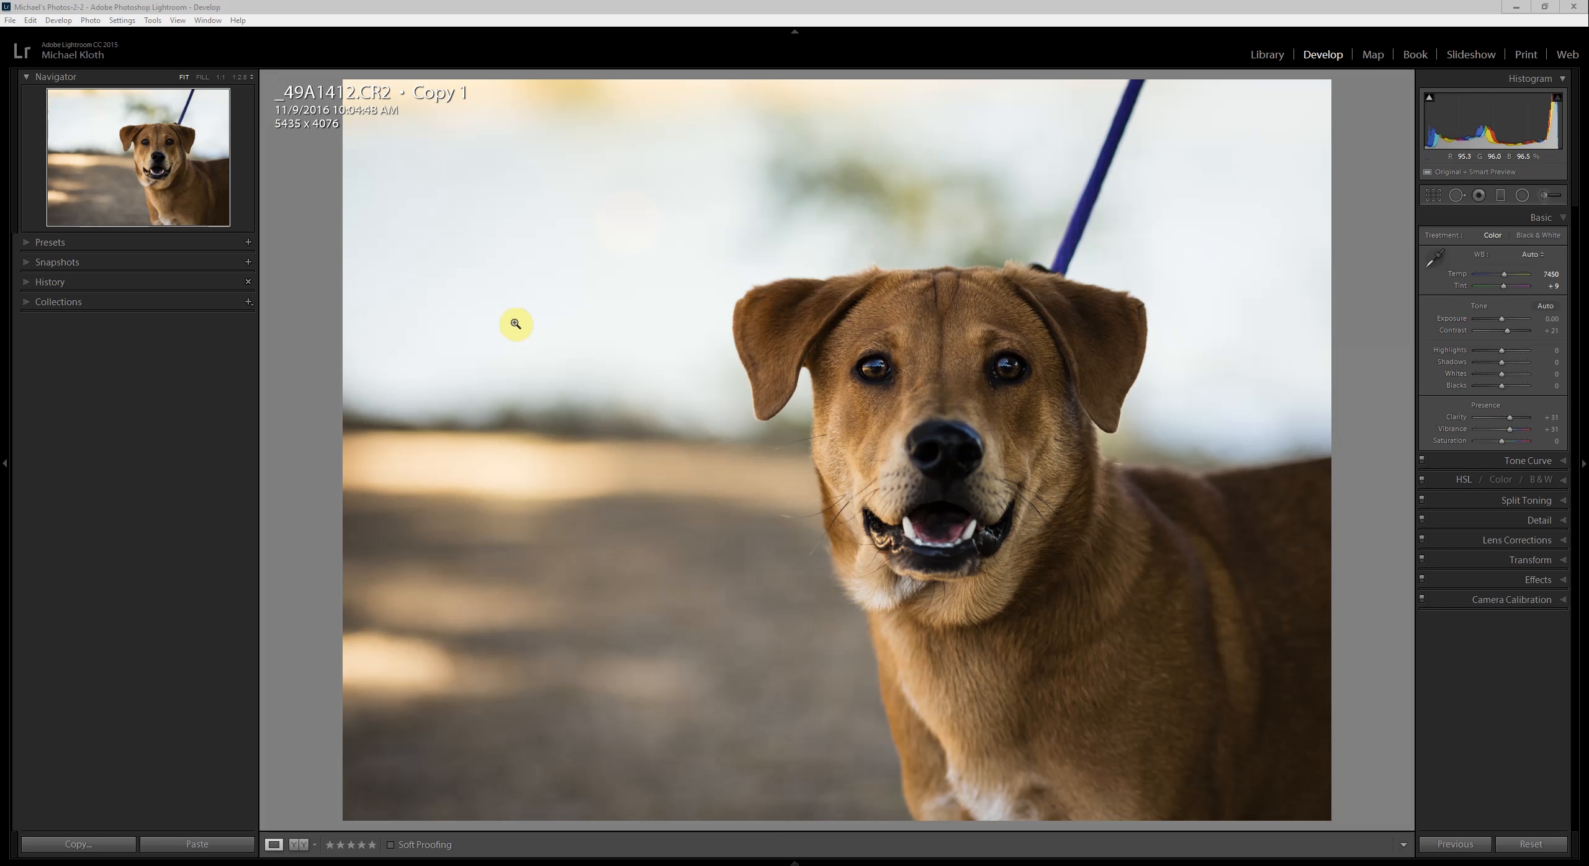
mouse_move(1071, 260)
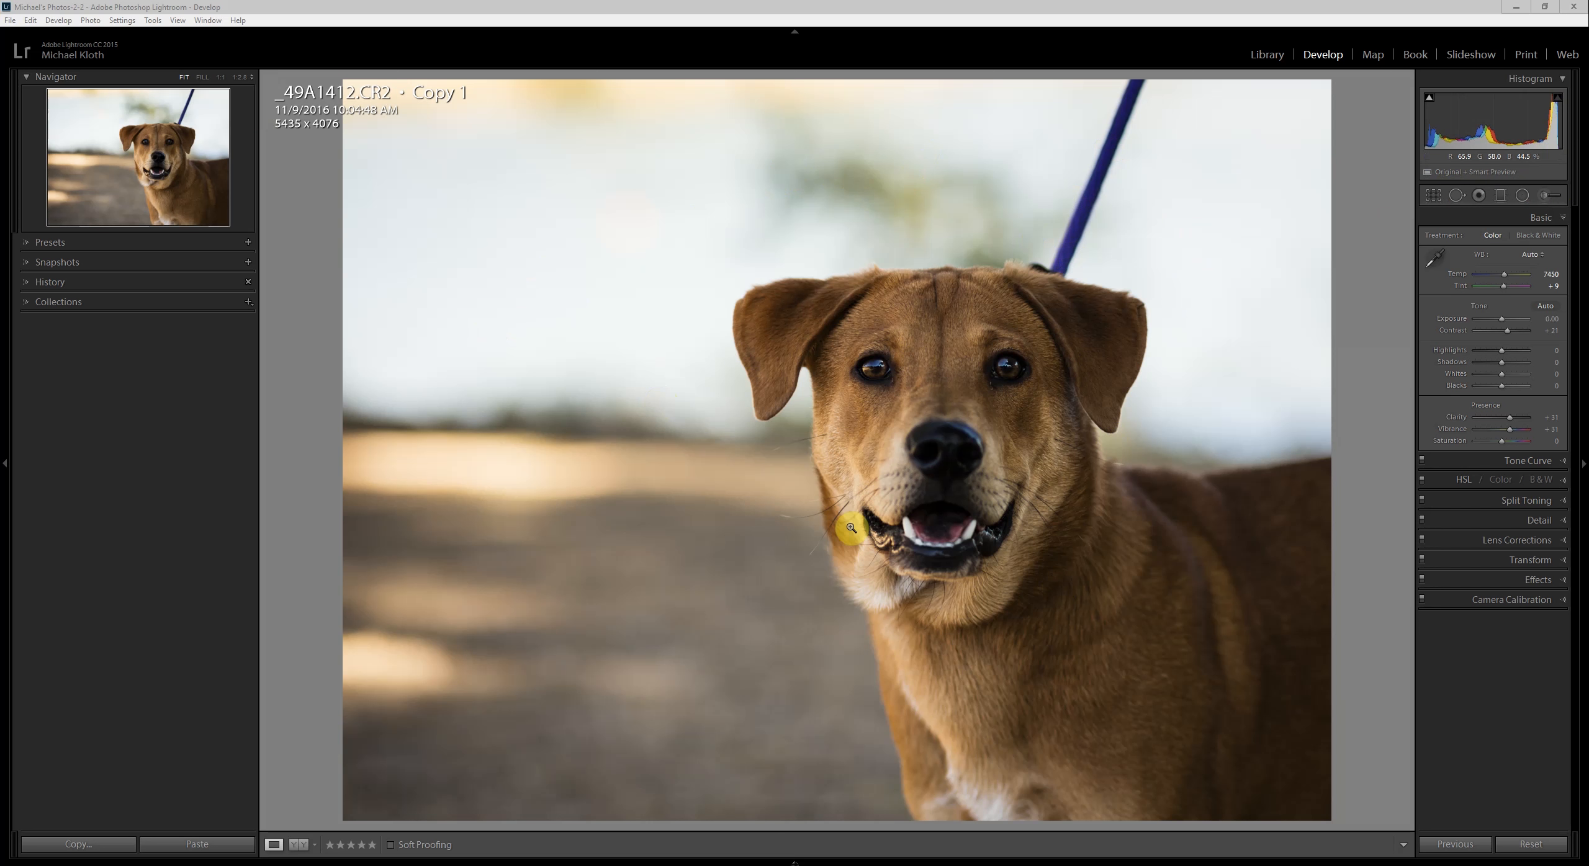
mouse_move(1475, 207)
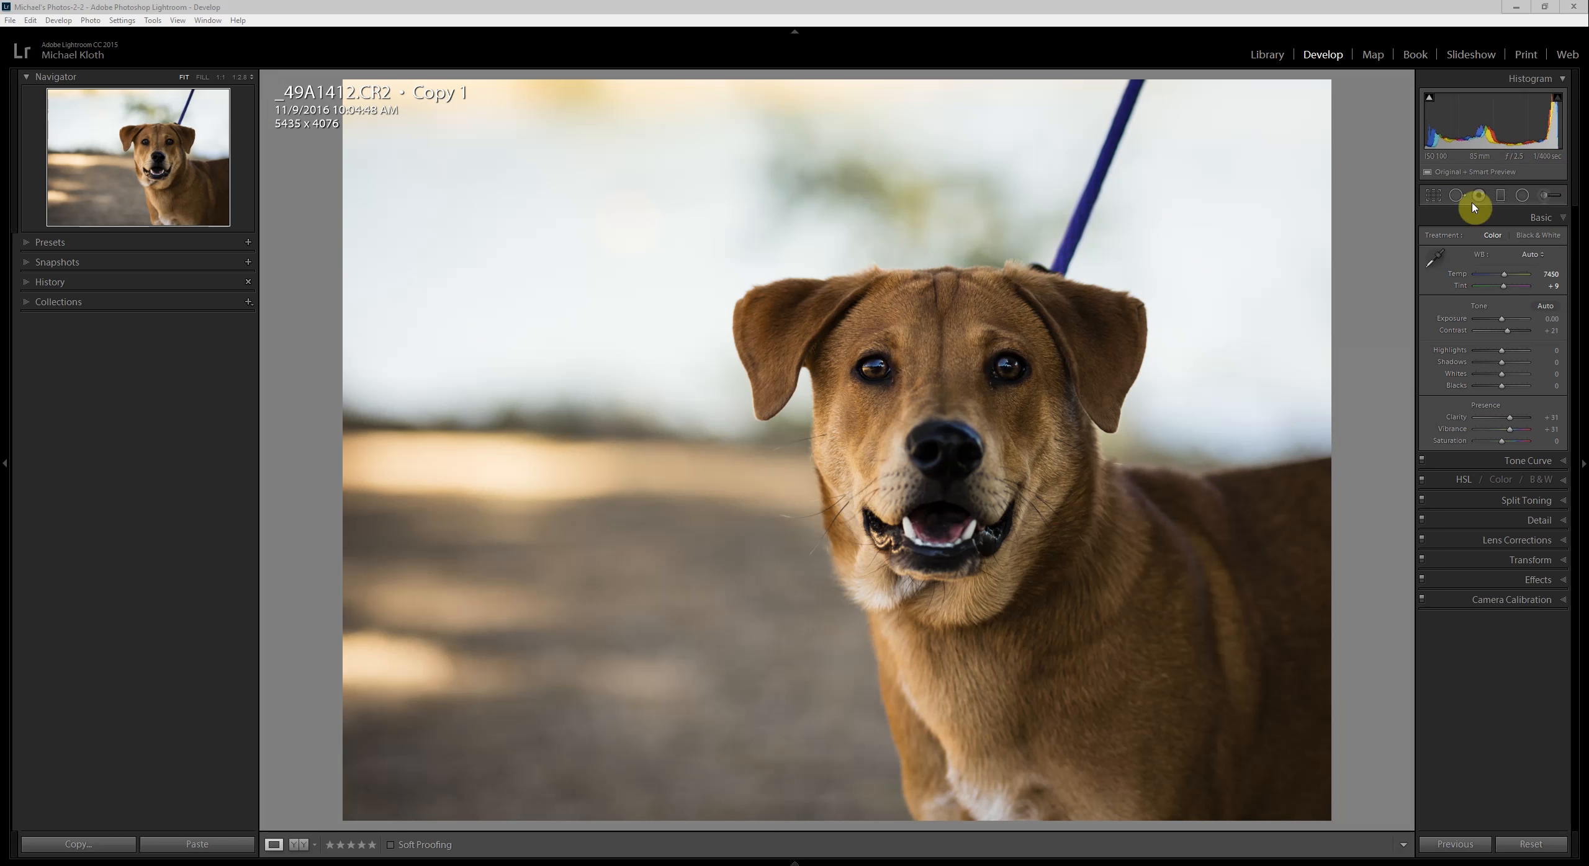
Try an Exposure increase on the dog photo and undo it.
drag(1504, 318, 1525, 317)
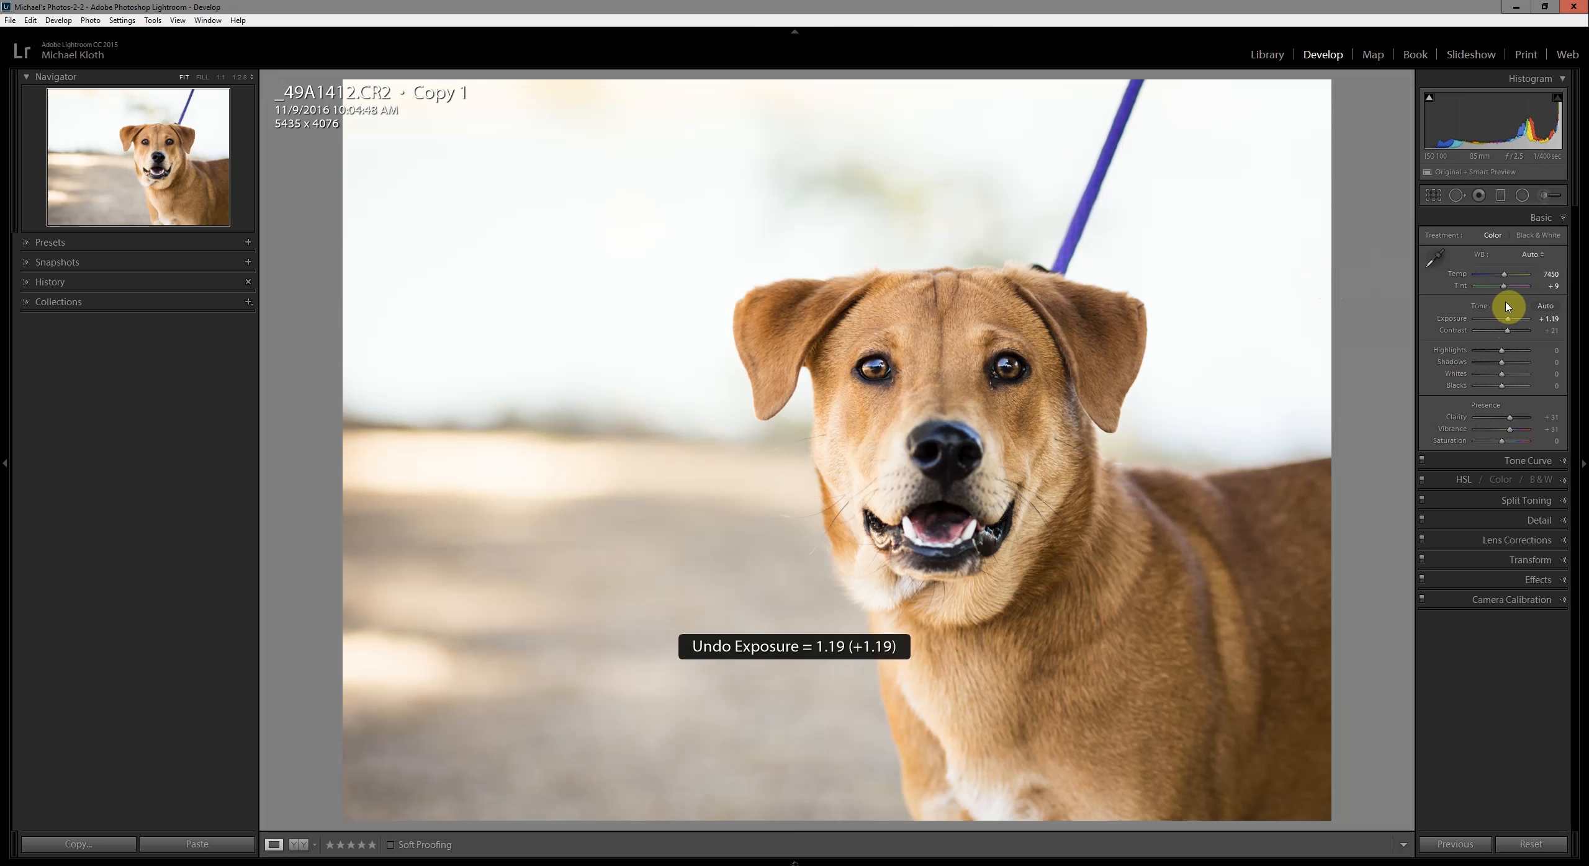
key(ctrl+z)
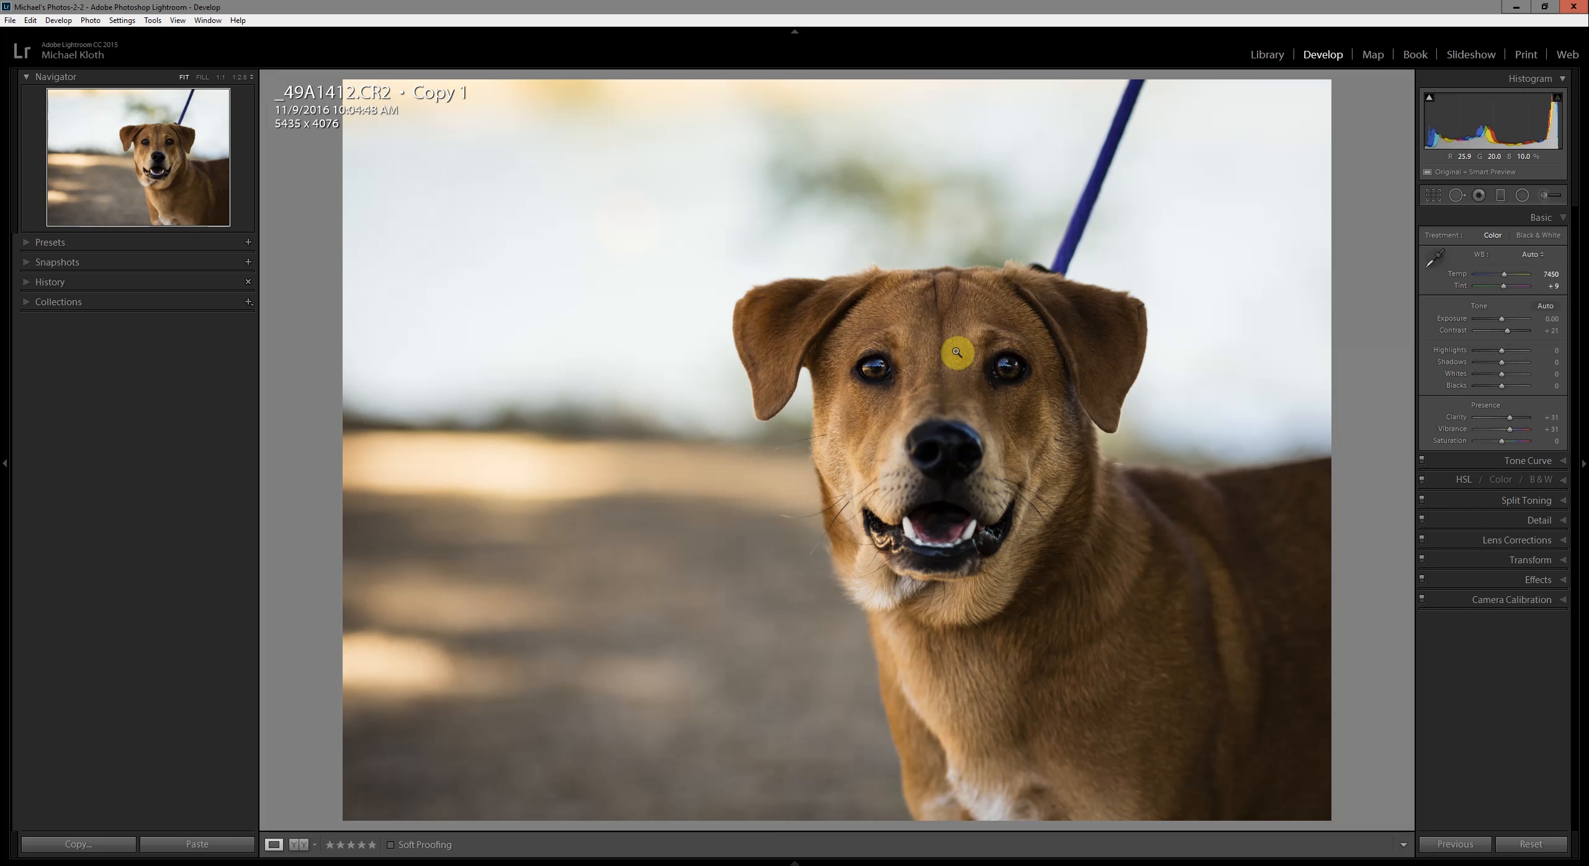
mouse_move(1032, 628)
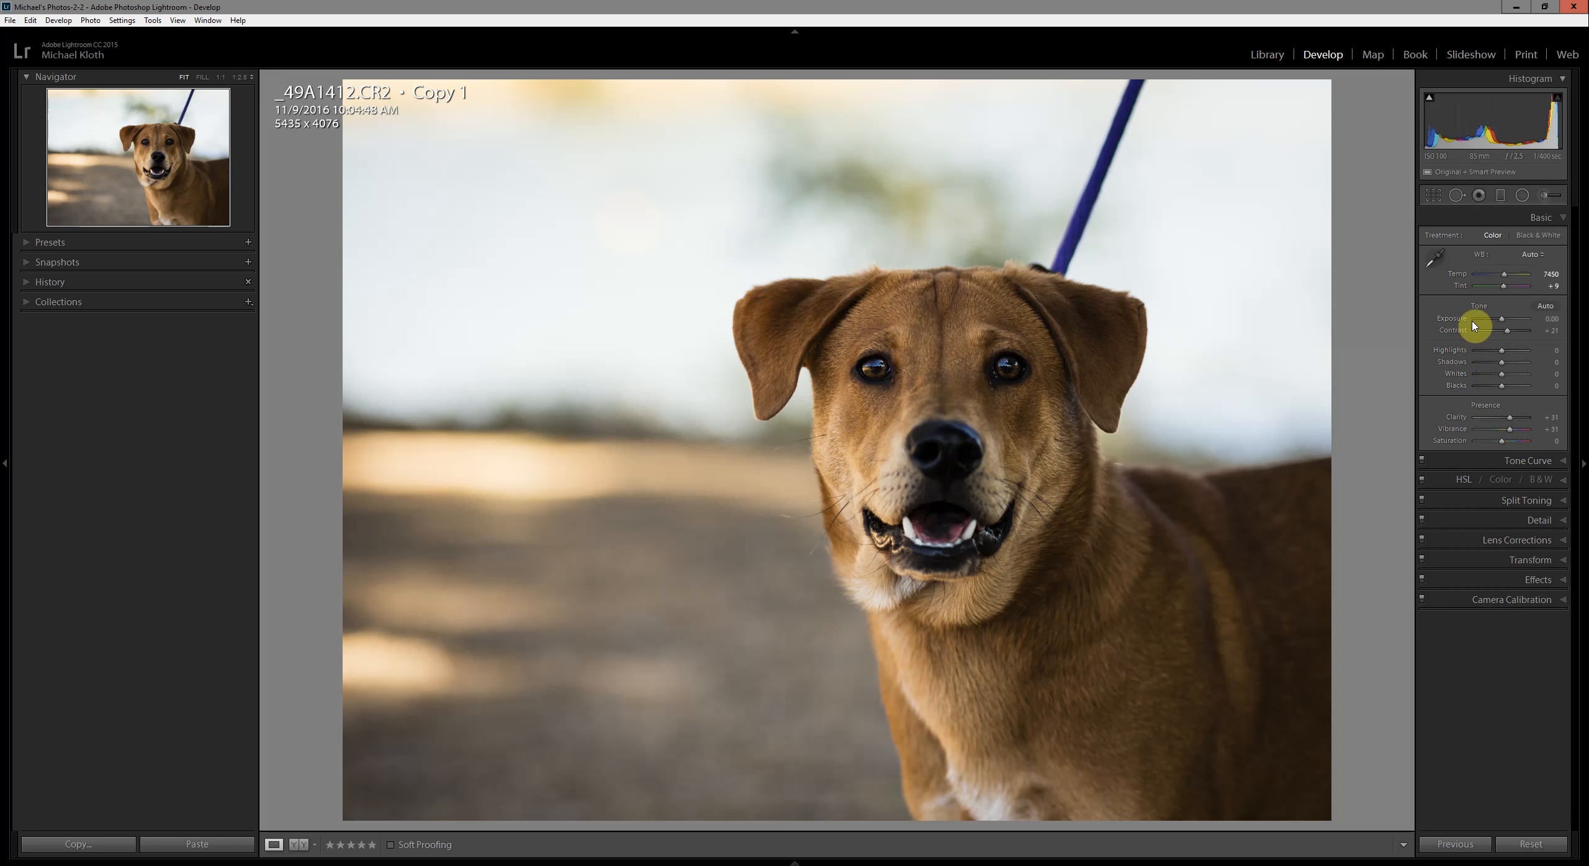
mouse_move(1492, 374)
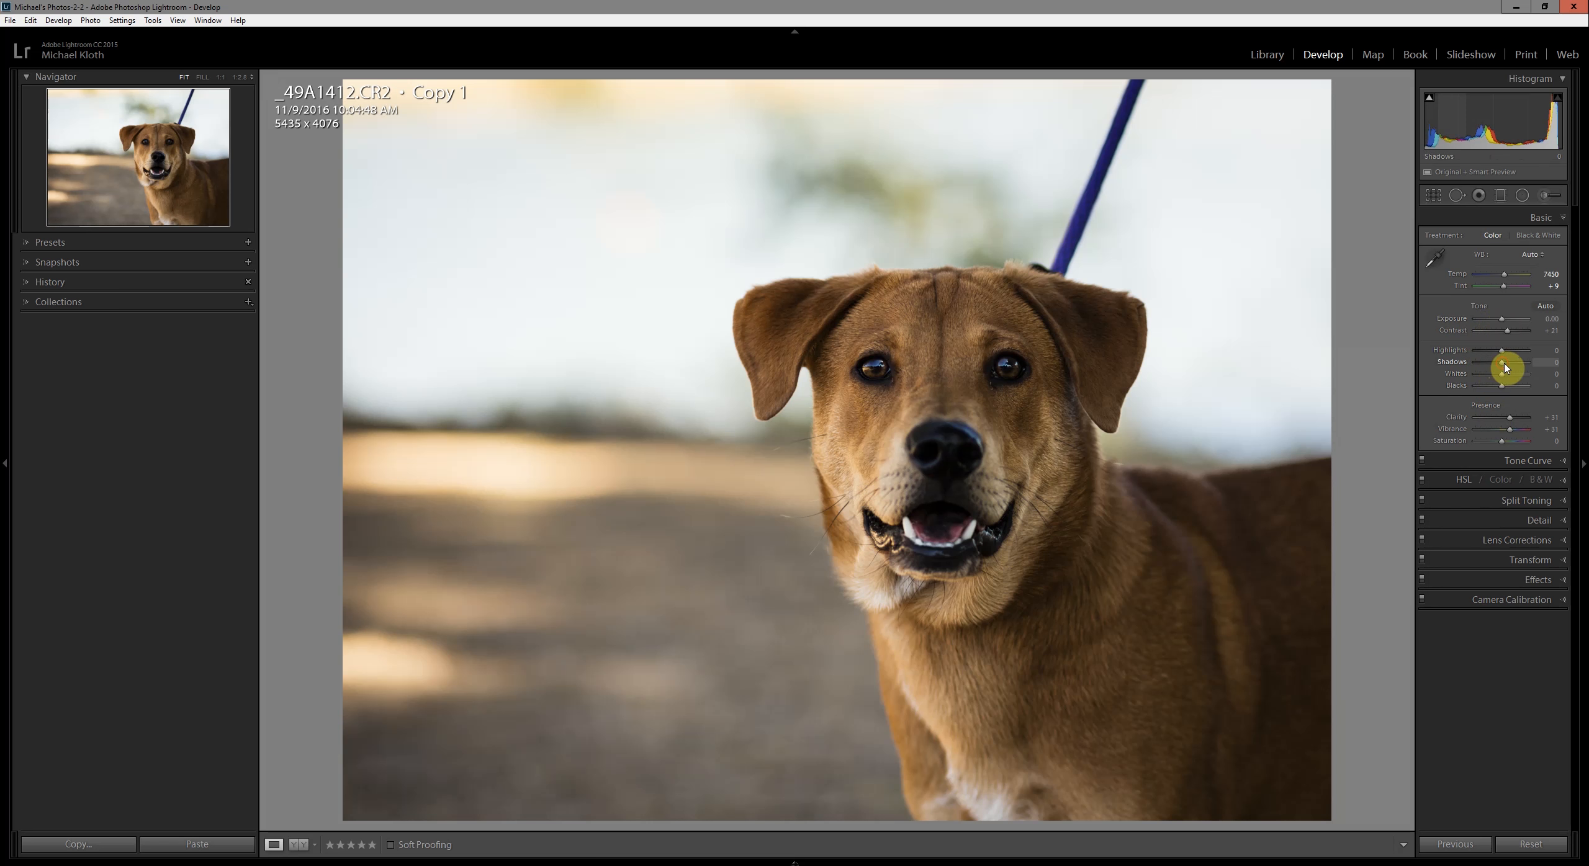
Lift Shadows to +100, test the Blacks slider both ways, reset it and lift Shadows again.
drag(1504, 368, 1536, 369)
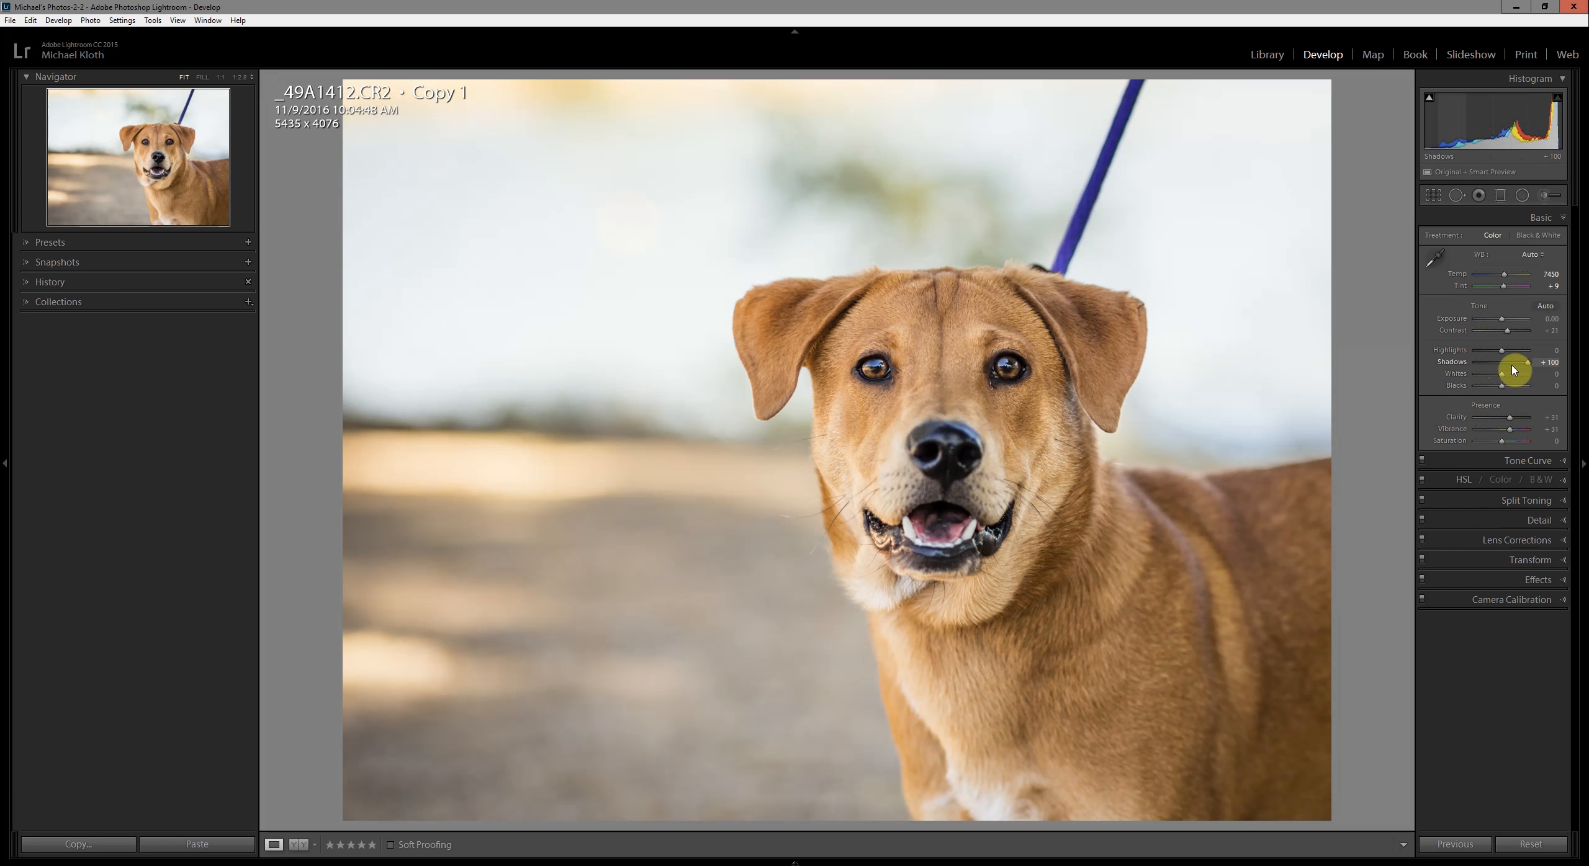
drag(1514, 373, 1525, 385)
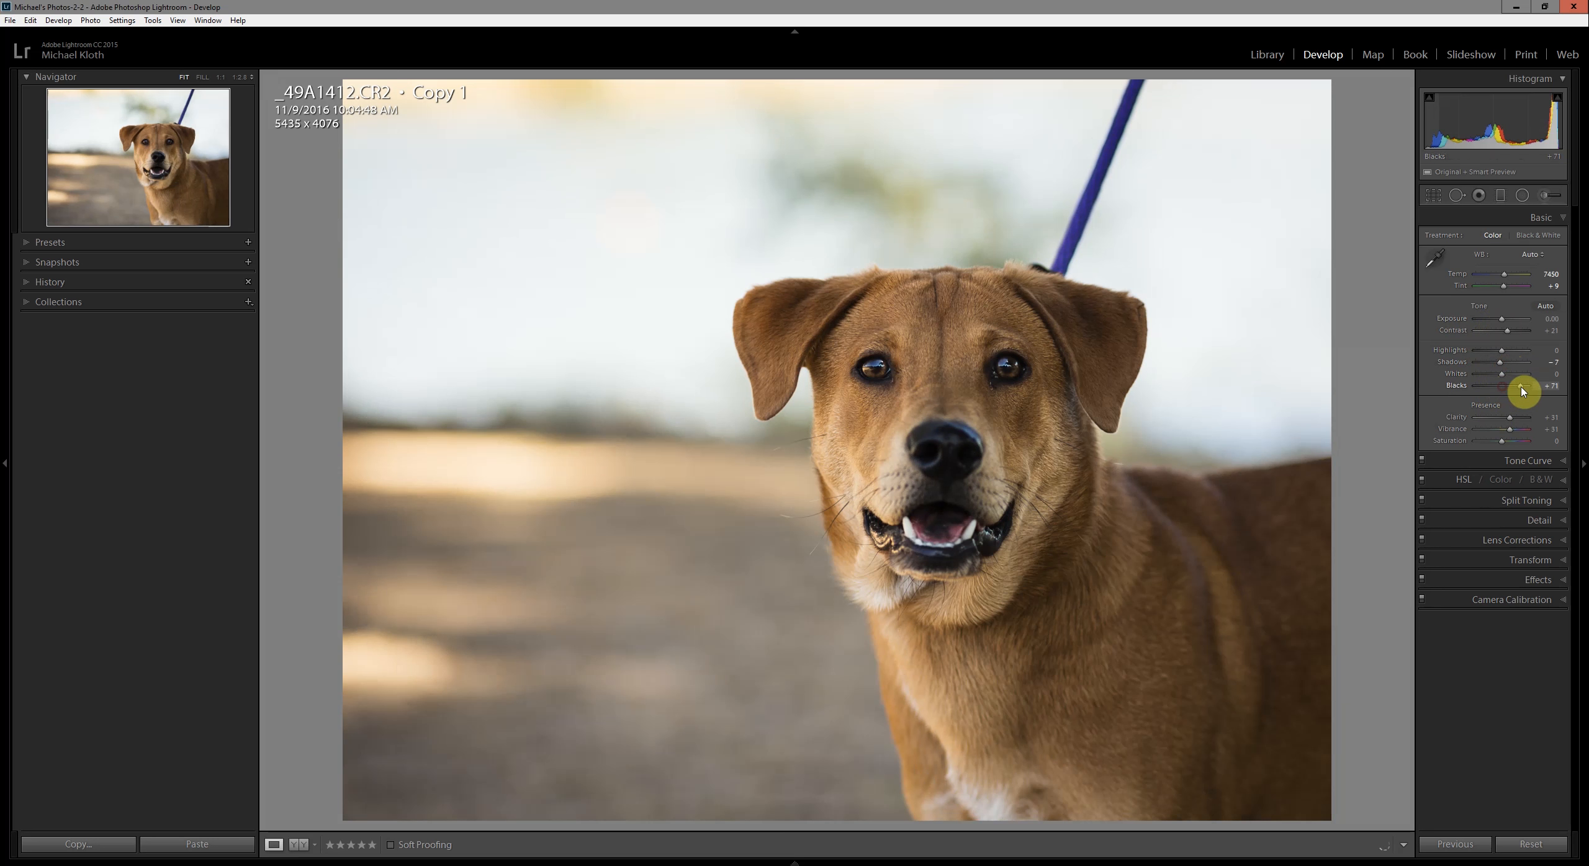
drag(1508, 386, 1530, 386)
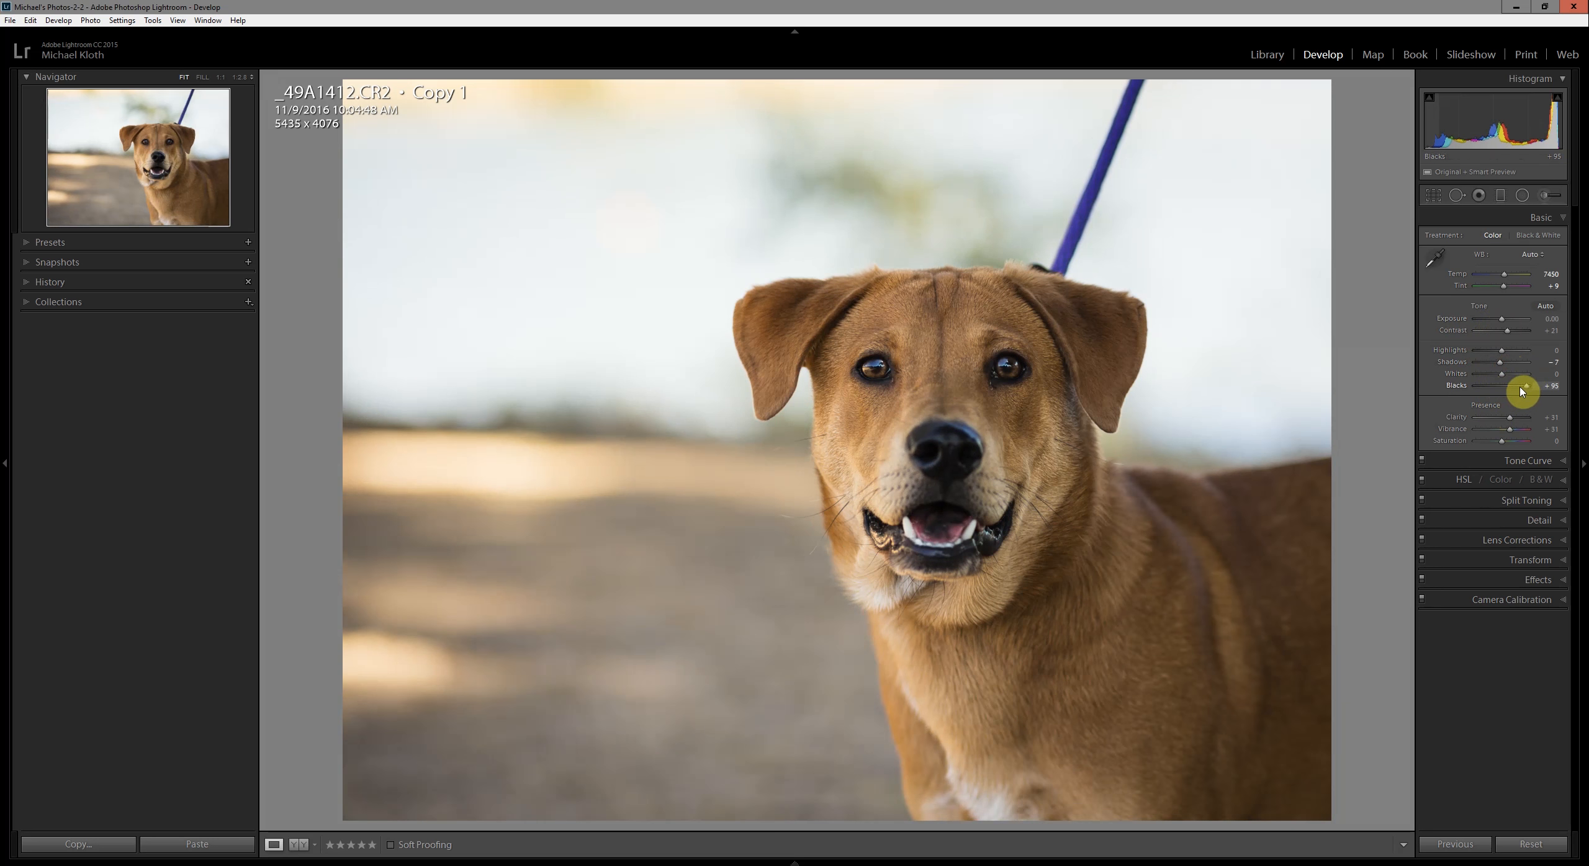
drag(1522, 392, 1501, 386)
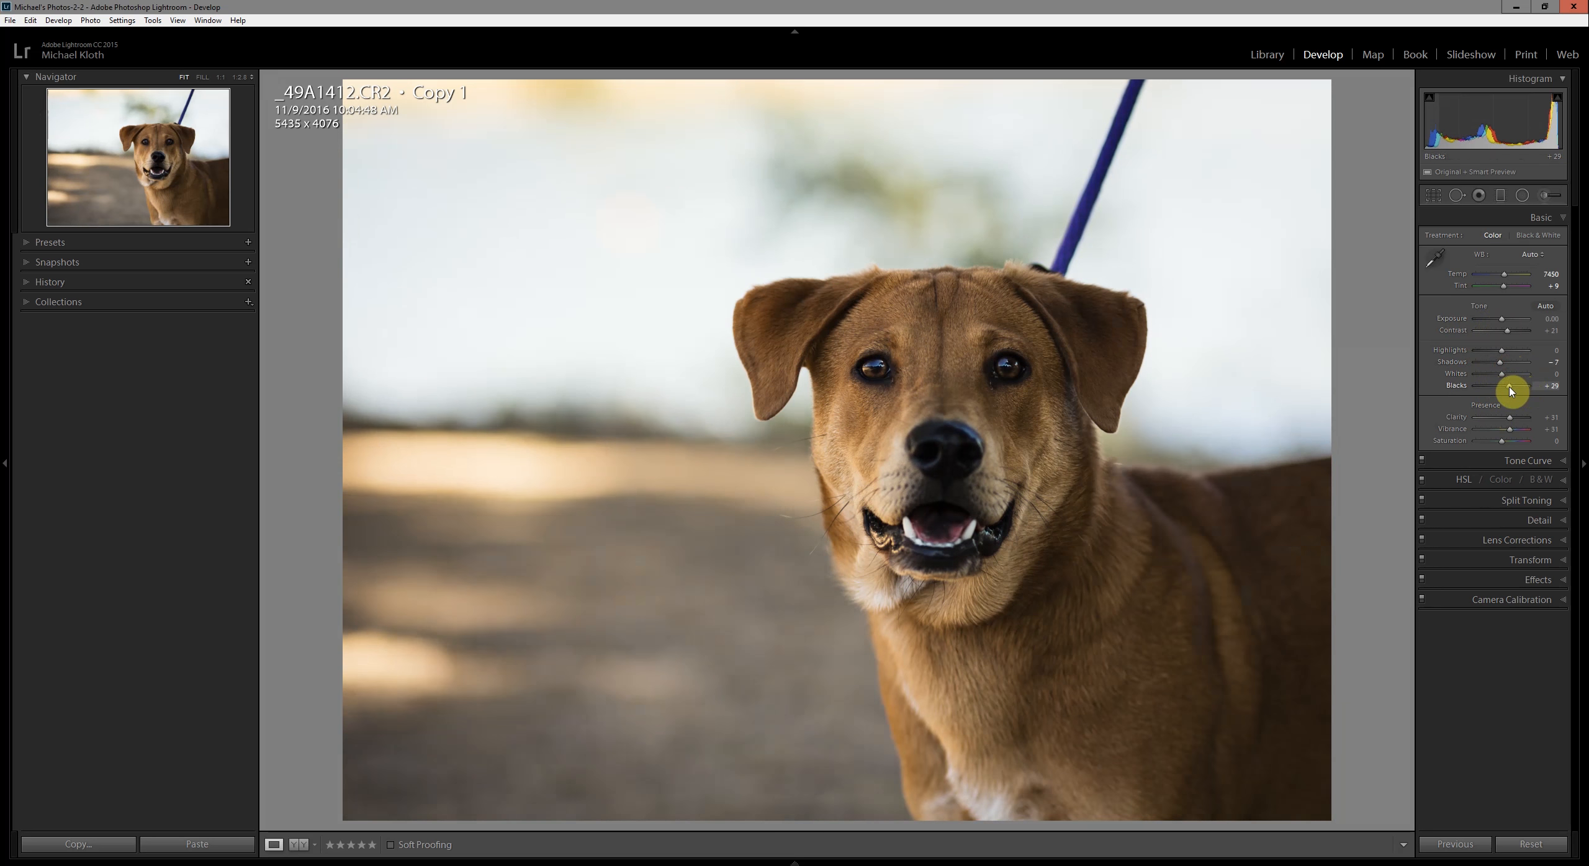
drag(1510, 386, 1503, 386)
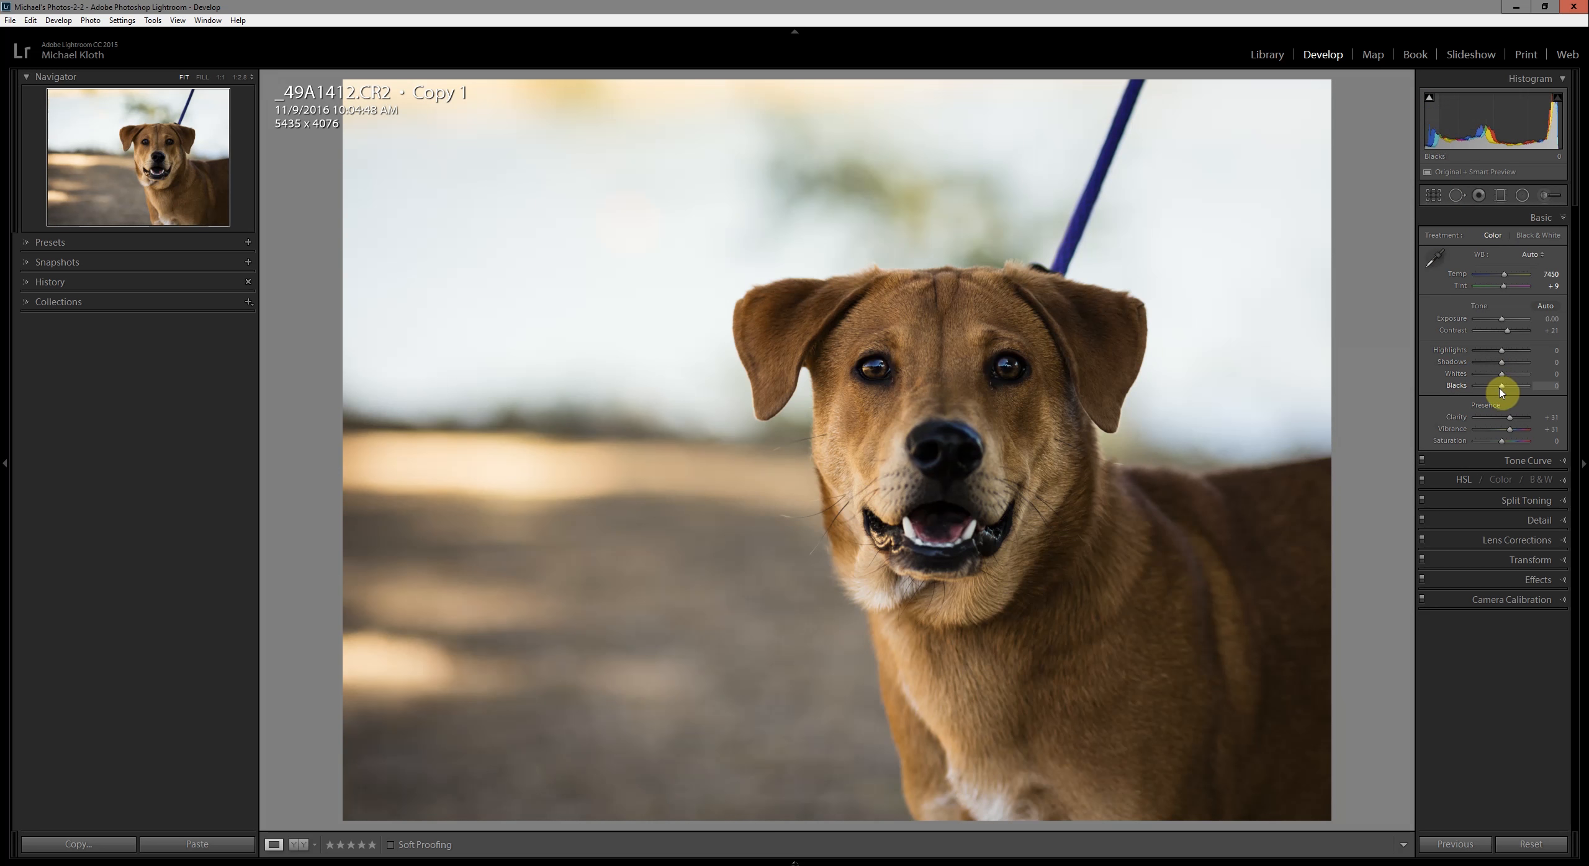
drag(1501, 385, 1513, 384)
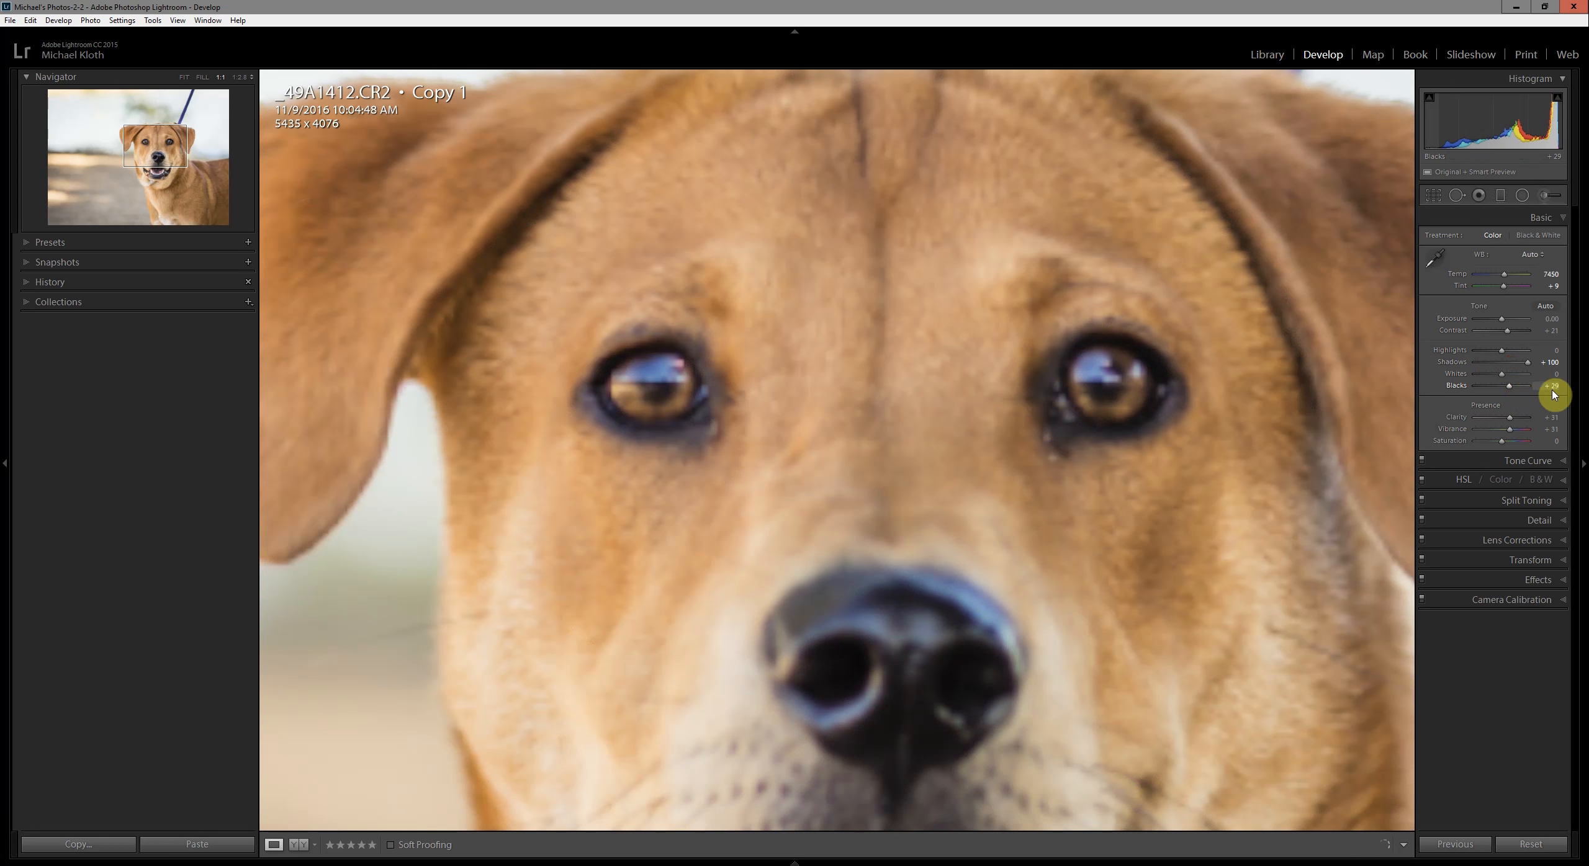
Raise the Blacks slightly at 1:1 zoom and pull the Highlights down a little.
drag(1553, 395, 1560, 395)
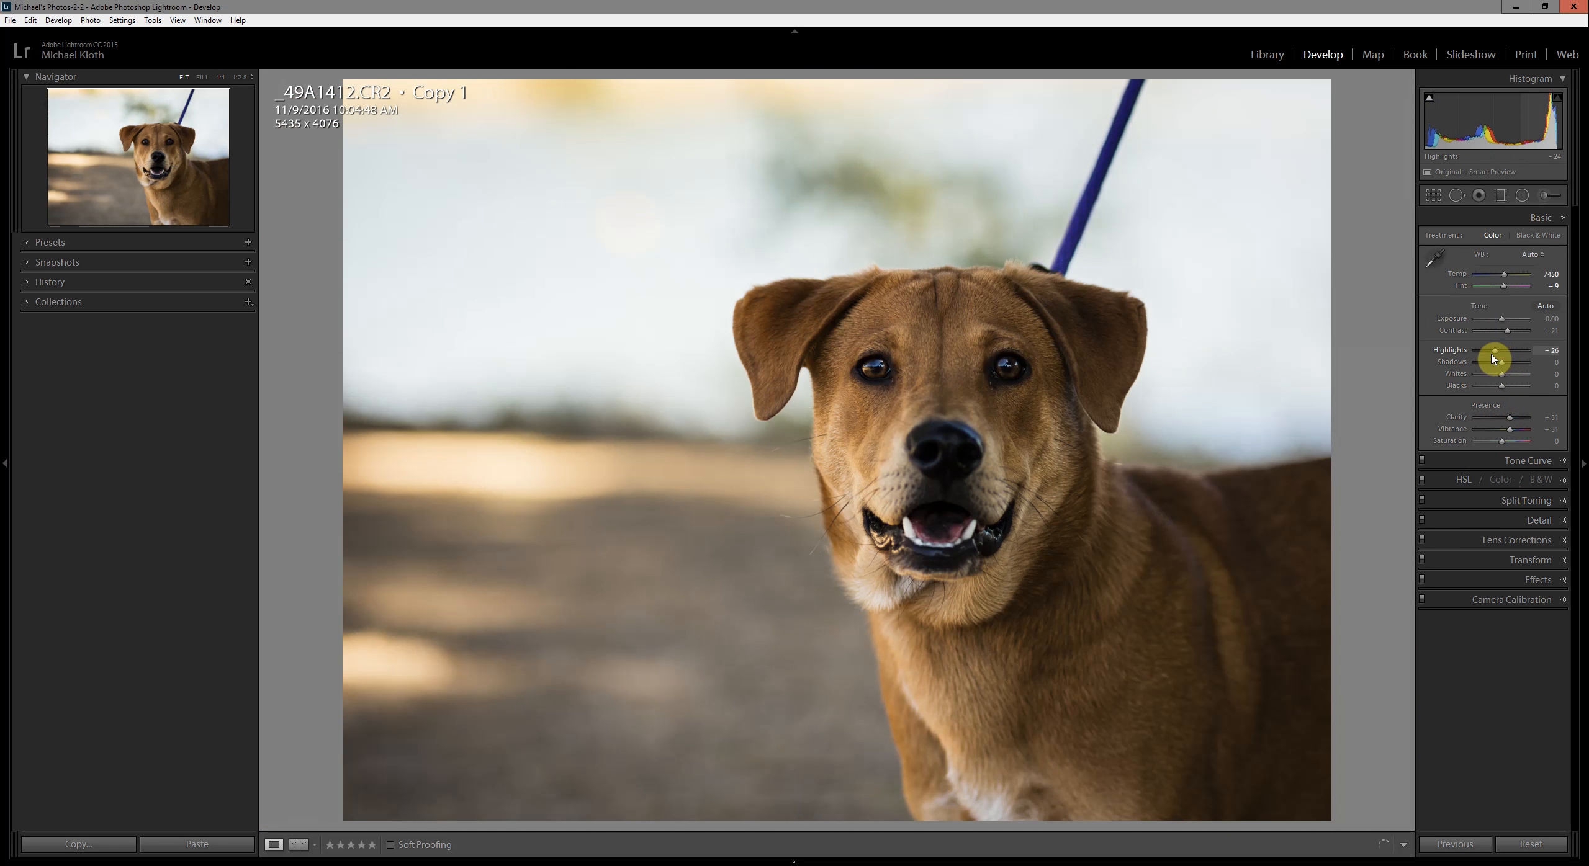
drag(1499, 360, 1492, 360)
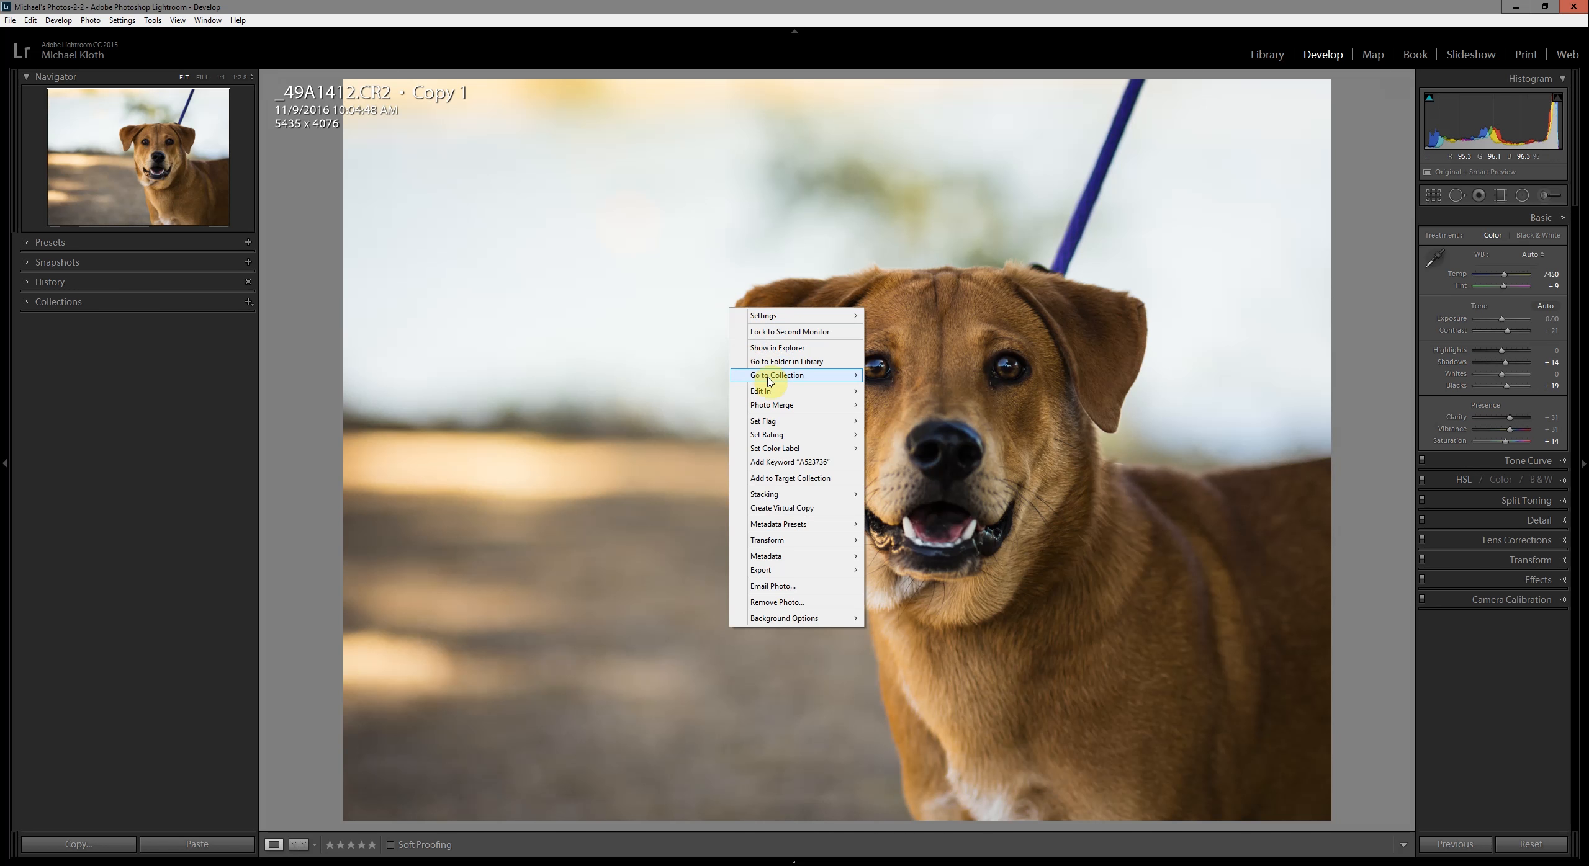
mouse_move(760, 391)
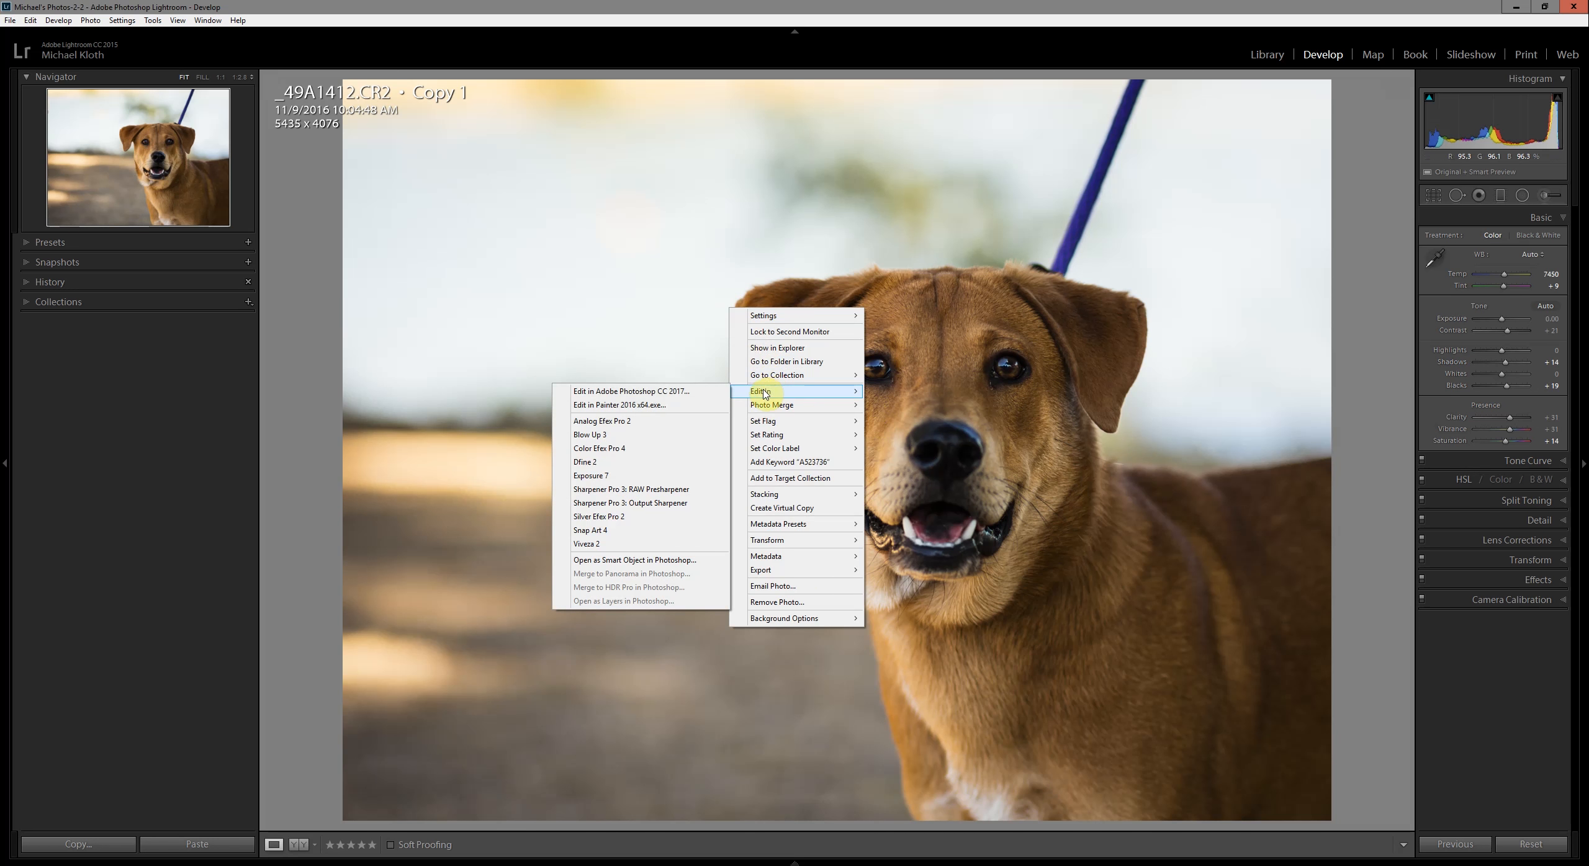
mouse_move(628, 392)
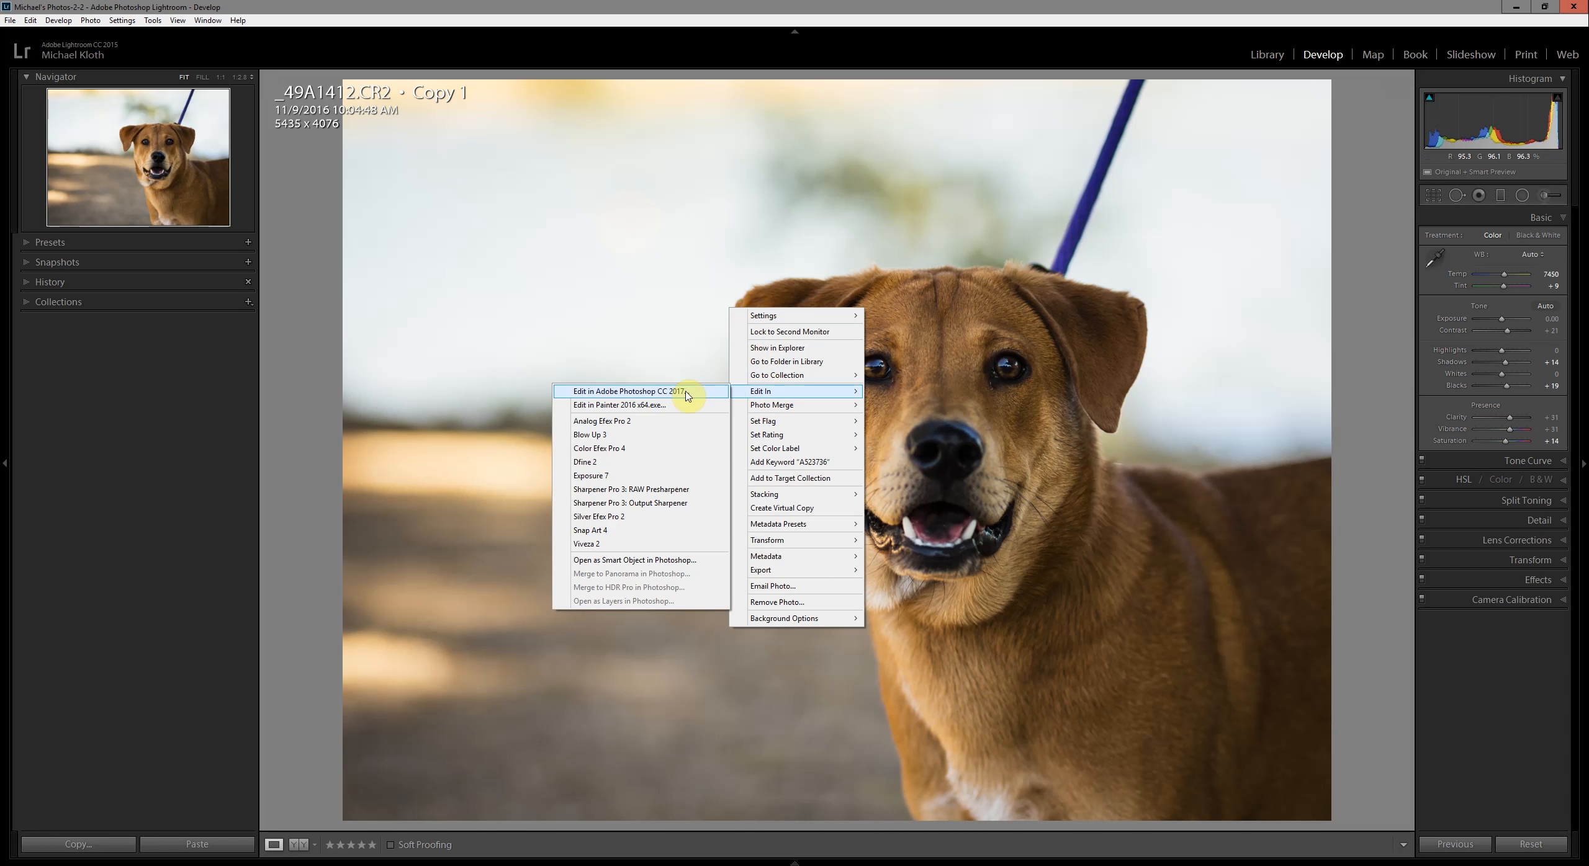
Send the photo to Adobe Photoshop CC 2017 via Edit In.
click(626, 392)
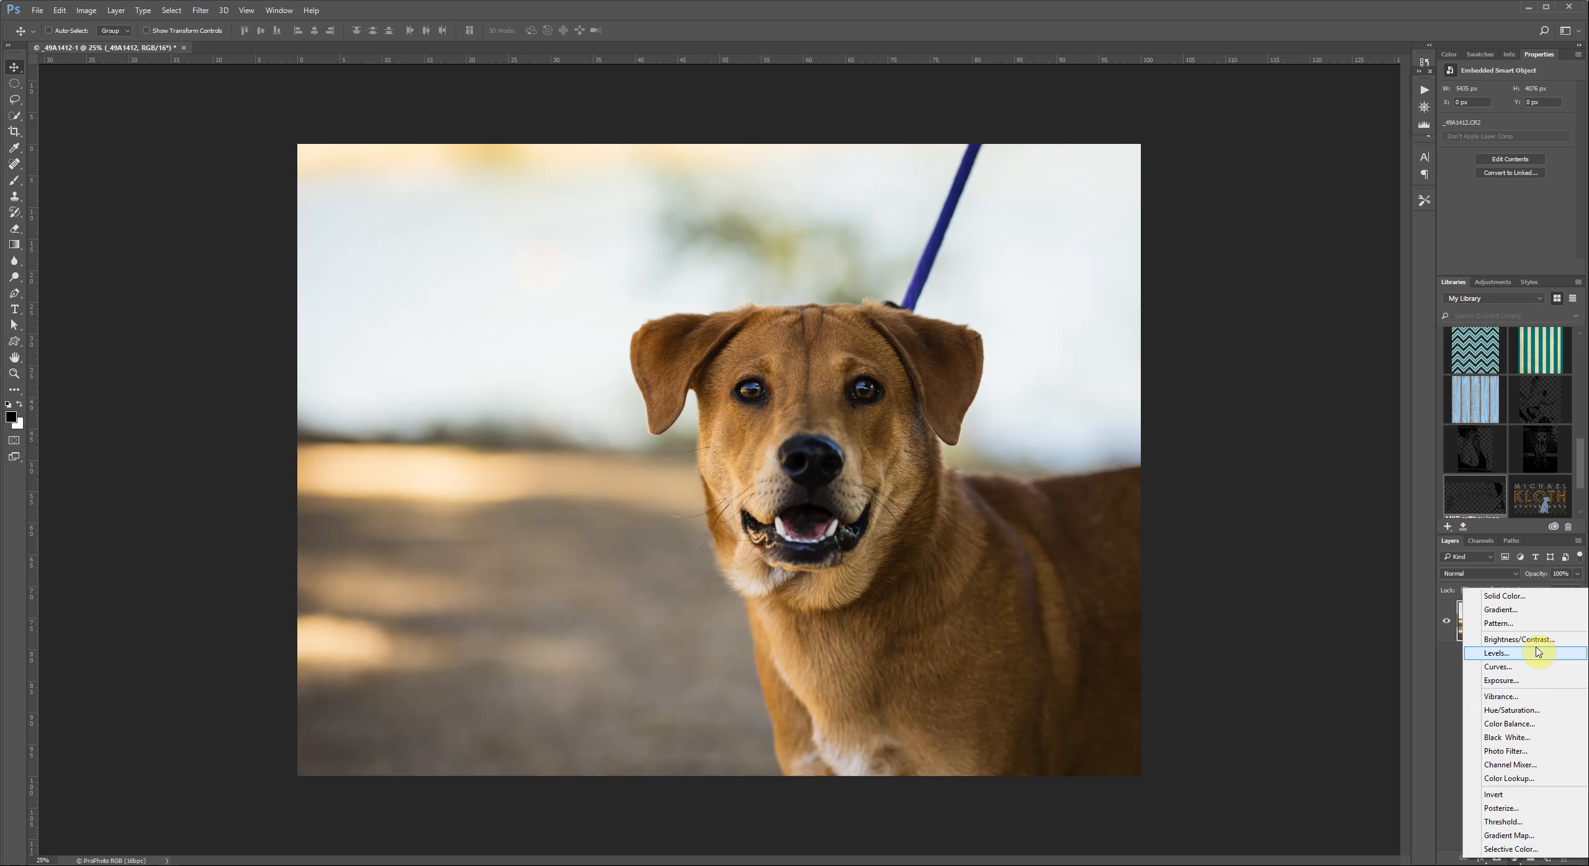
mouse_move(1523, 681)
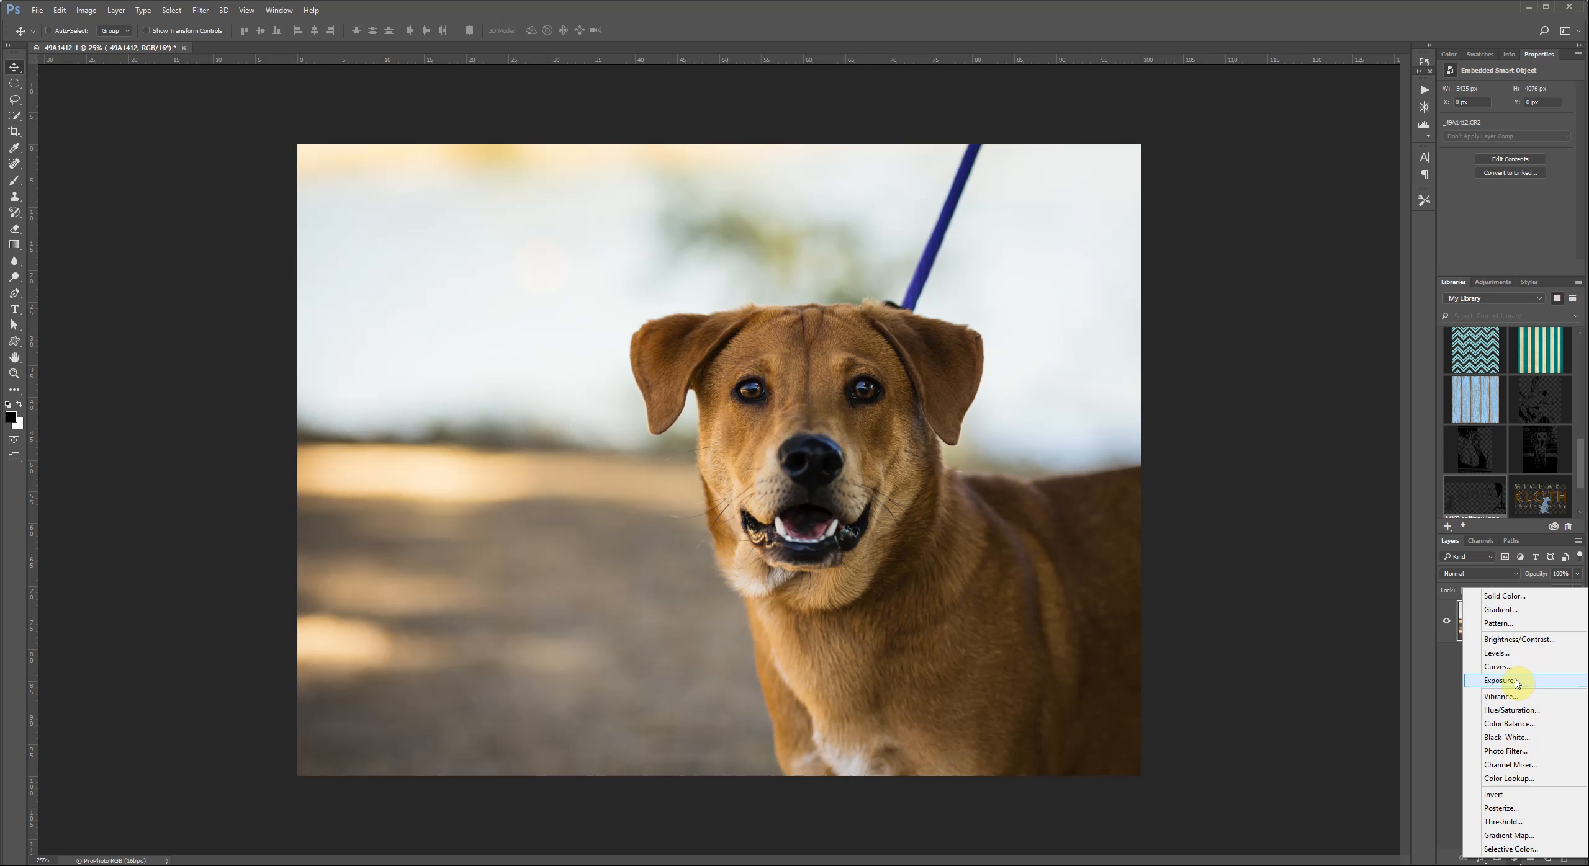
mouse_move(1487, 714)
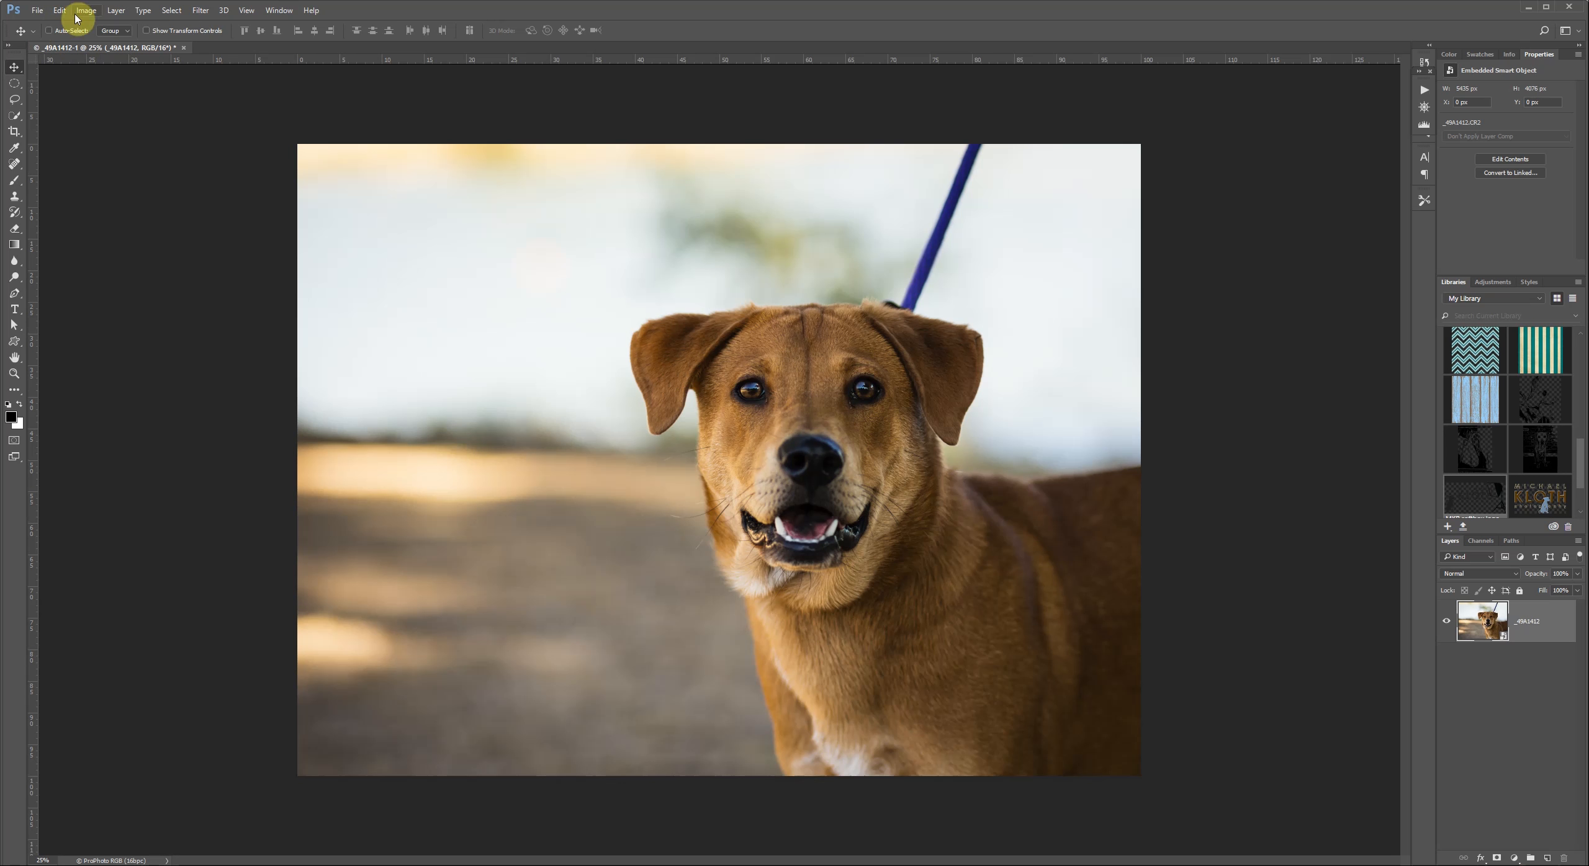
Browse the Image > Adjustments list for the dog portrait.
click(85, 9)
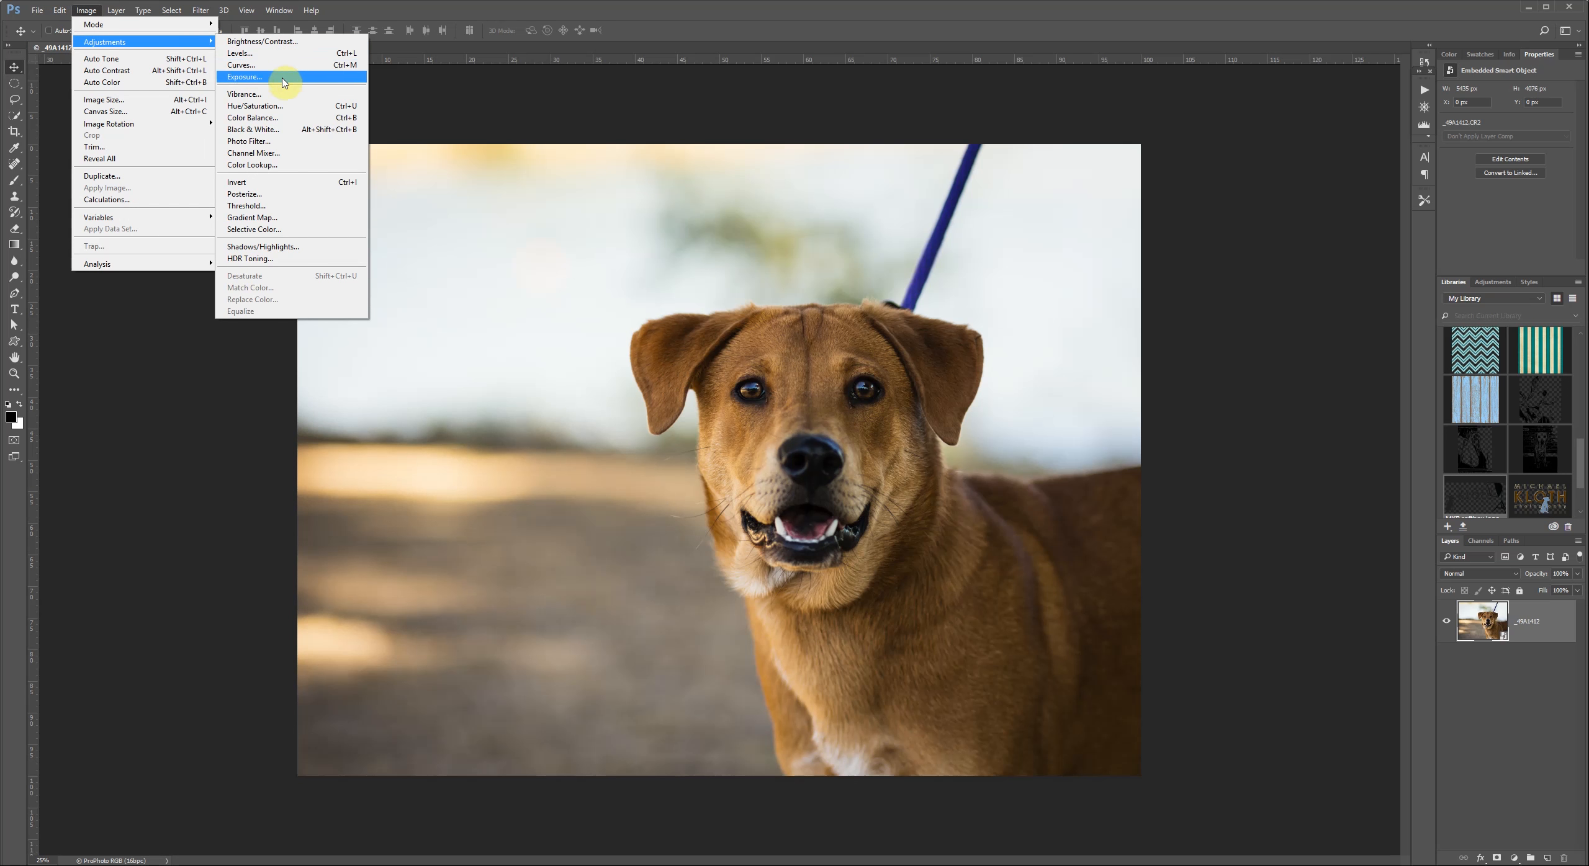
mouse_move(779, 169)
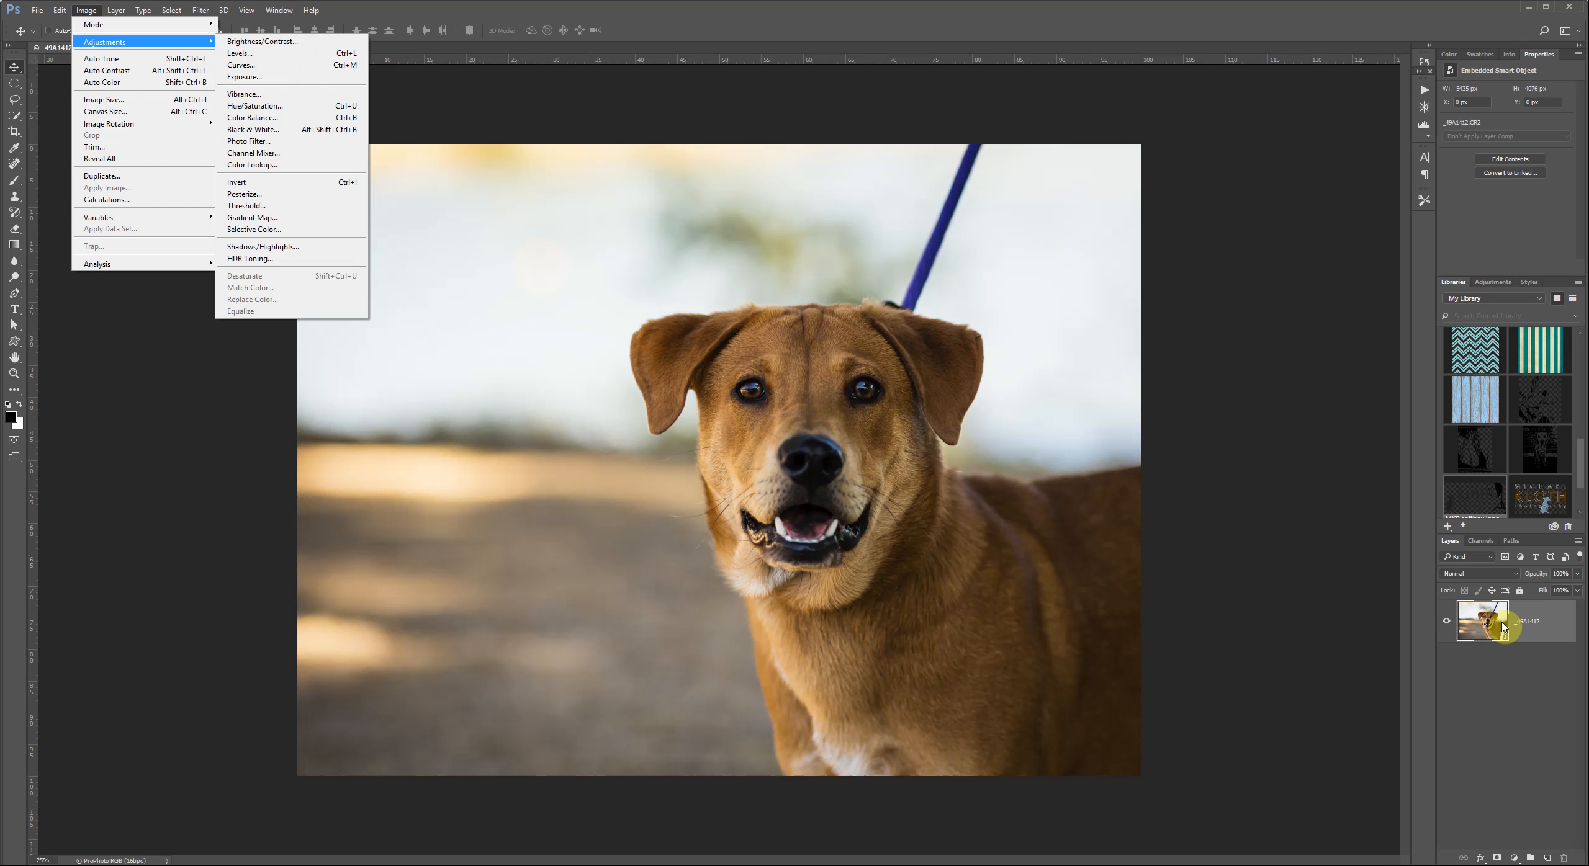
mouse_move(308, 149)
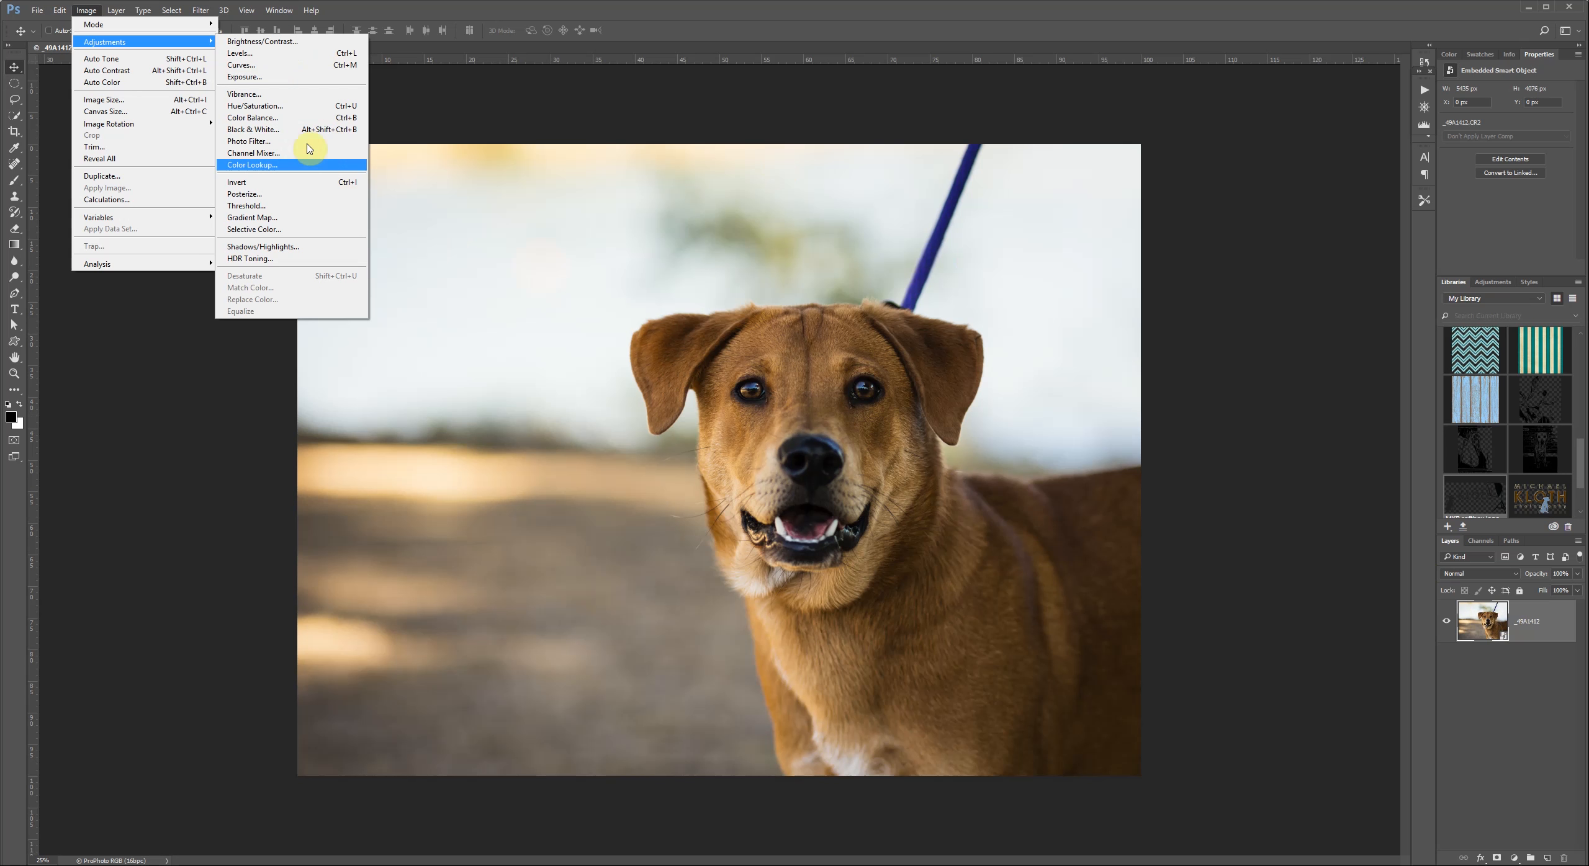
mouse_move(1304, 504)
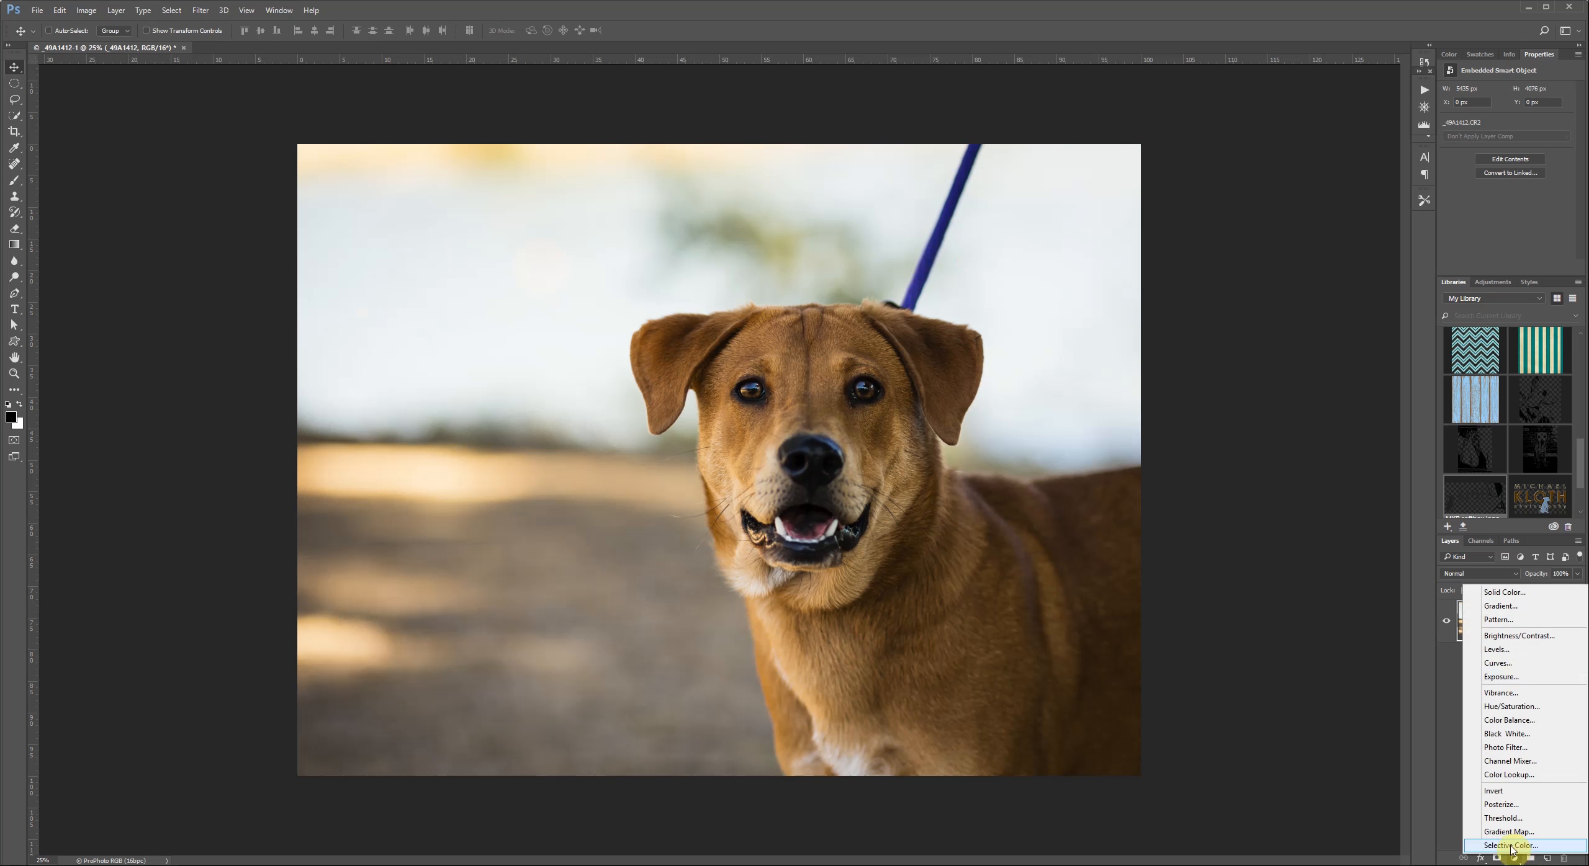
mouse_move(1515, 635)
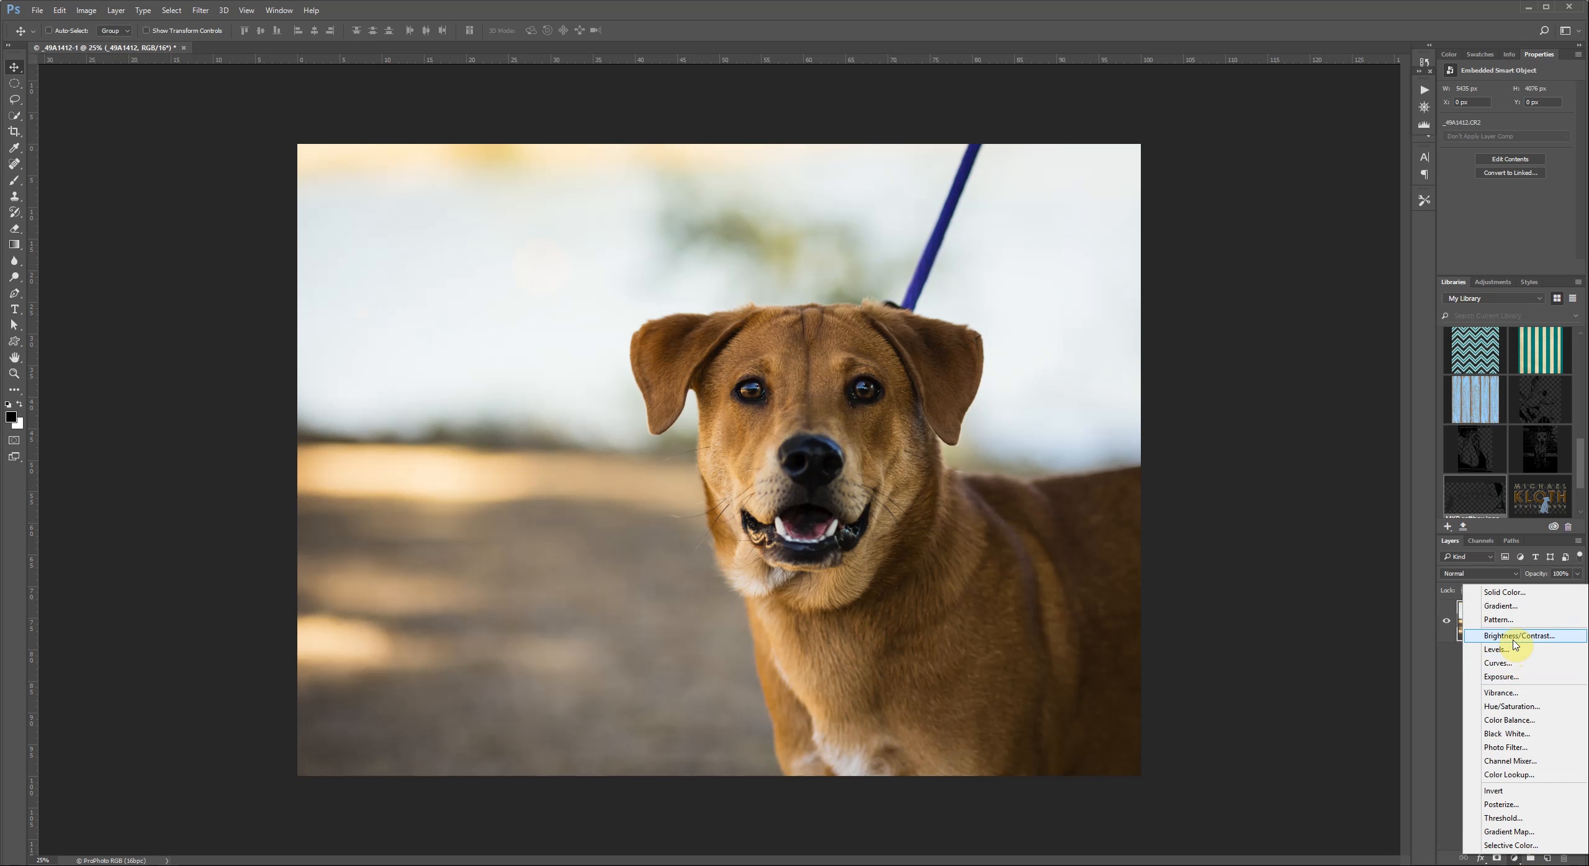
Add a Brightness/Contrast layer with Brightness around 73-96 and Contrast left at 0.
click(1518, 635)
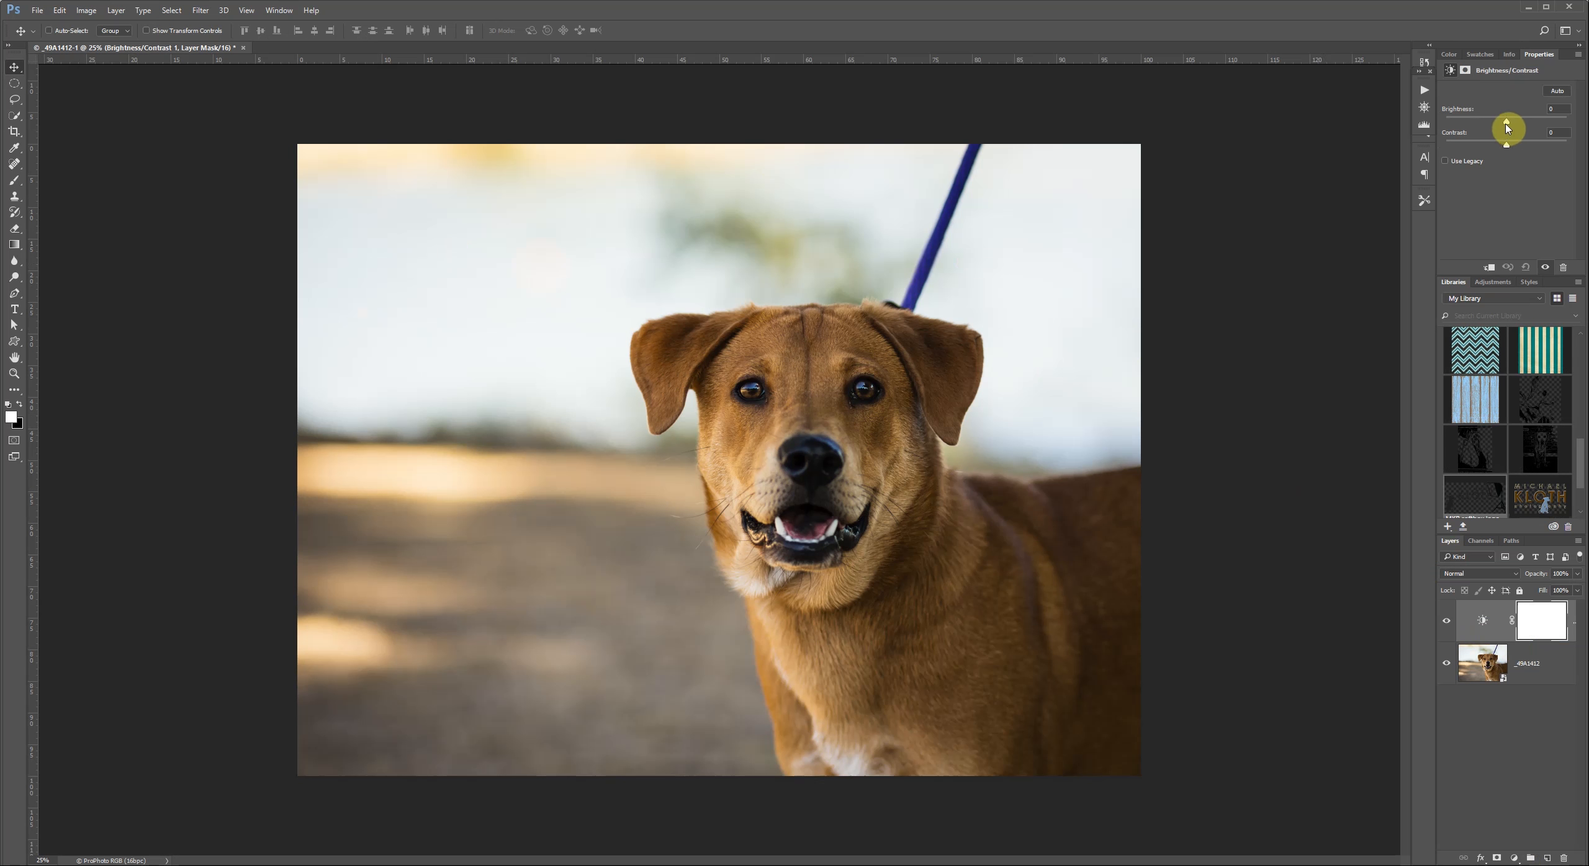
drag(1506, 125, 1533, 124)
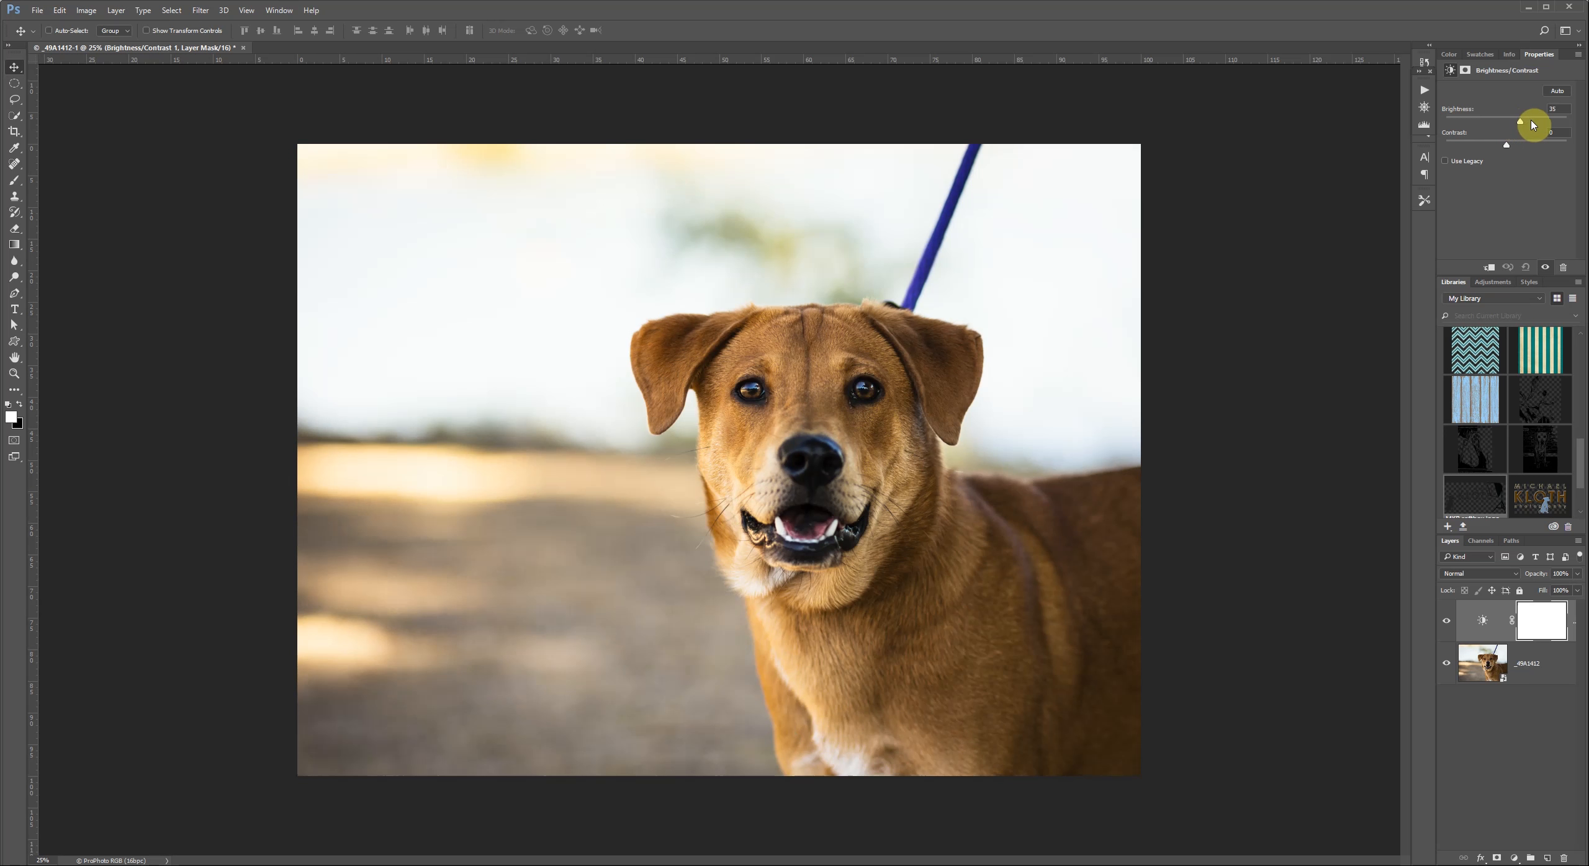
drag(1520, 124, 1538, 125)
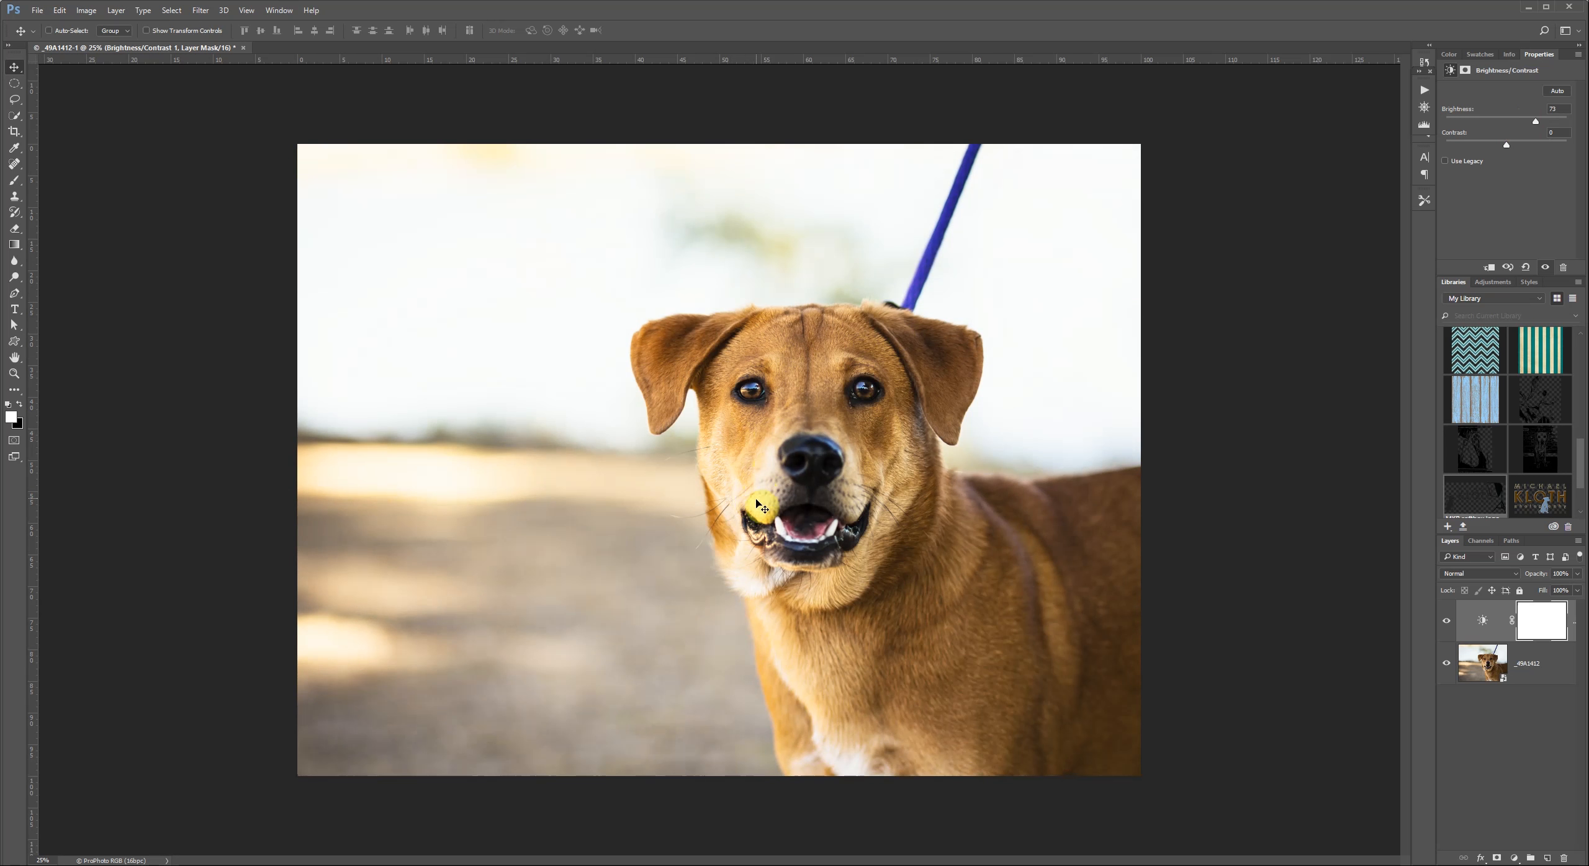
mouse_move(1142, 438)
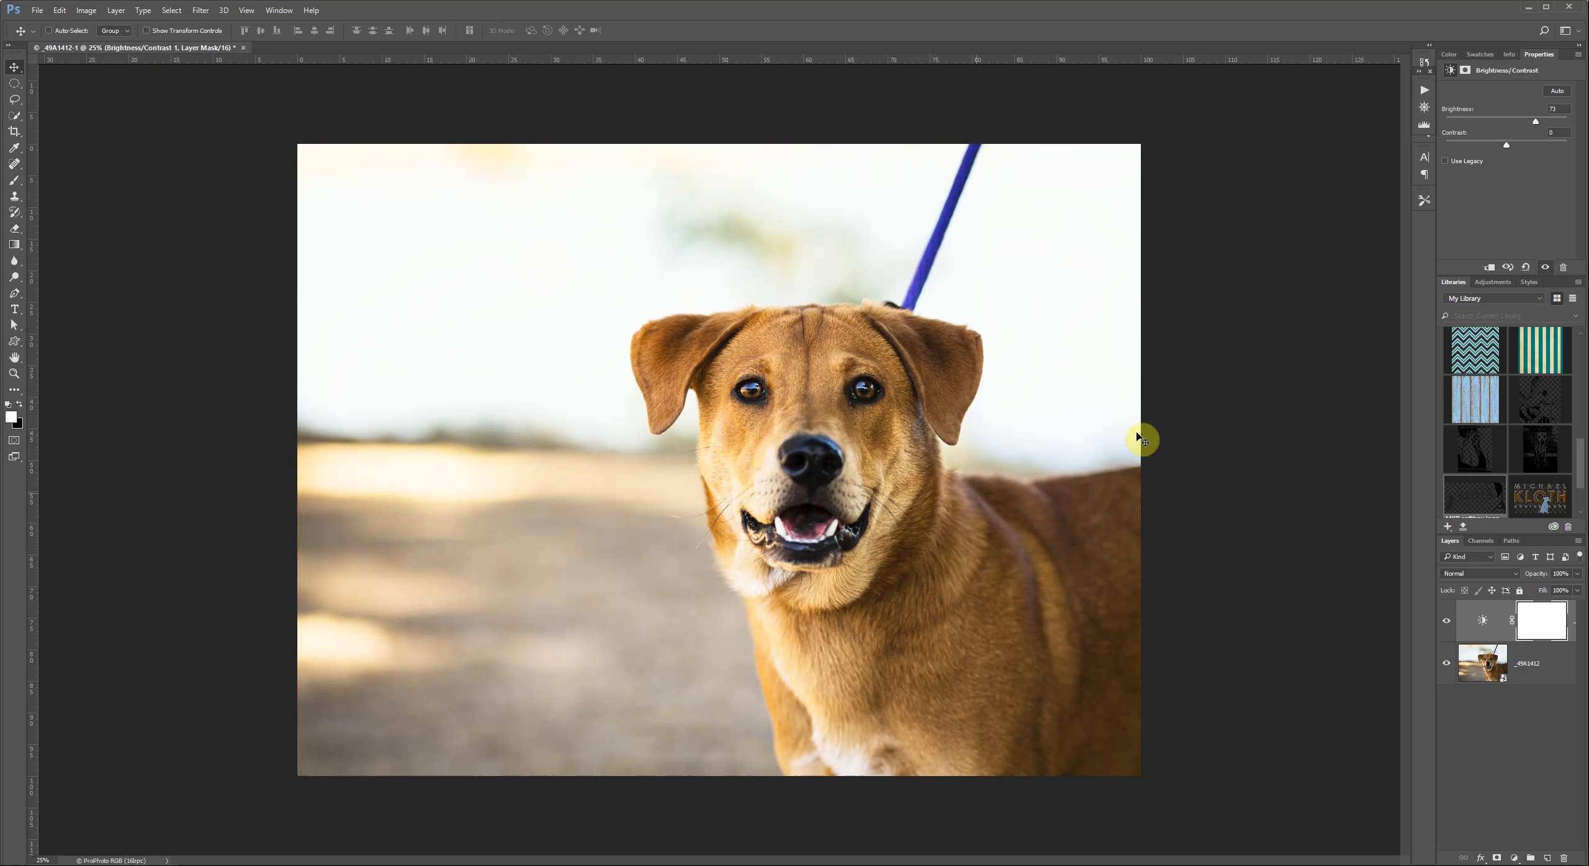
mouse_move(1530, 200)
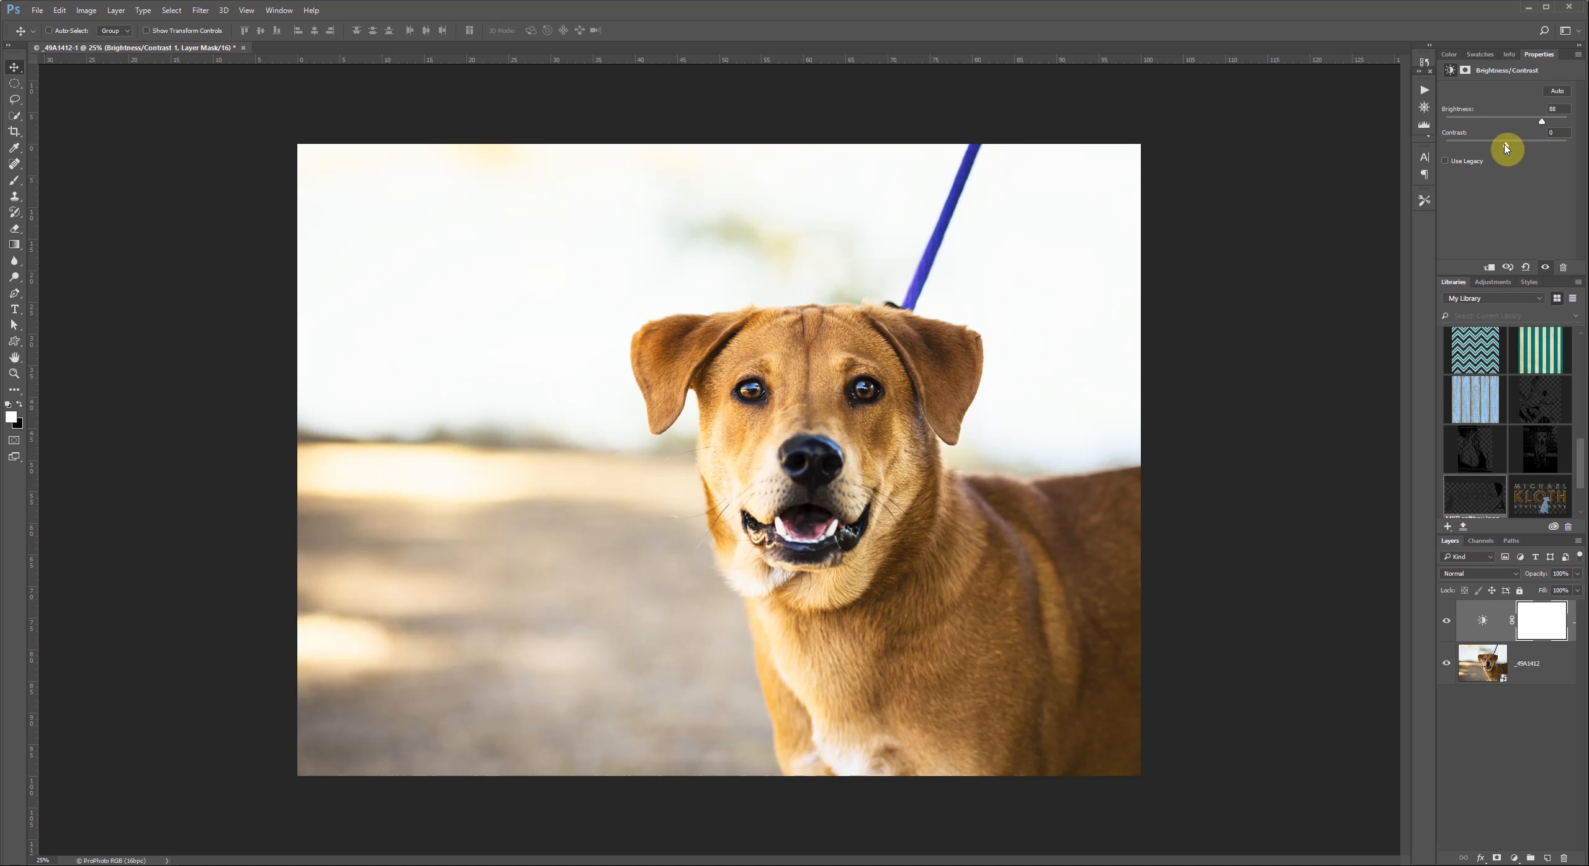
mouse_move(1529, 135)
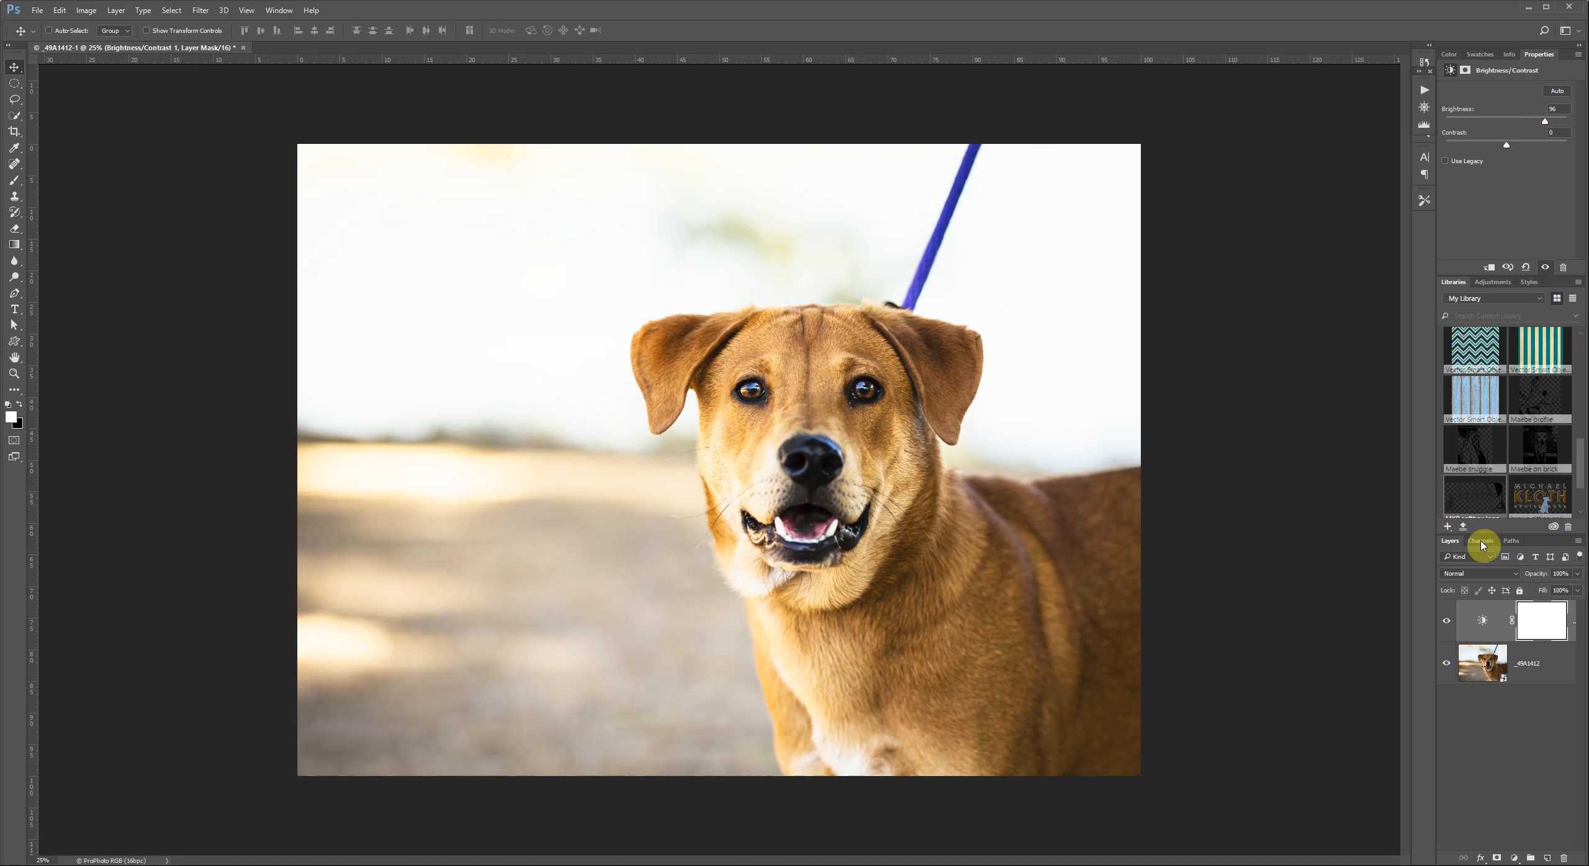
Add a Levels adjustment layer and raise the midtones to about 1.75.
click(1514, 526)
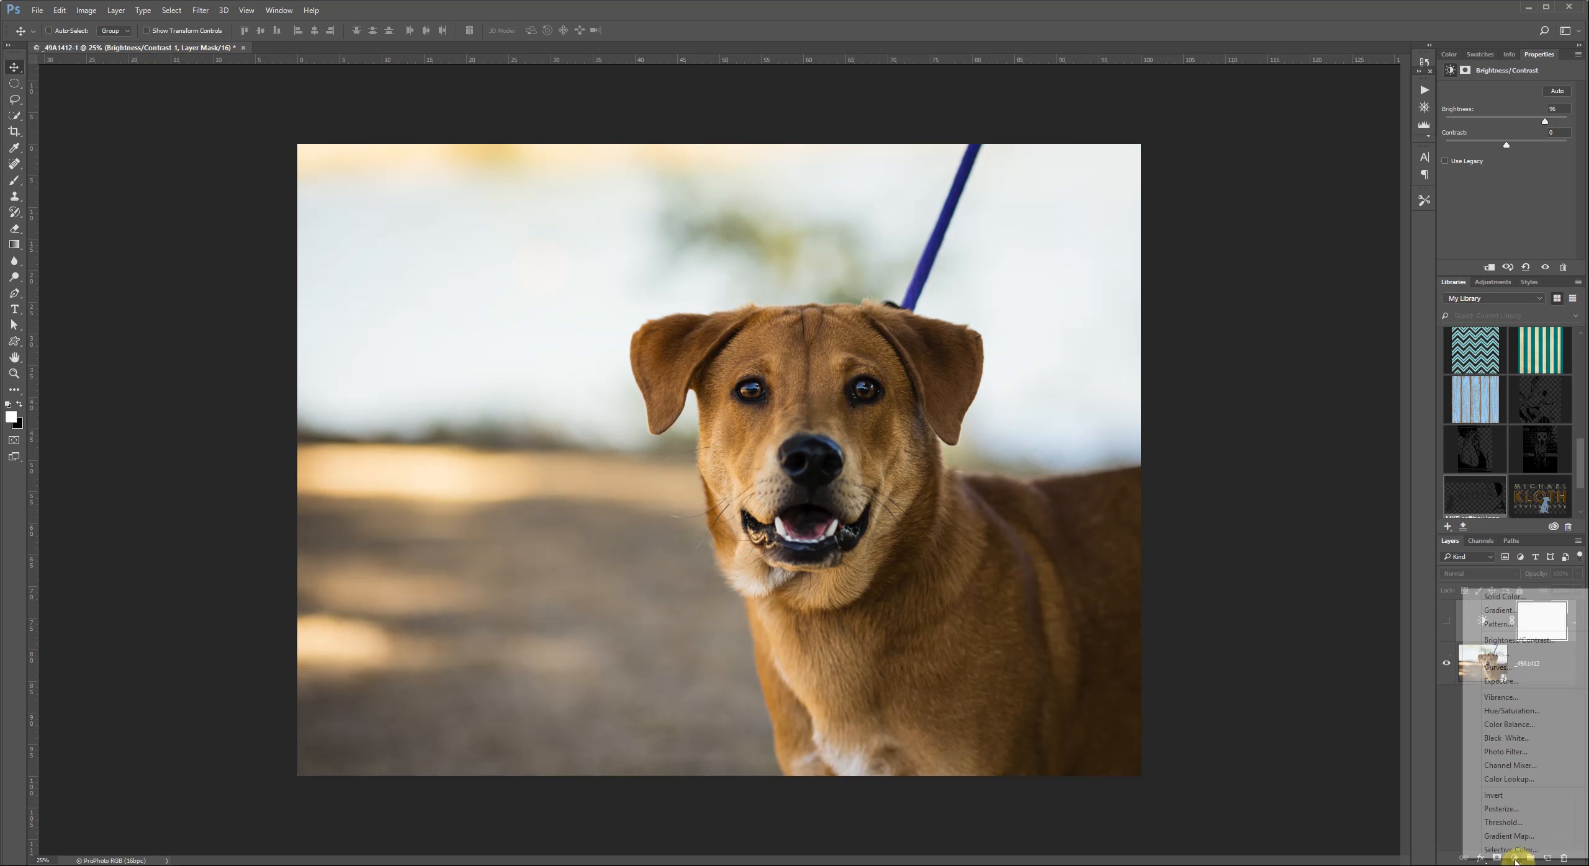
click(1493, 652)
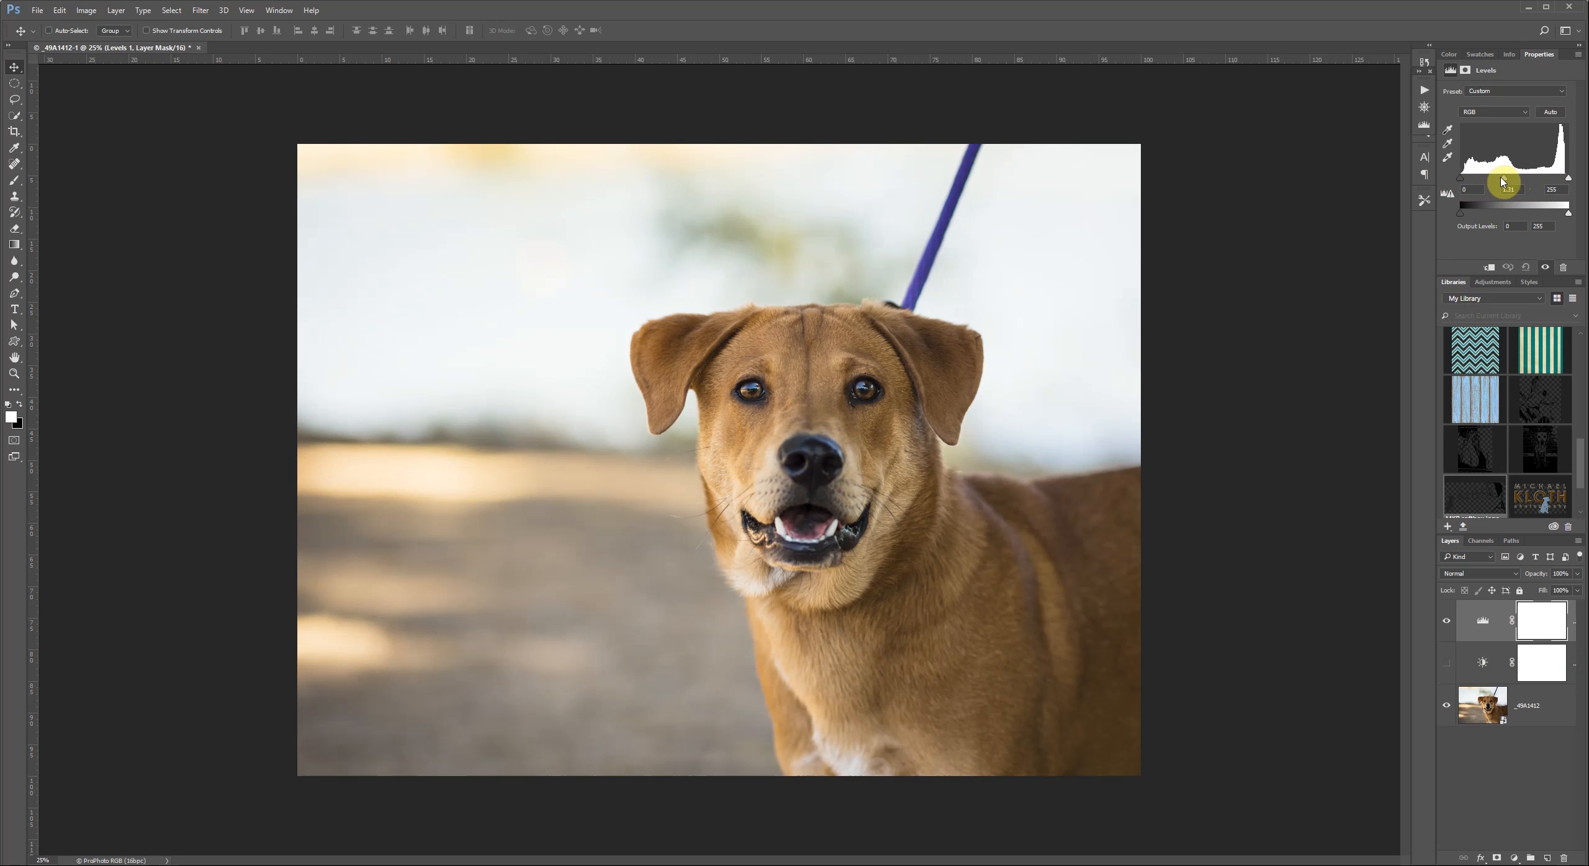
drag(1505, 206, 1498, 206)
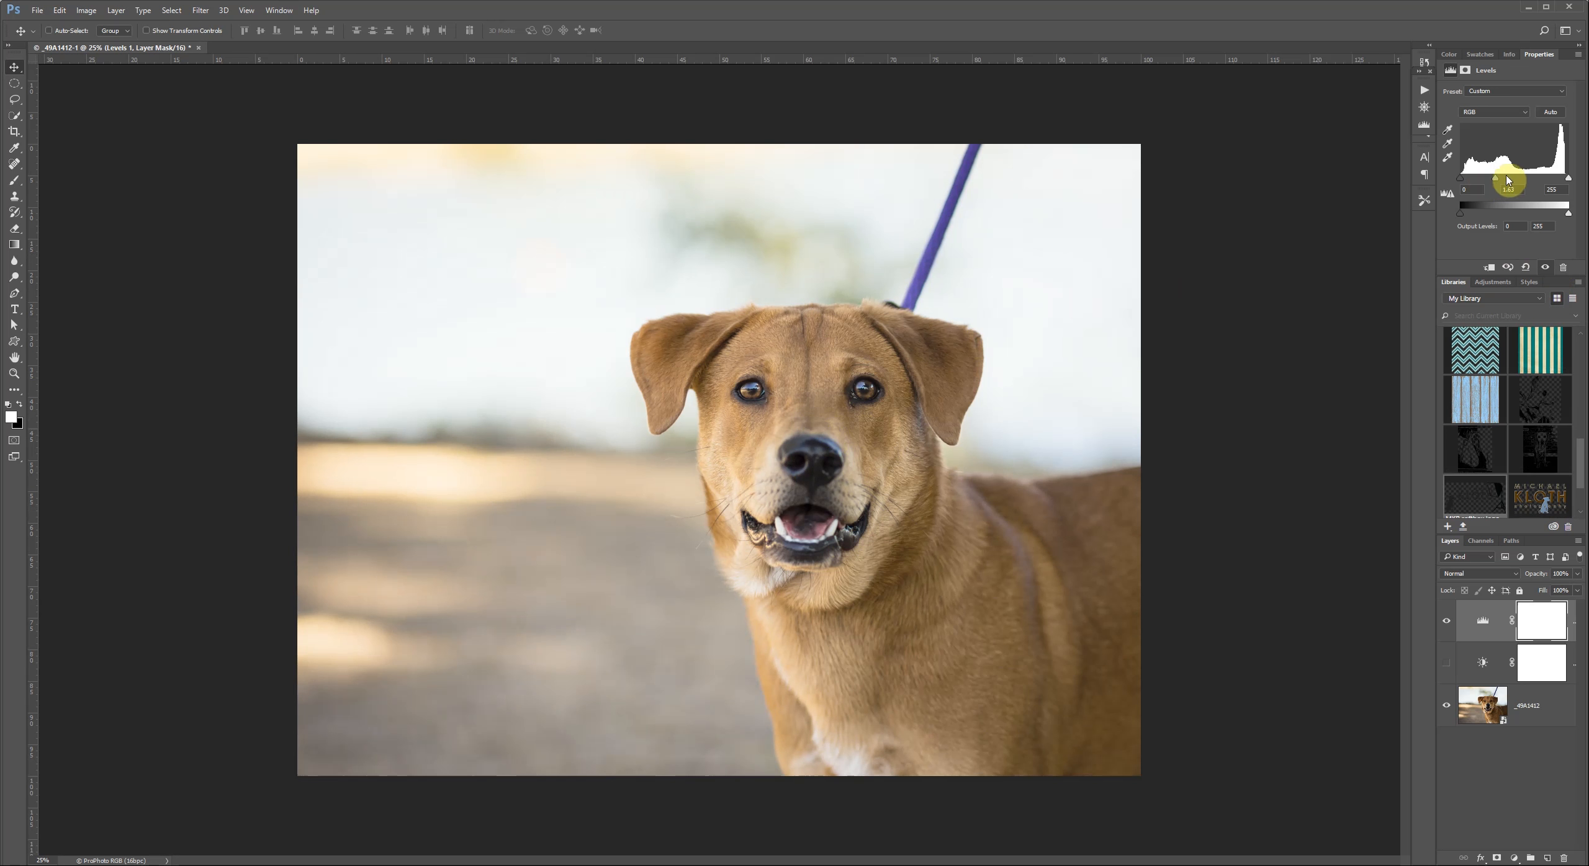
drag(1506, 178, 1492, 182)
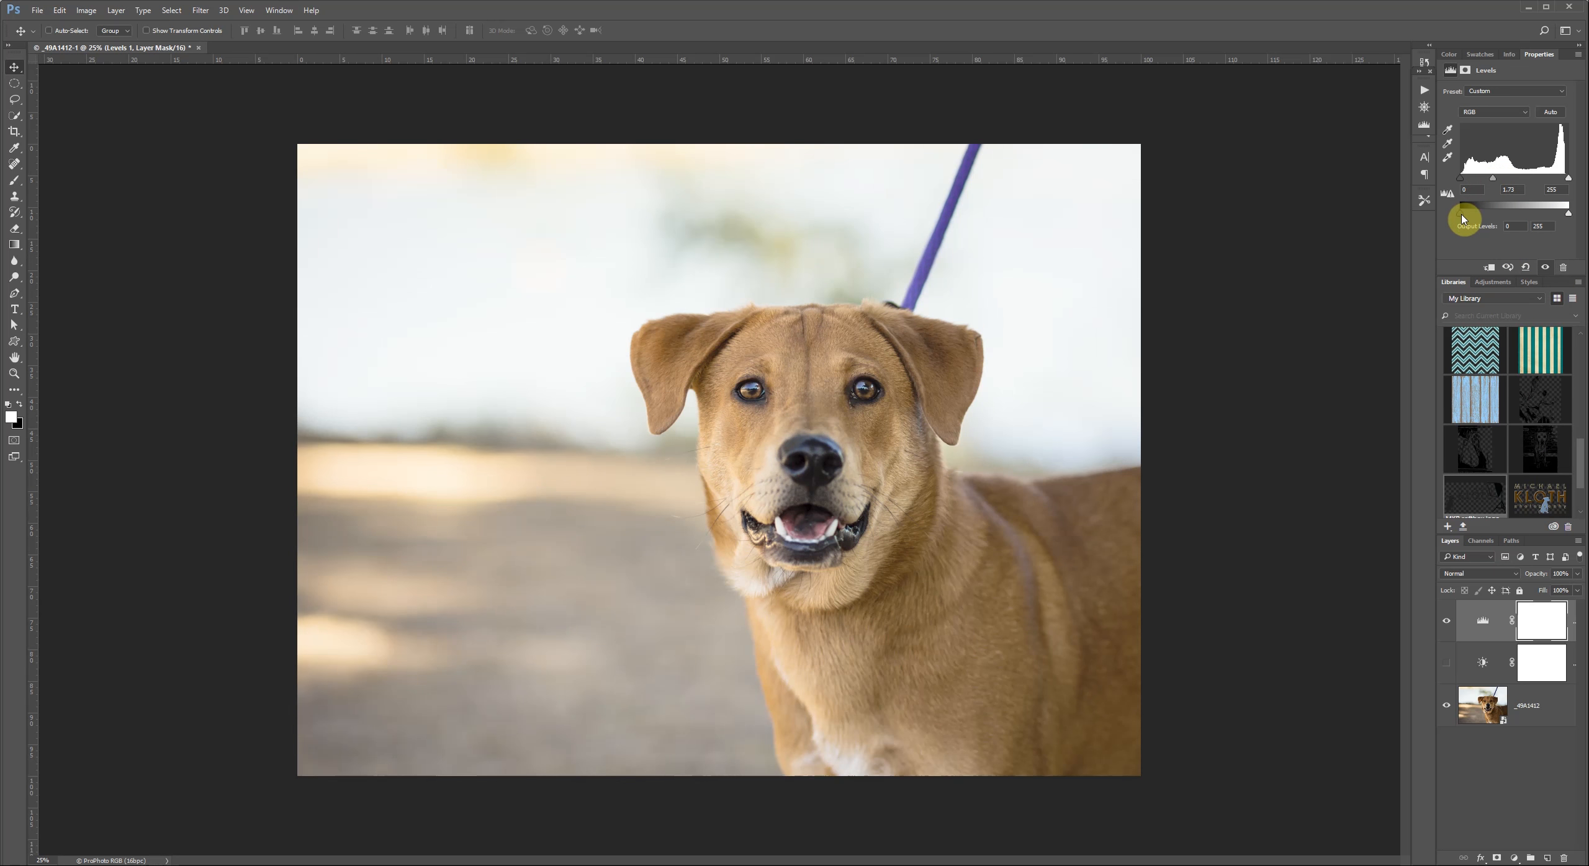
Hide the Levels and Brightness/Contrast layers and add a Curves adjustment layer.
drag(1463, 206, 1488, 206)
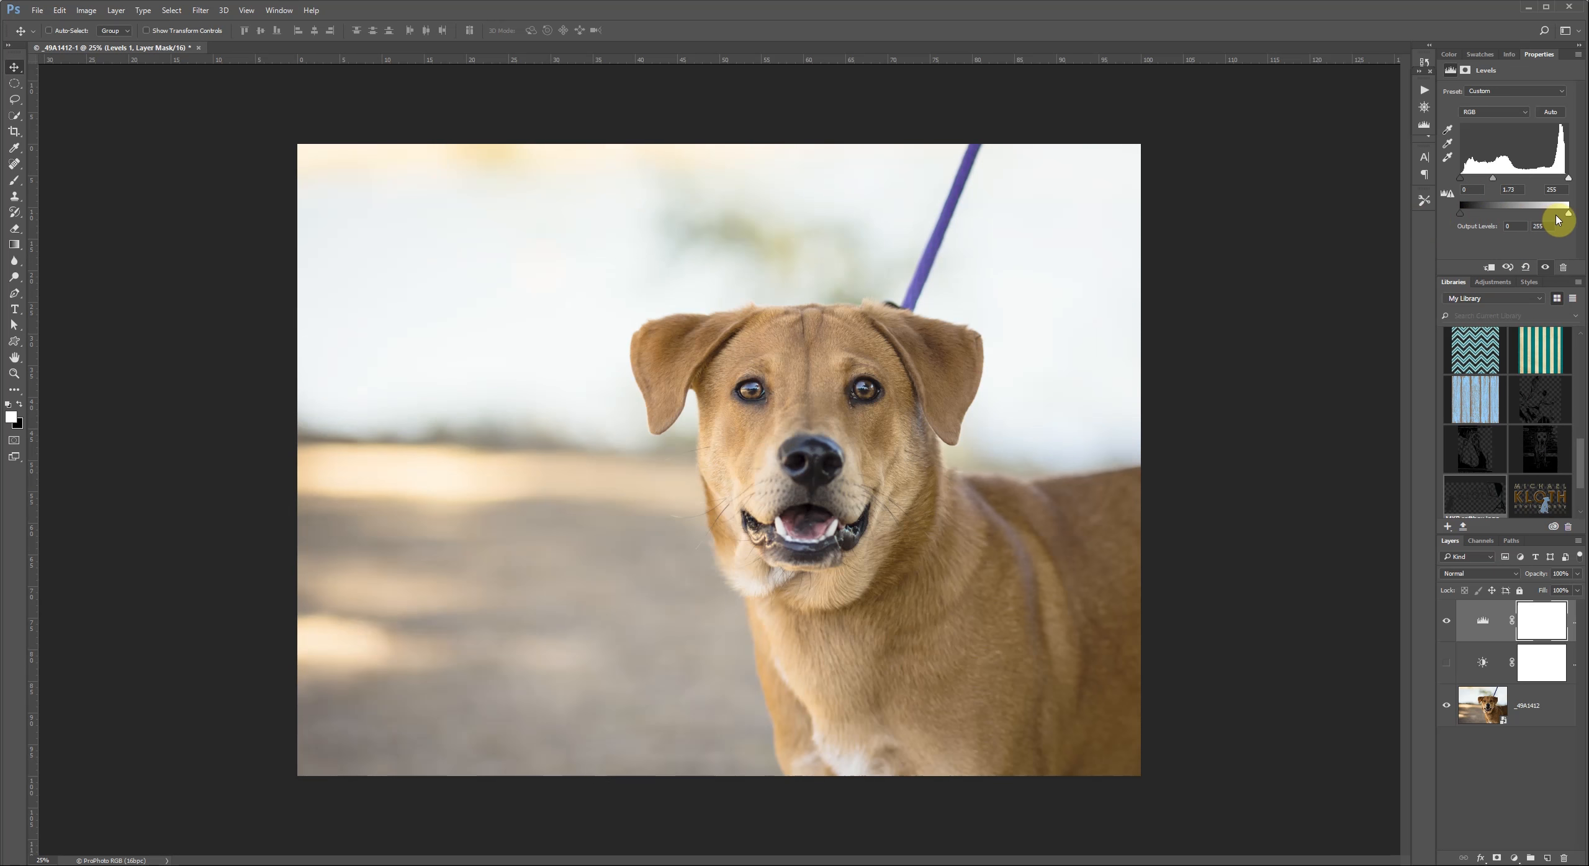
click(1464, 273)
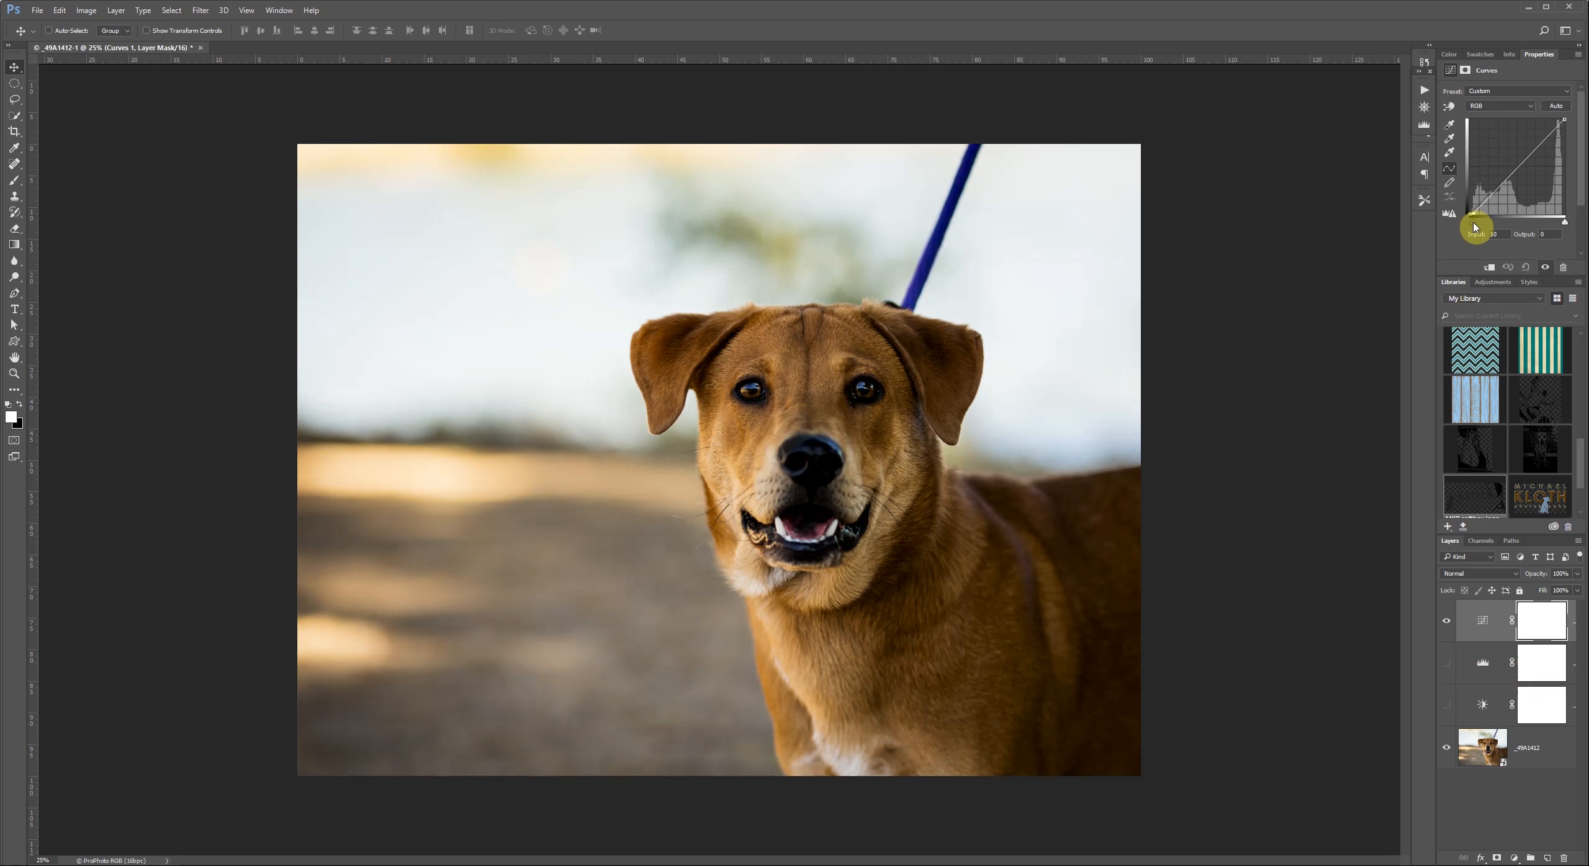
Experiment with shadow, midtone and highlight points on the Curves layer.
drag(1475, 224, 1462, 222)
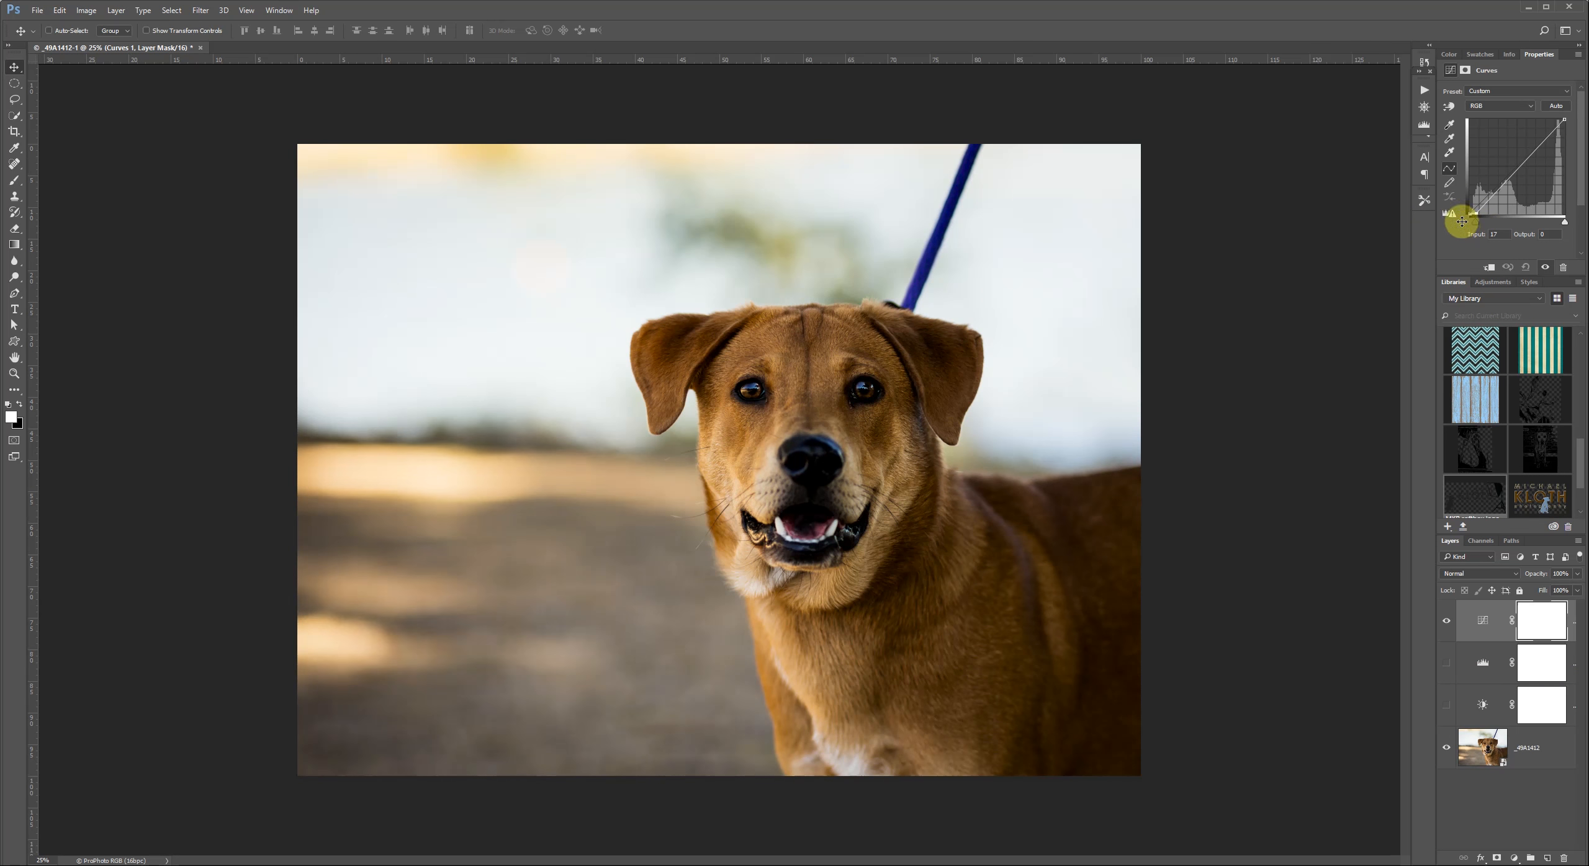
drag(1462, 221, 1555, 229)
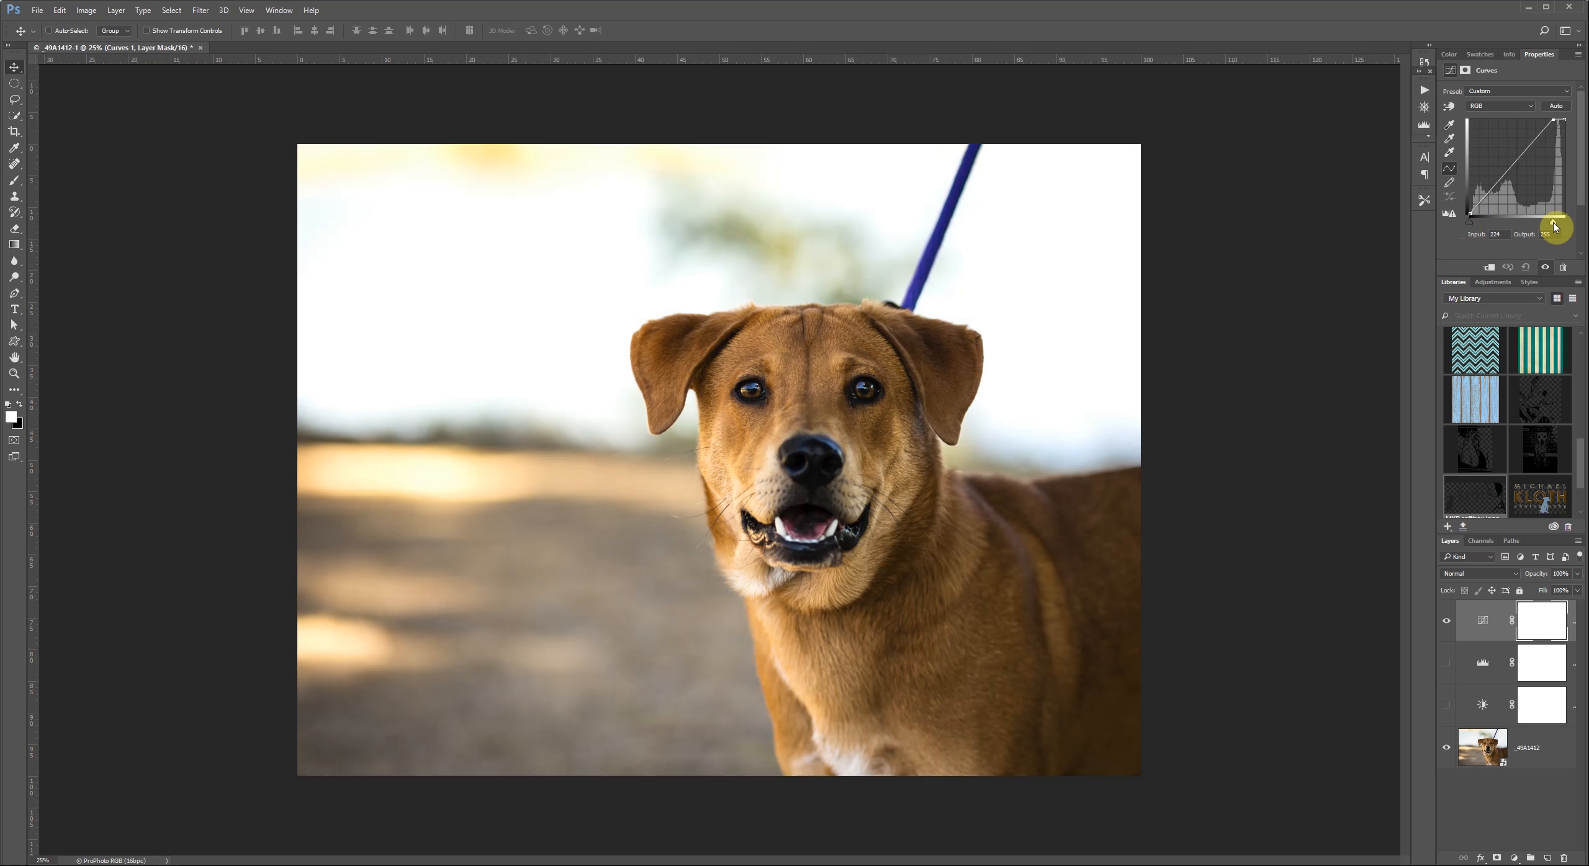
drag(1552, 224, 1482, 205)
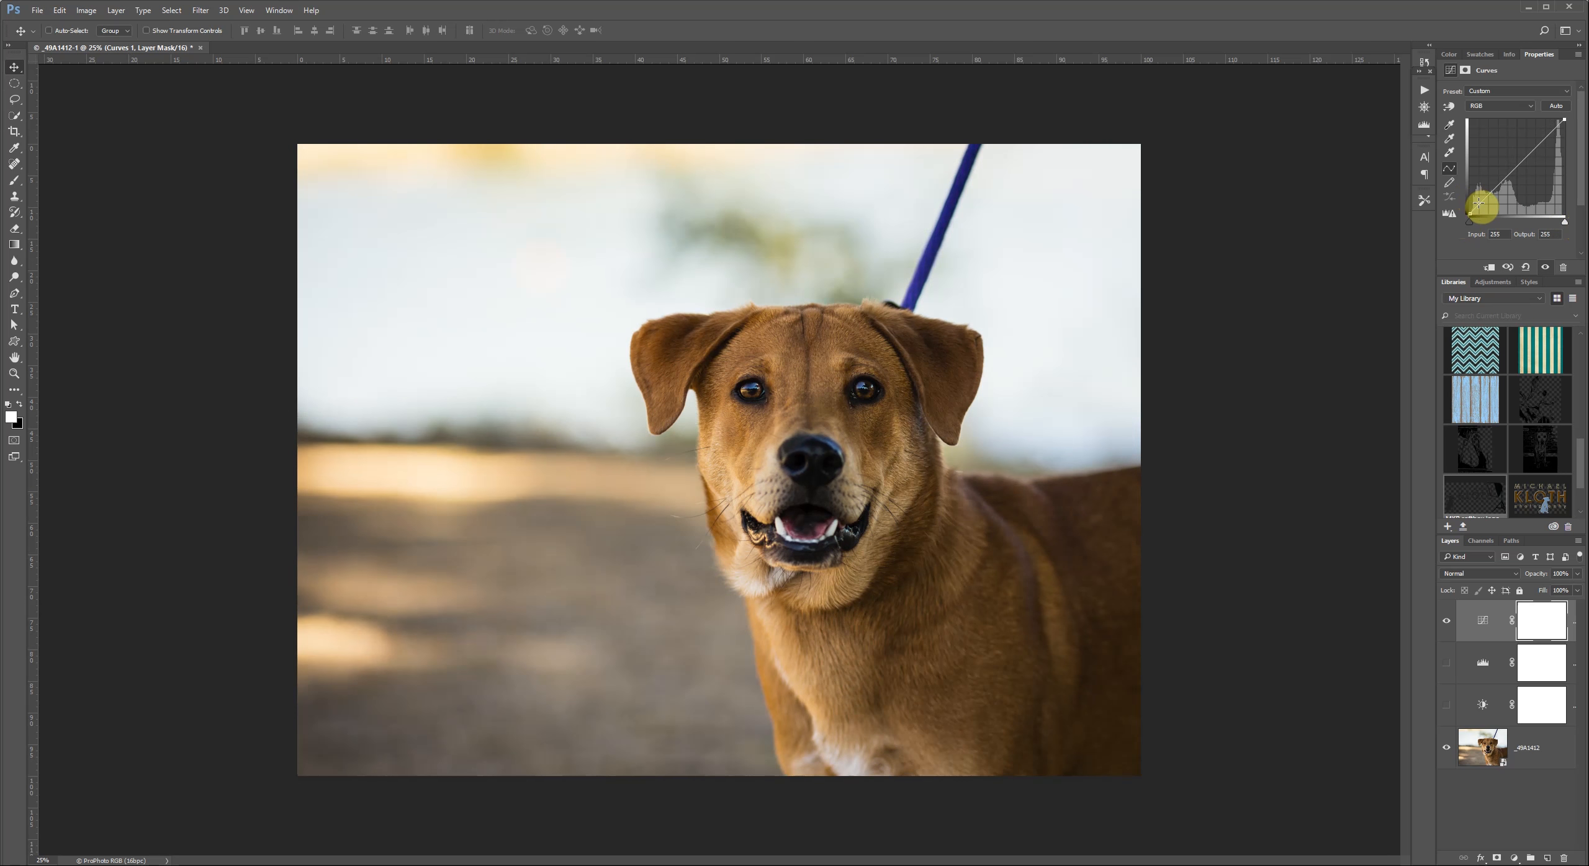
drag(1485, 206, 1483, 190)
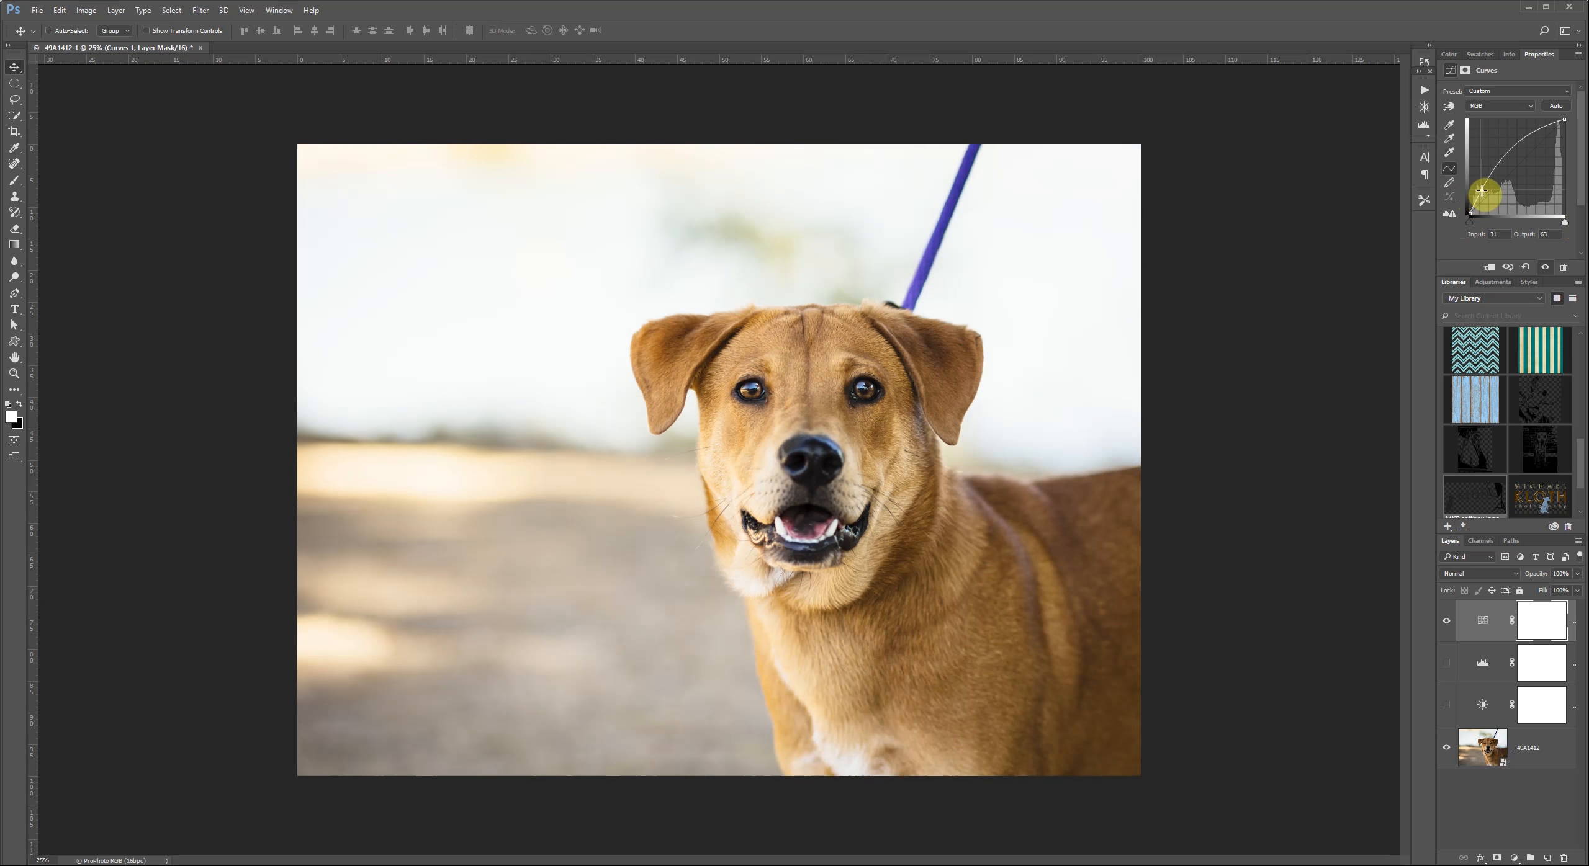
drag(1481, 194, 1484, 201)
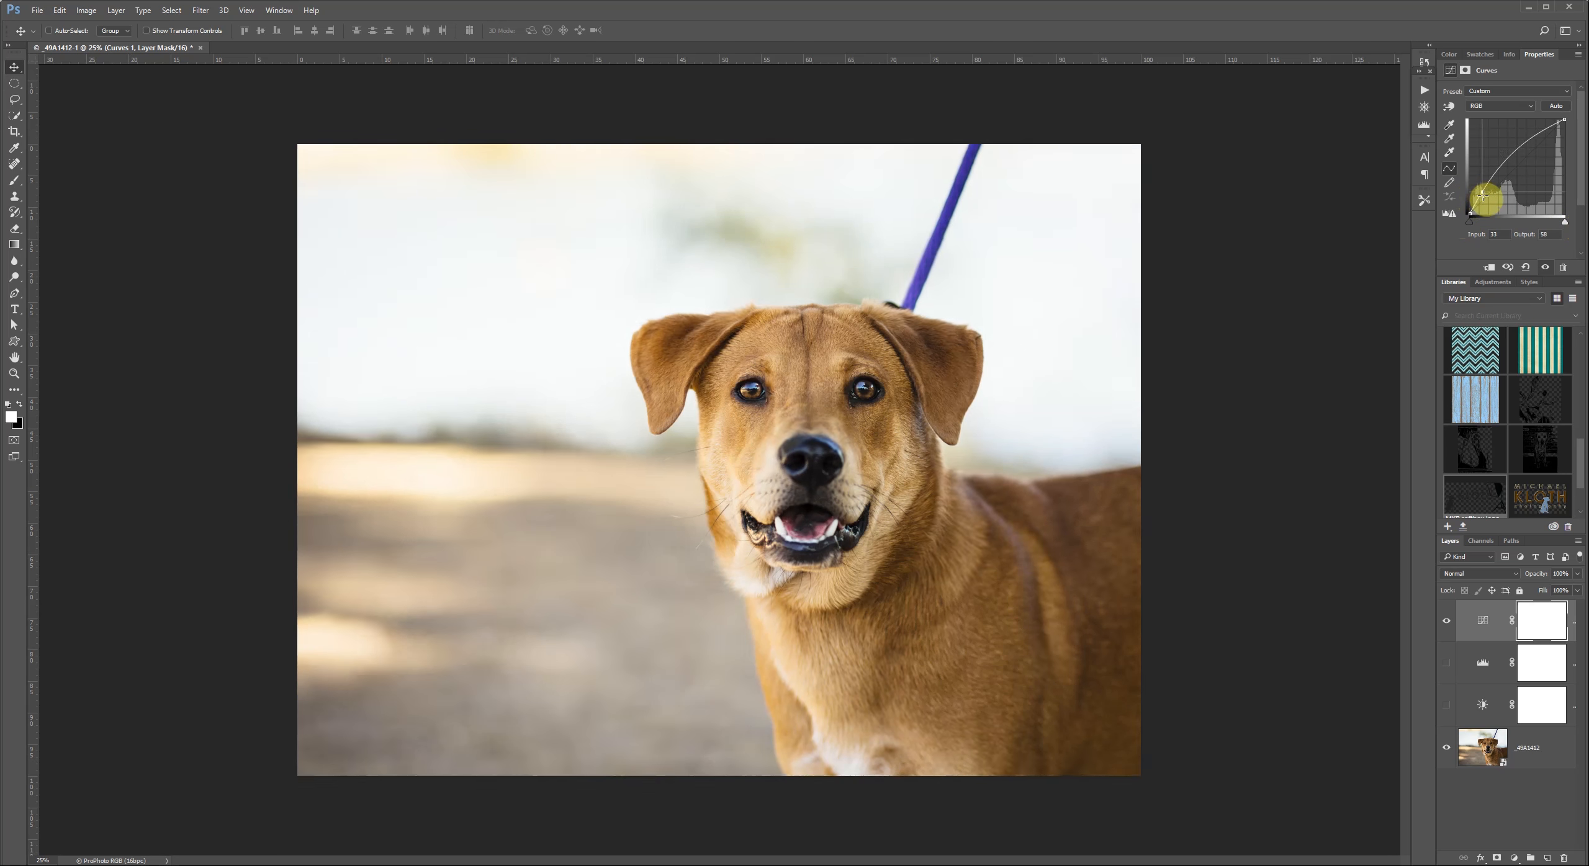
drag(1485, 201, 1483, 187)
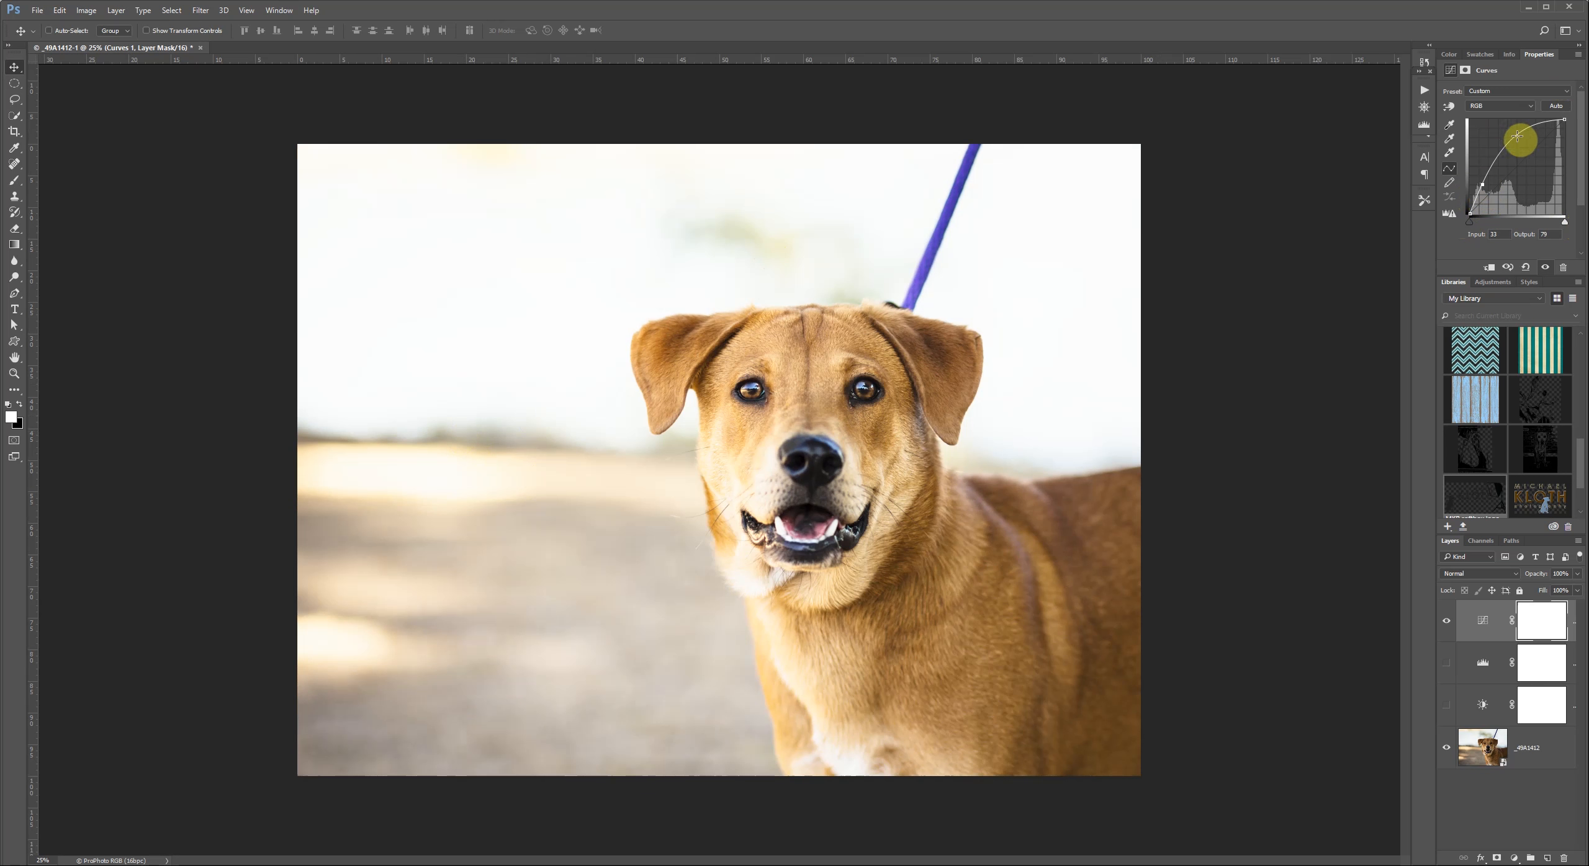
drag(1518, 139, 1518, 164)
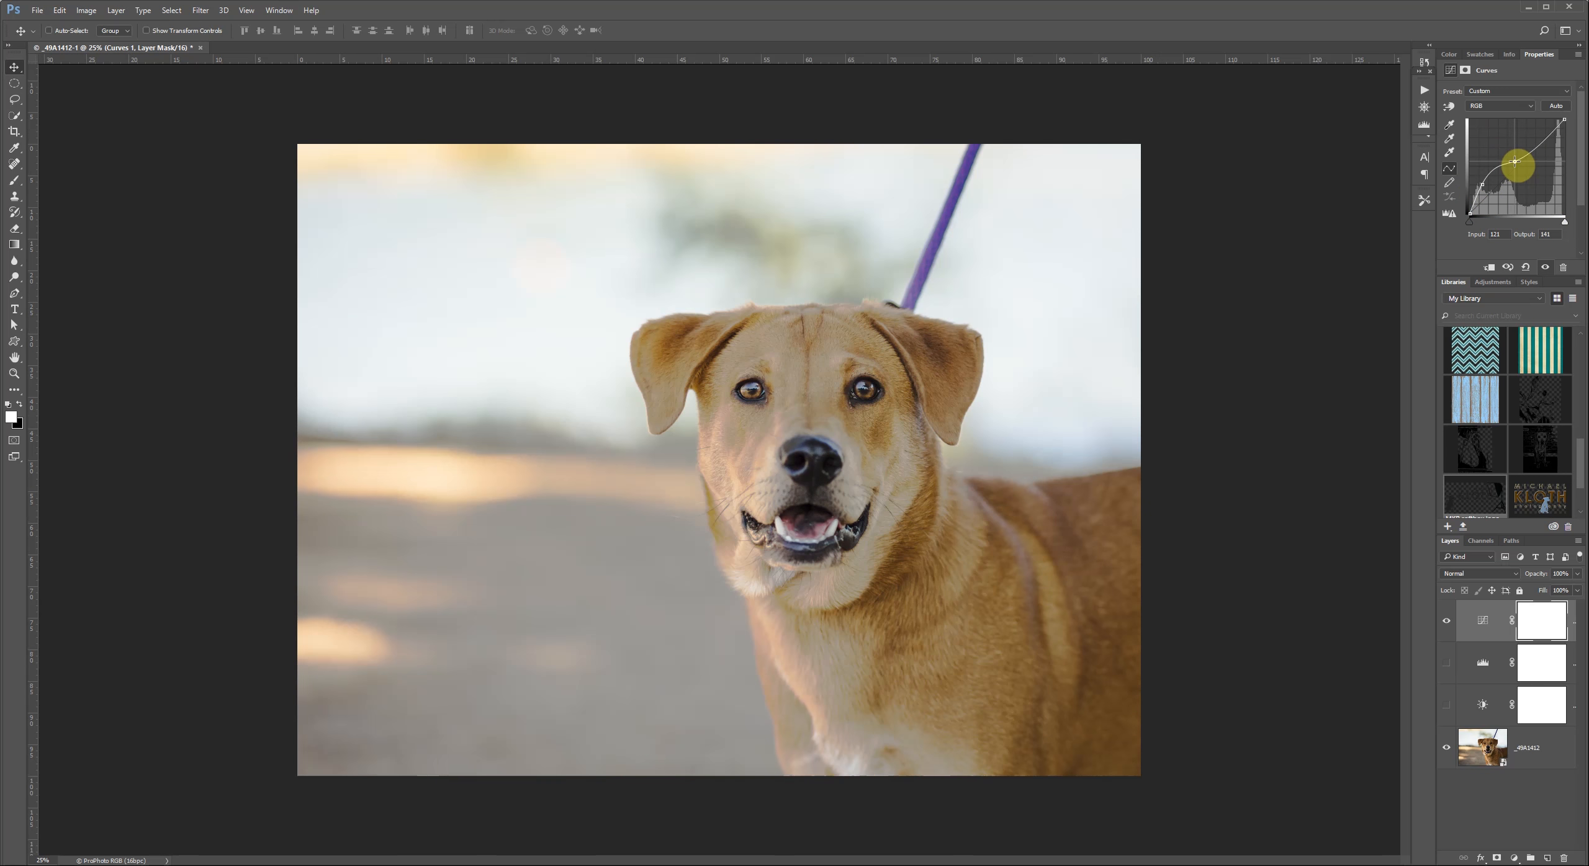
drag(1516, 163, 1536, 151)
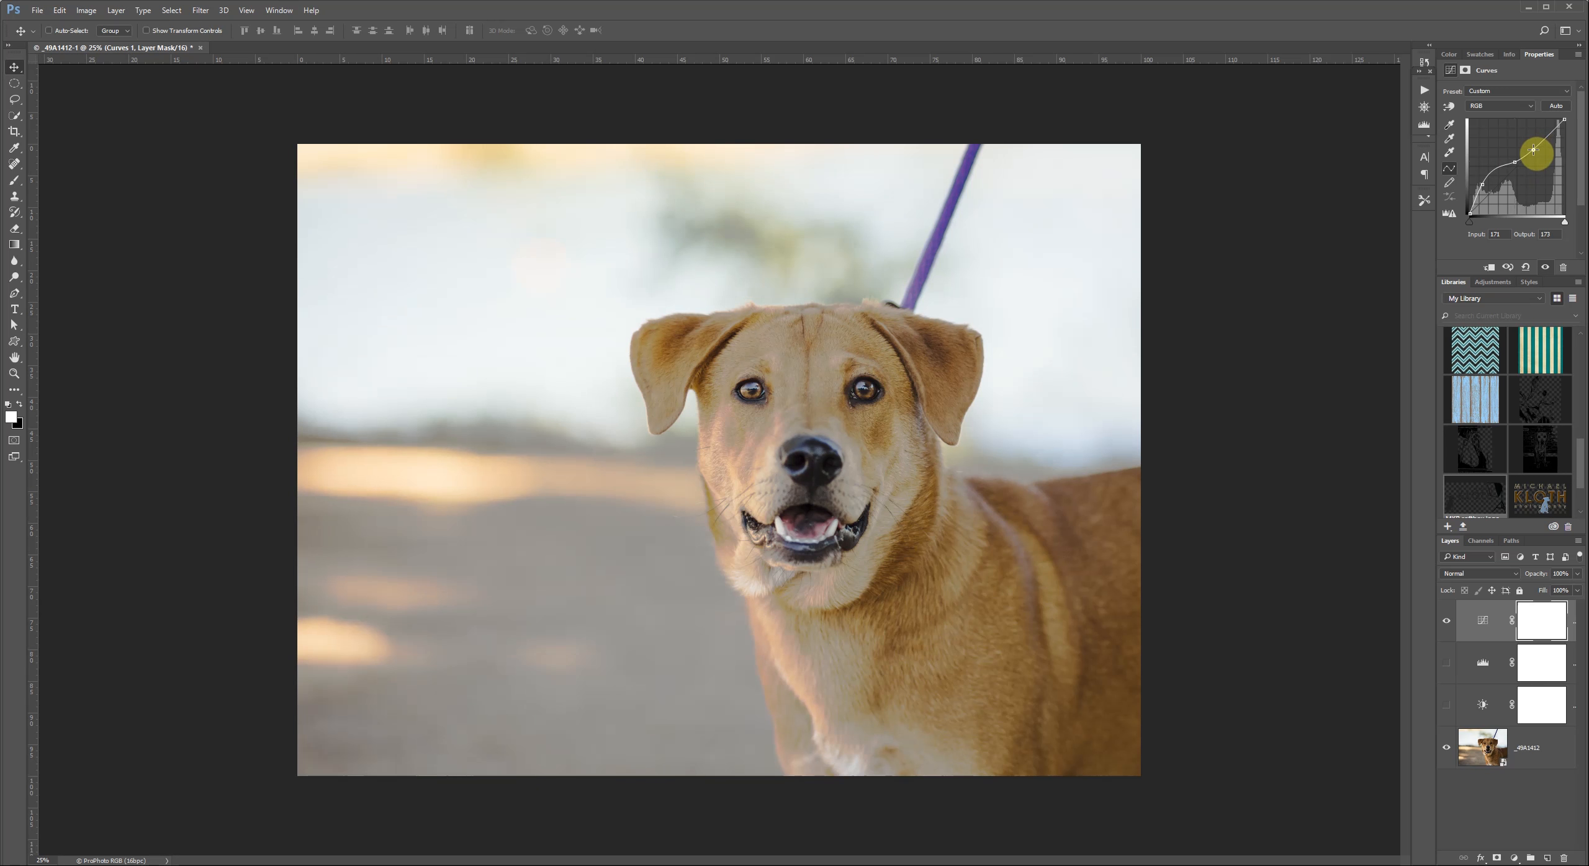
drag(1534, 151, 1550, 132)
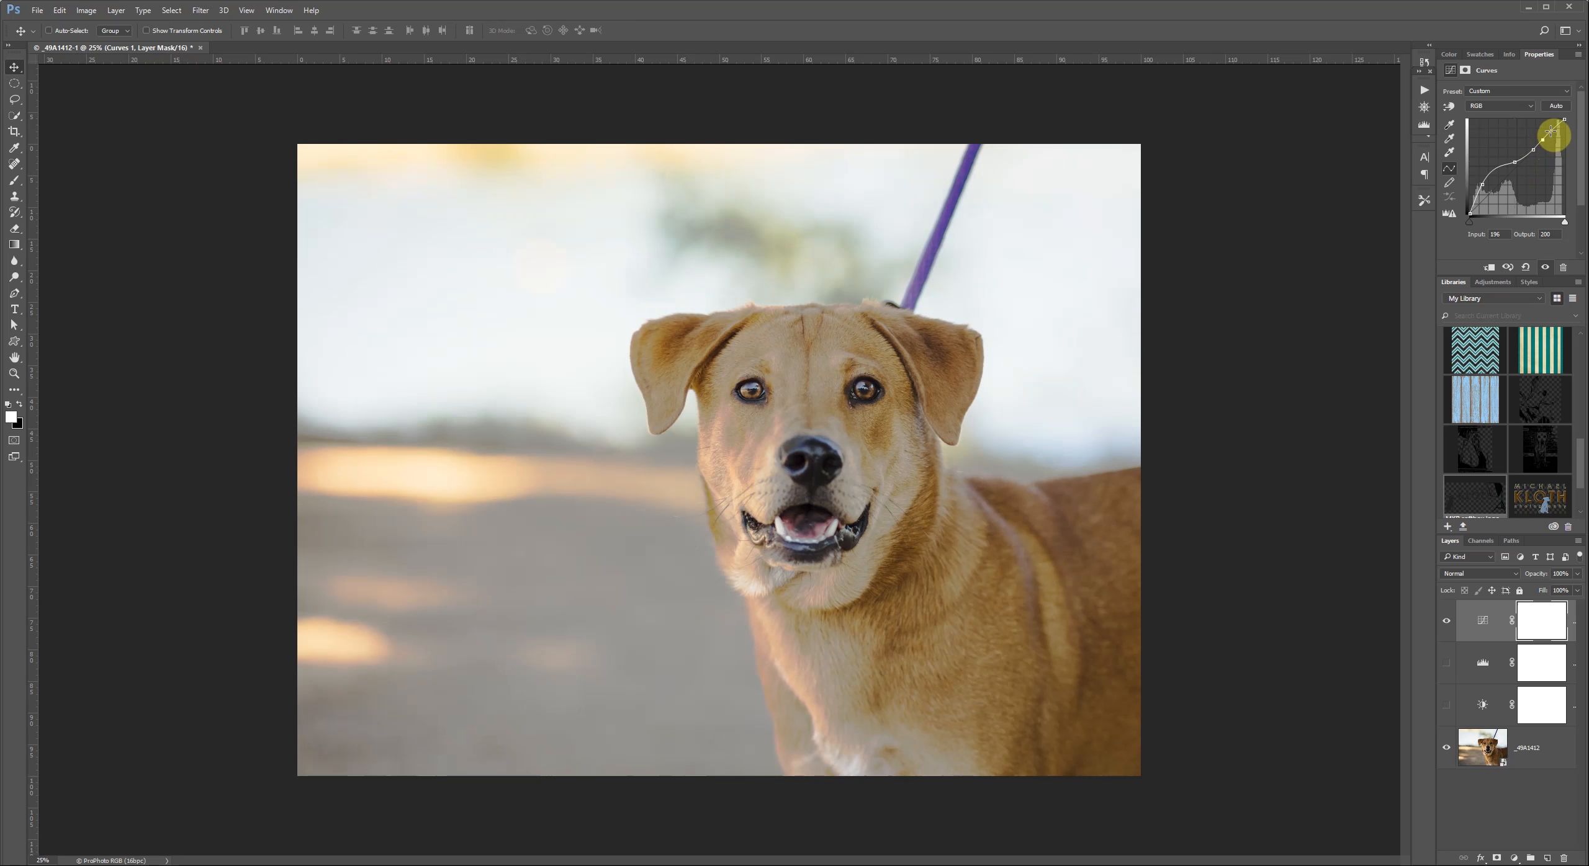
drag(1552, 136, 1480, 190)
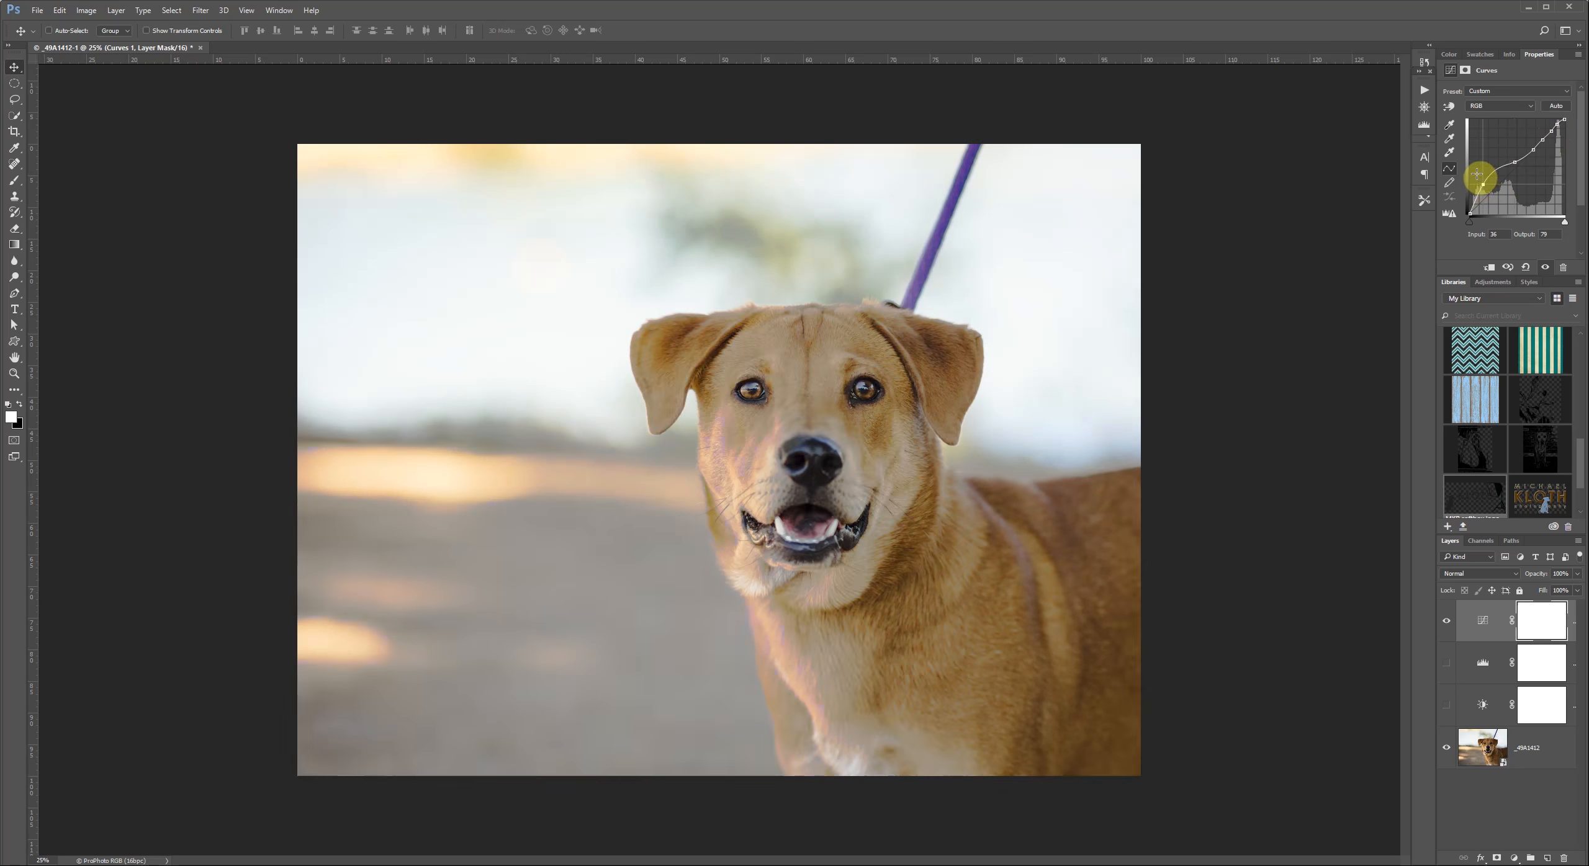
Reshape the curve through contrast and extreme forms, ending near the original tones.
drag(1480, 178, 1560, 131)
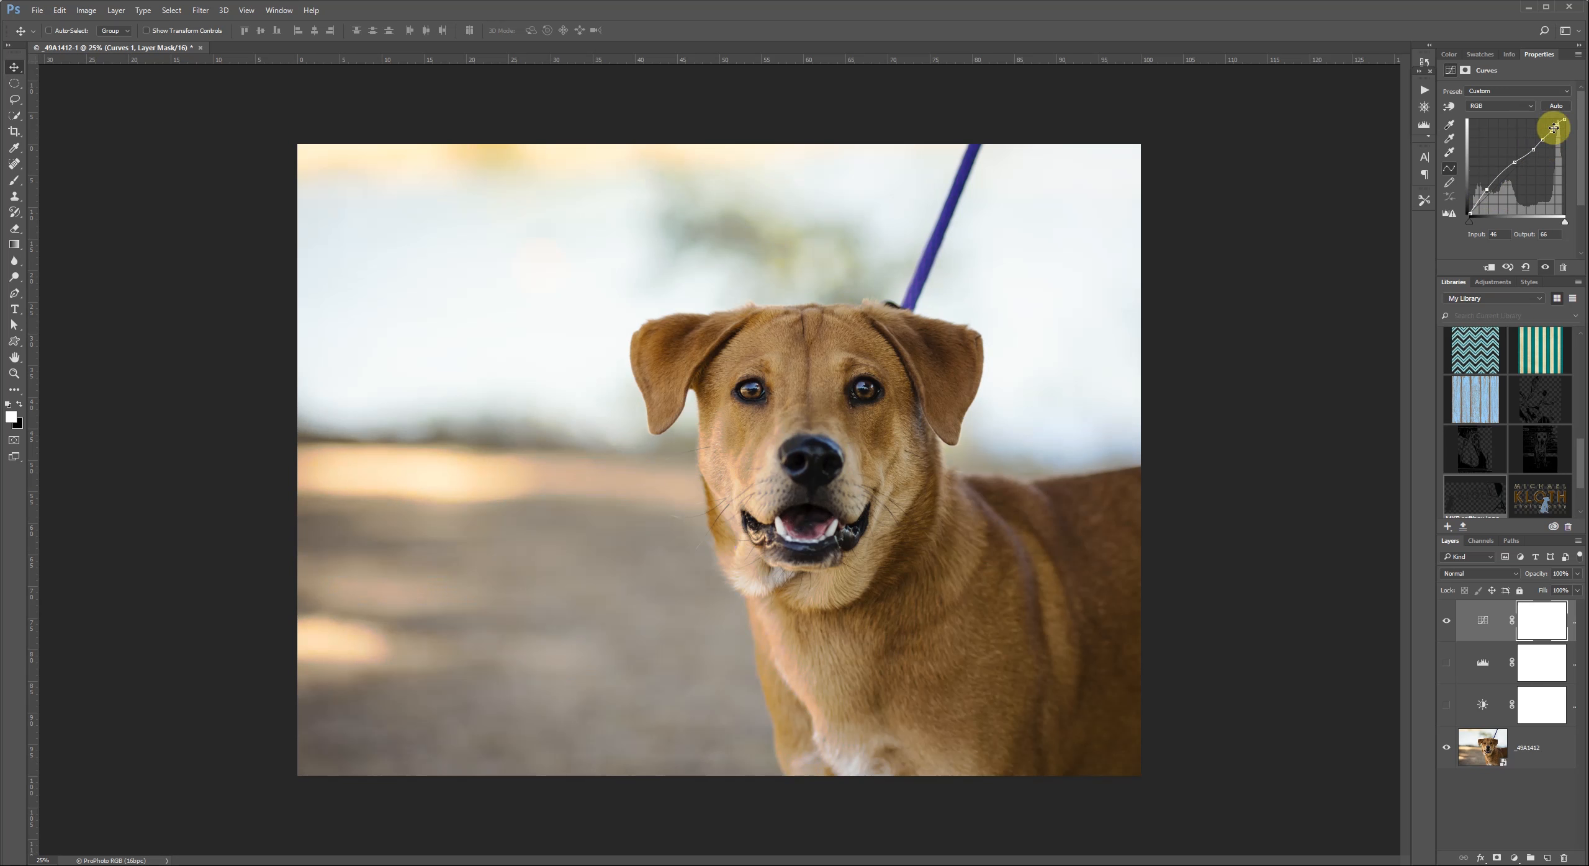
drag(1550, 128, 1560, 124)
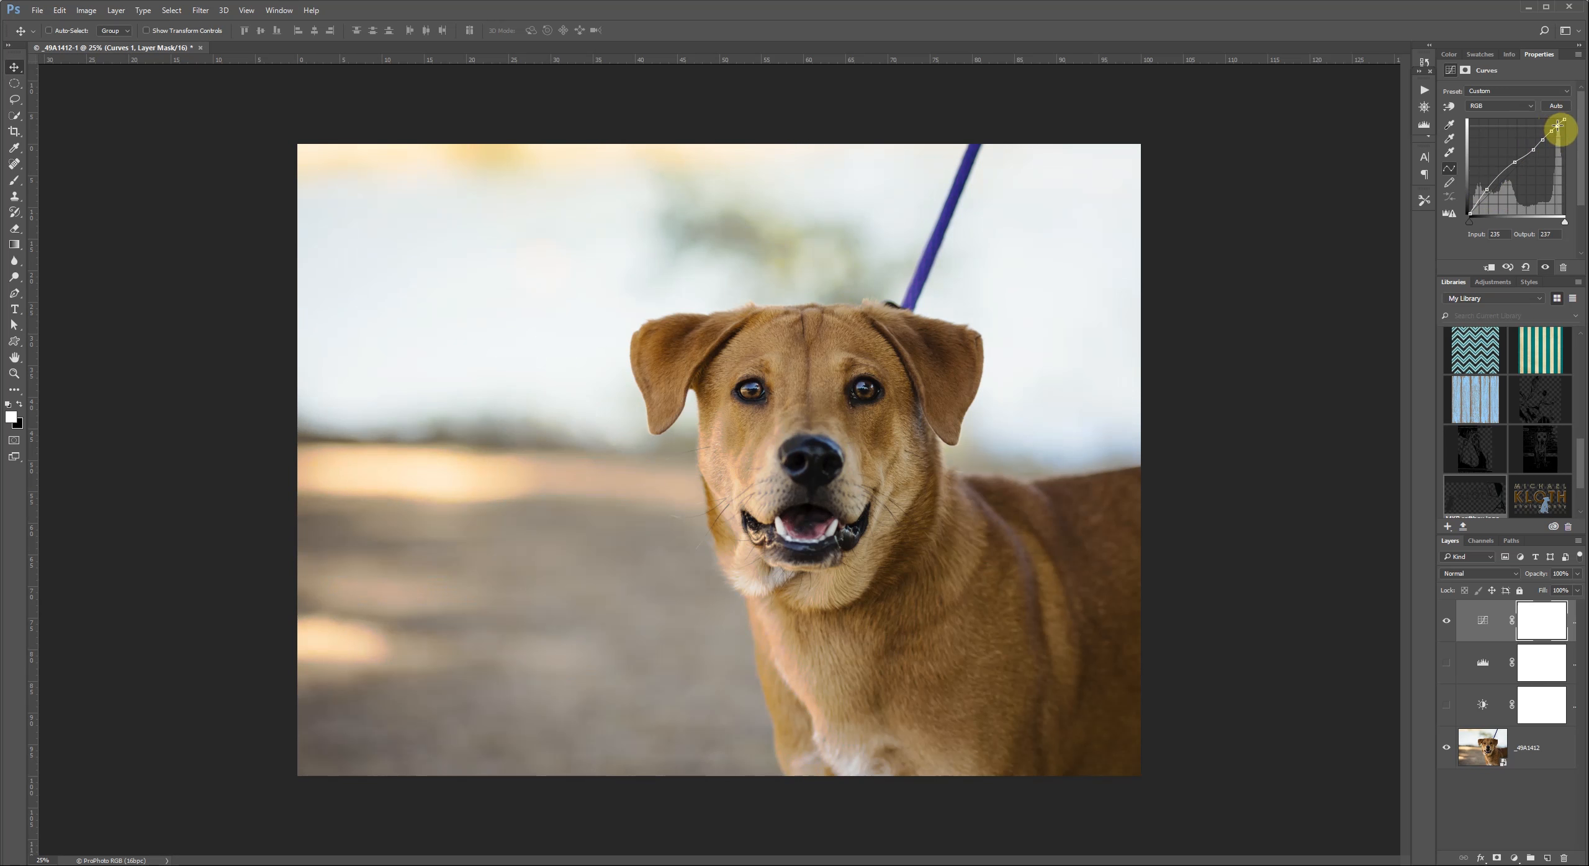
drag(1560, 129, 1533, 150)
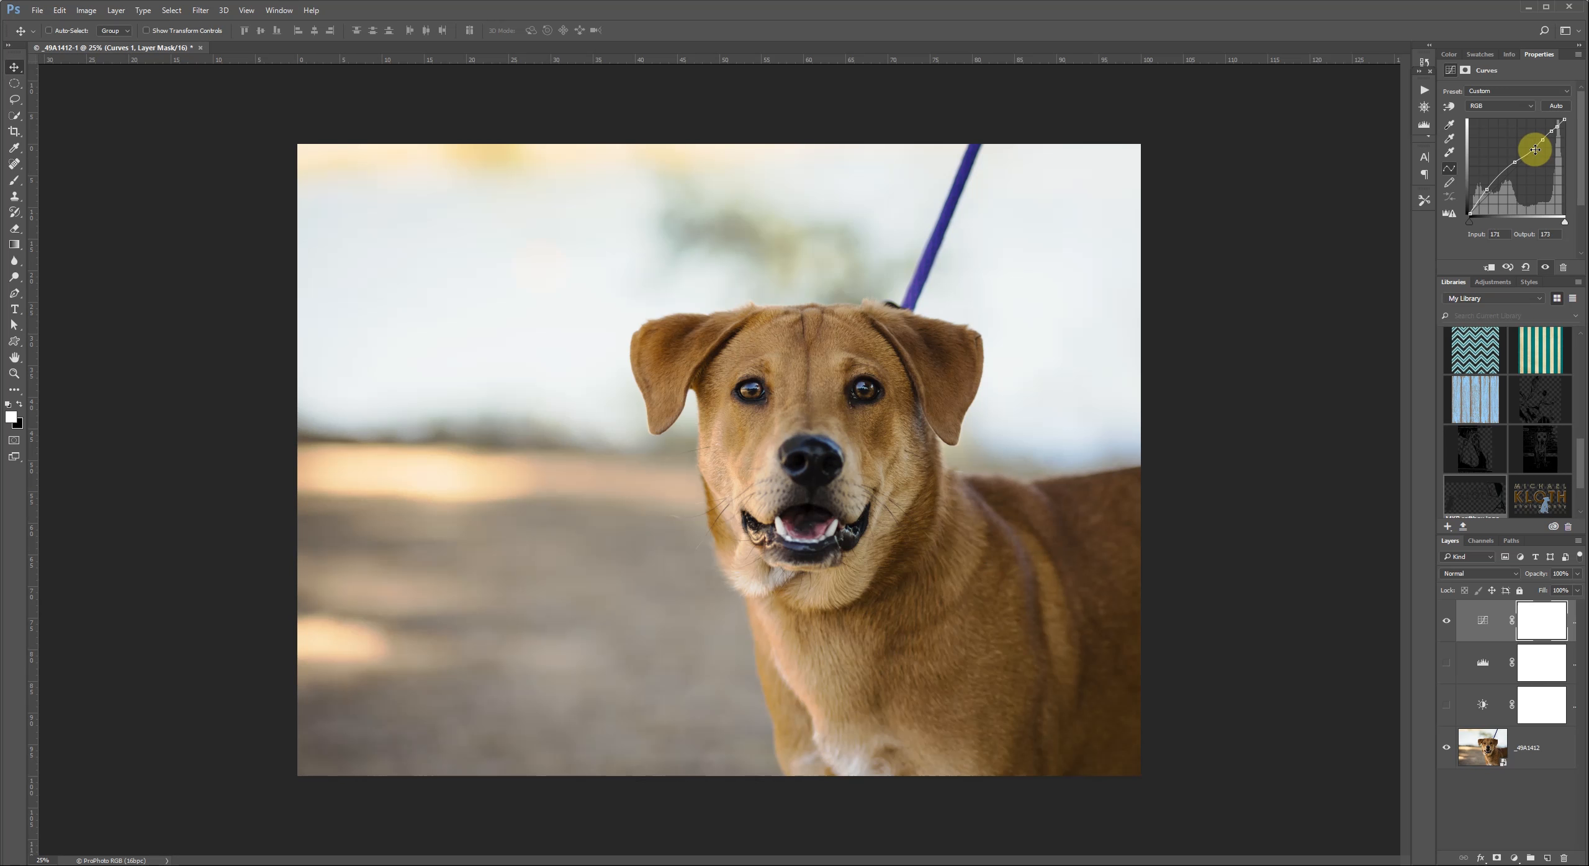
drag(1534, 150, 1518, 168)
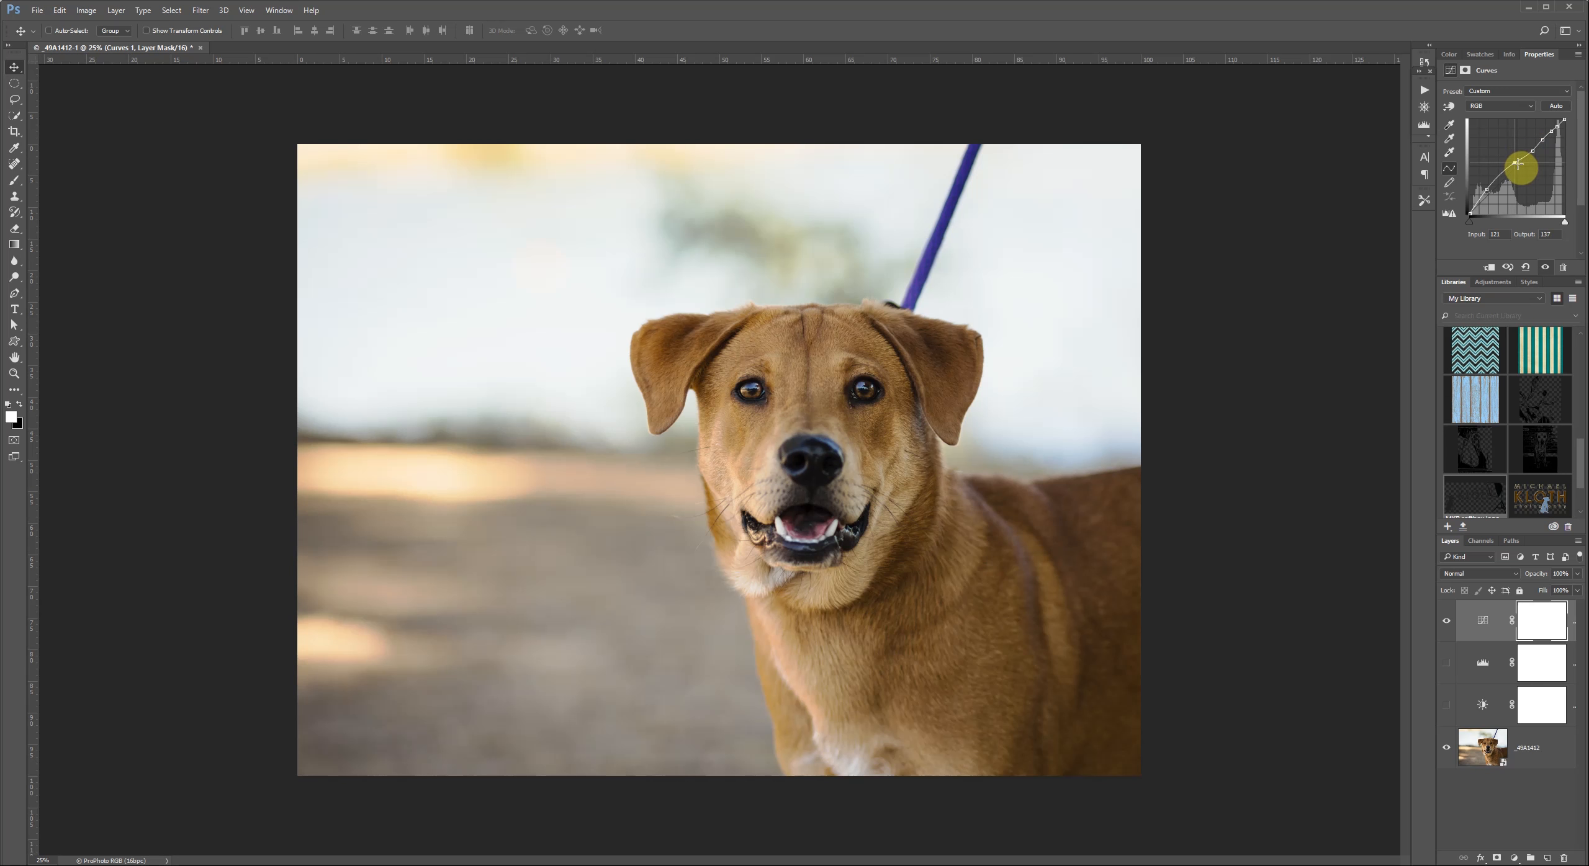
drag(1518, 167, 1554, 160)
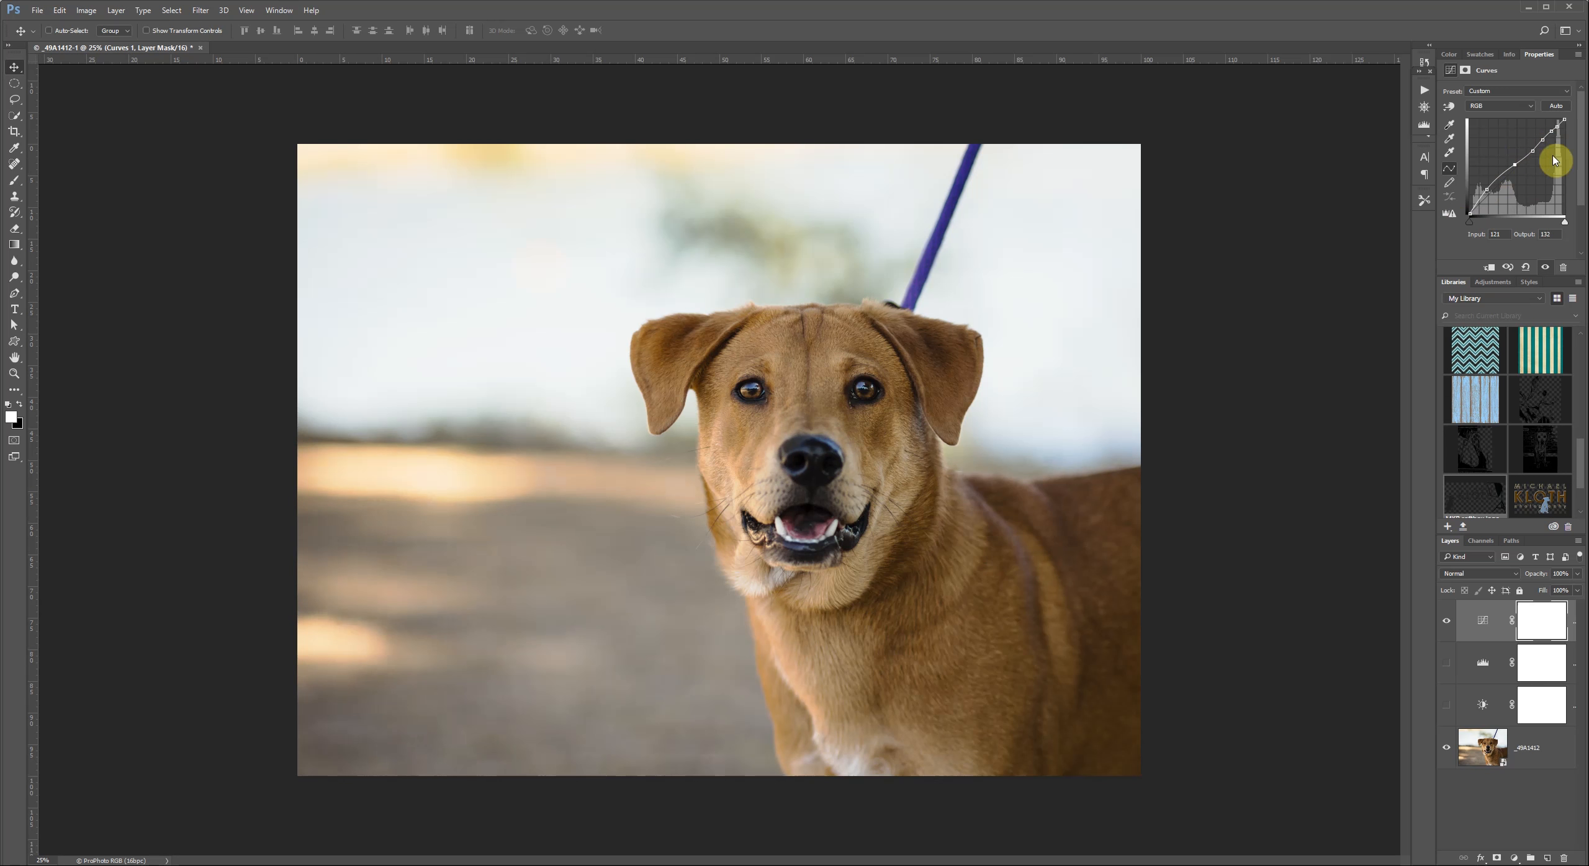
drag(1554, 159, 1485, 189)
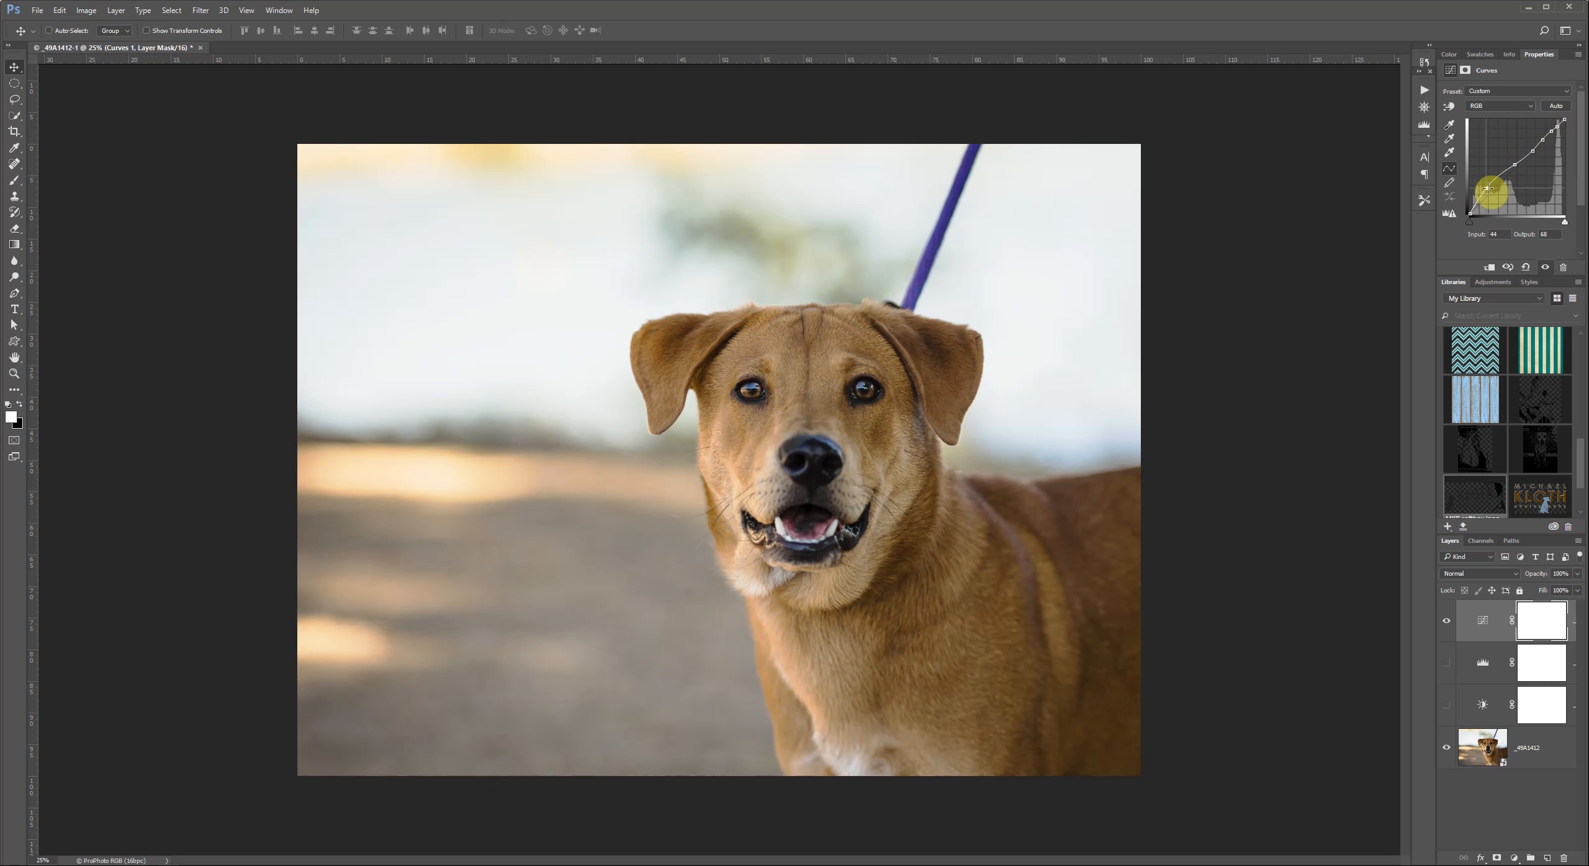
drag(1487, 188, 1489, 185)
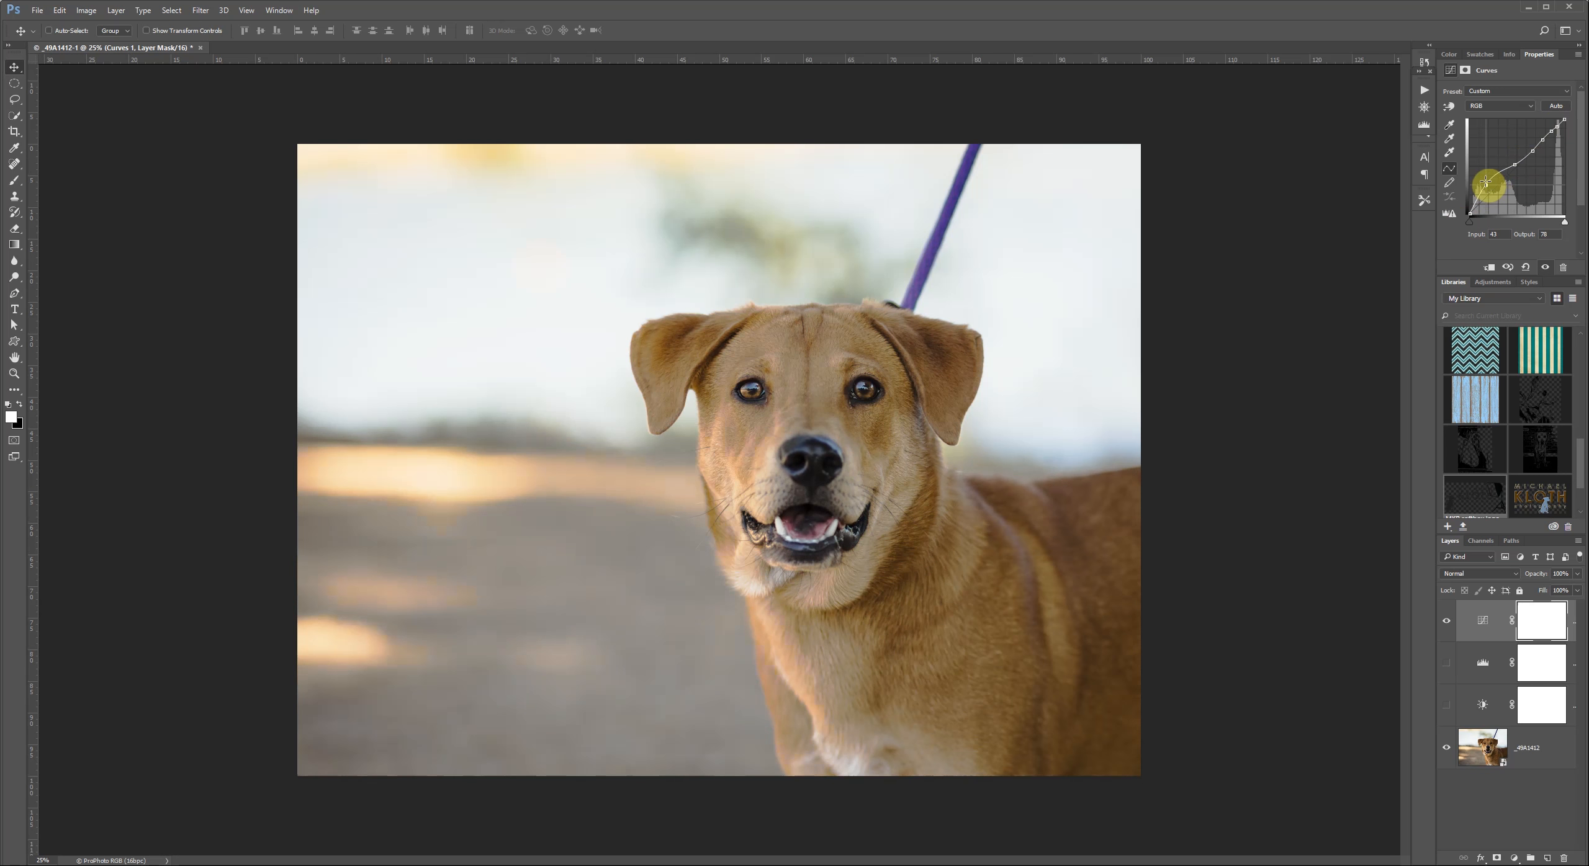
drag(1484, 187, 1489, 185)
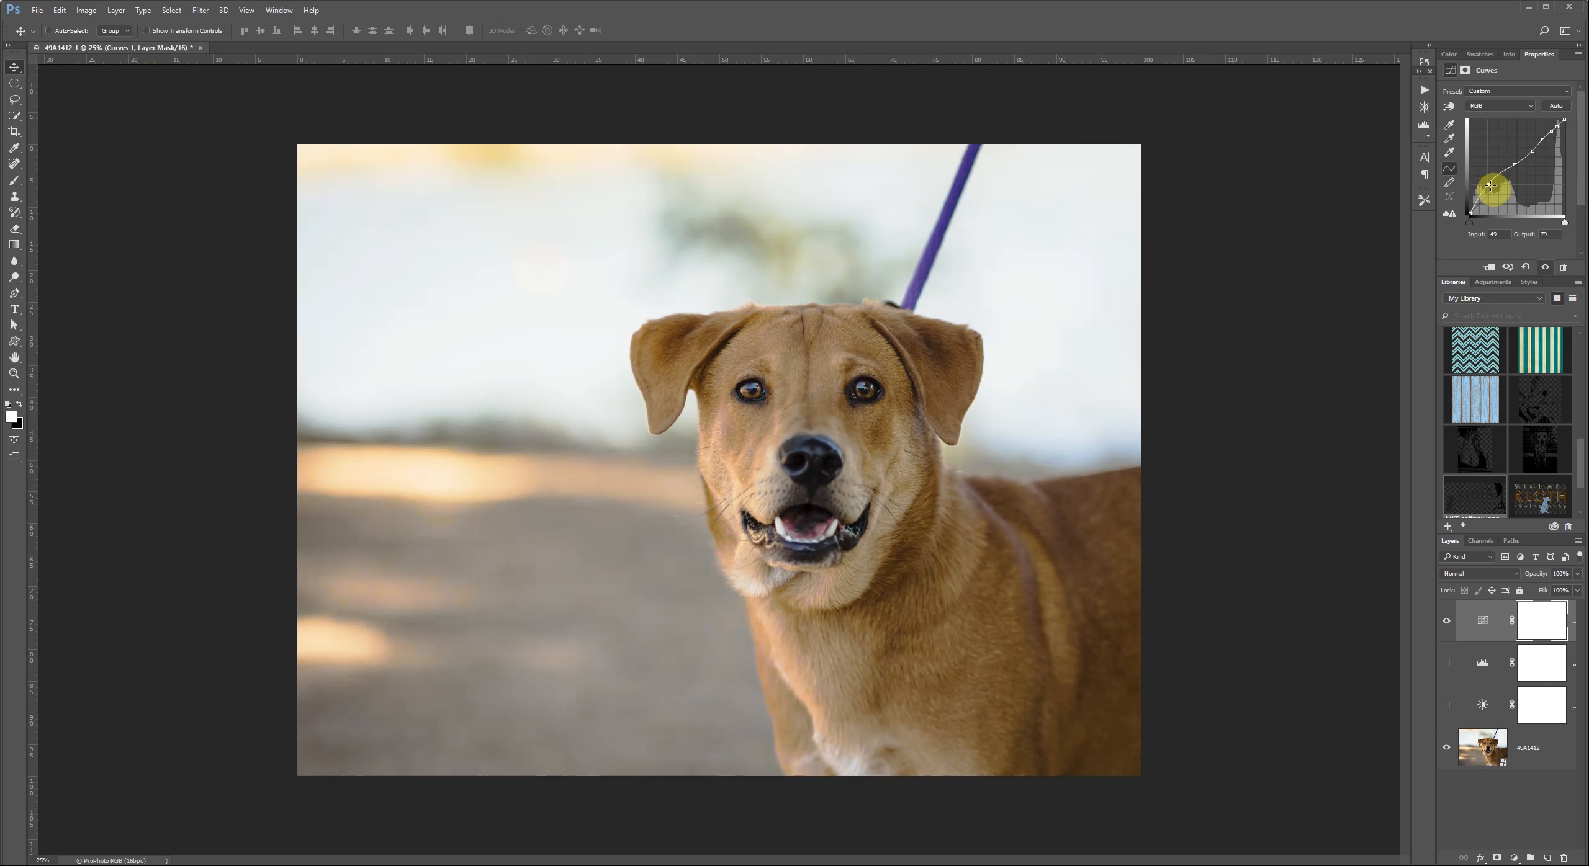
drag(1487, 187, 1487, 164)
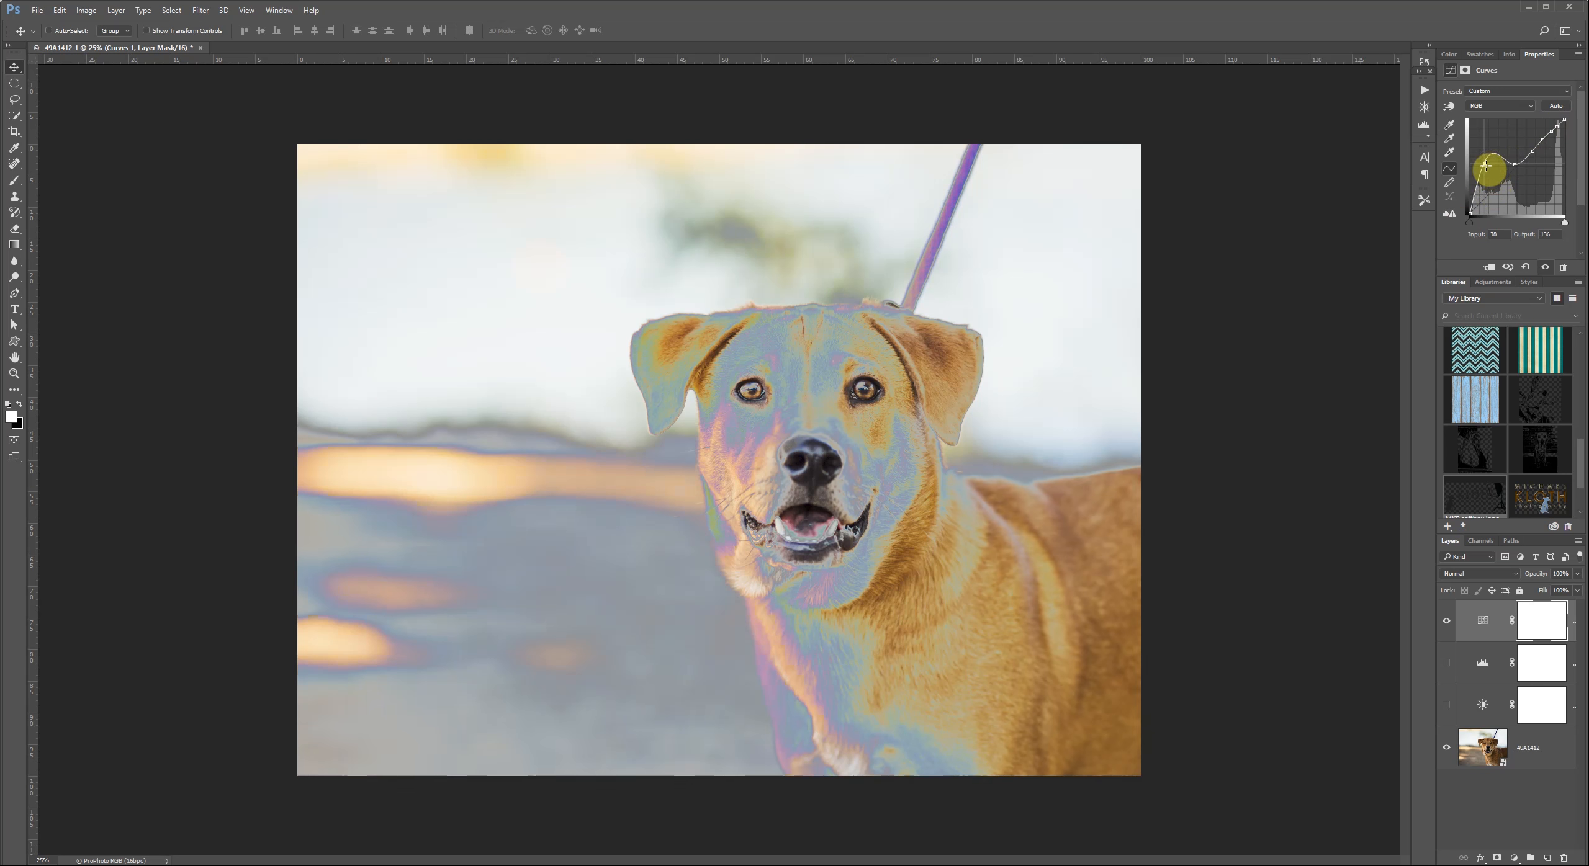
drag(1486, 165, 1492, 190)
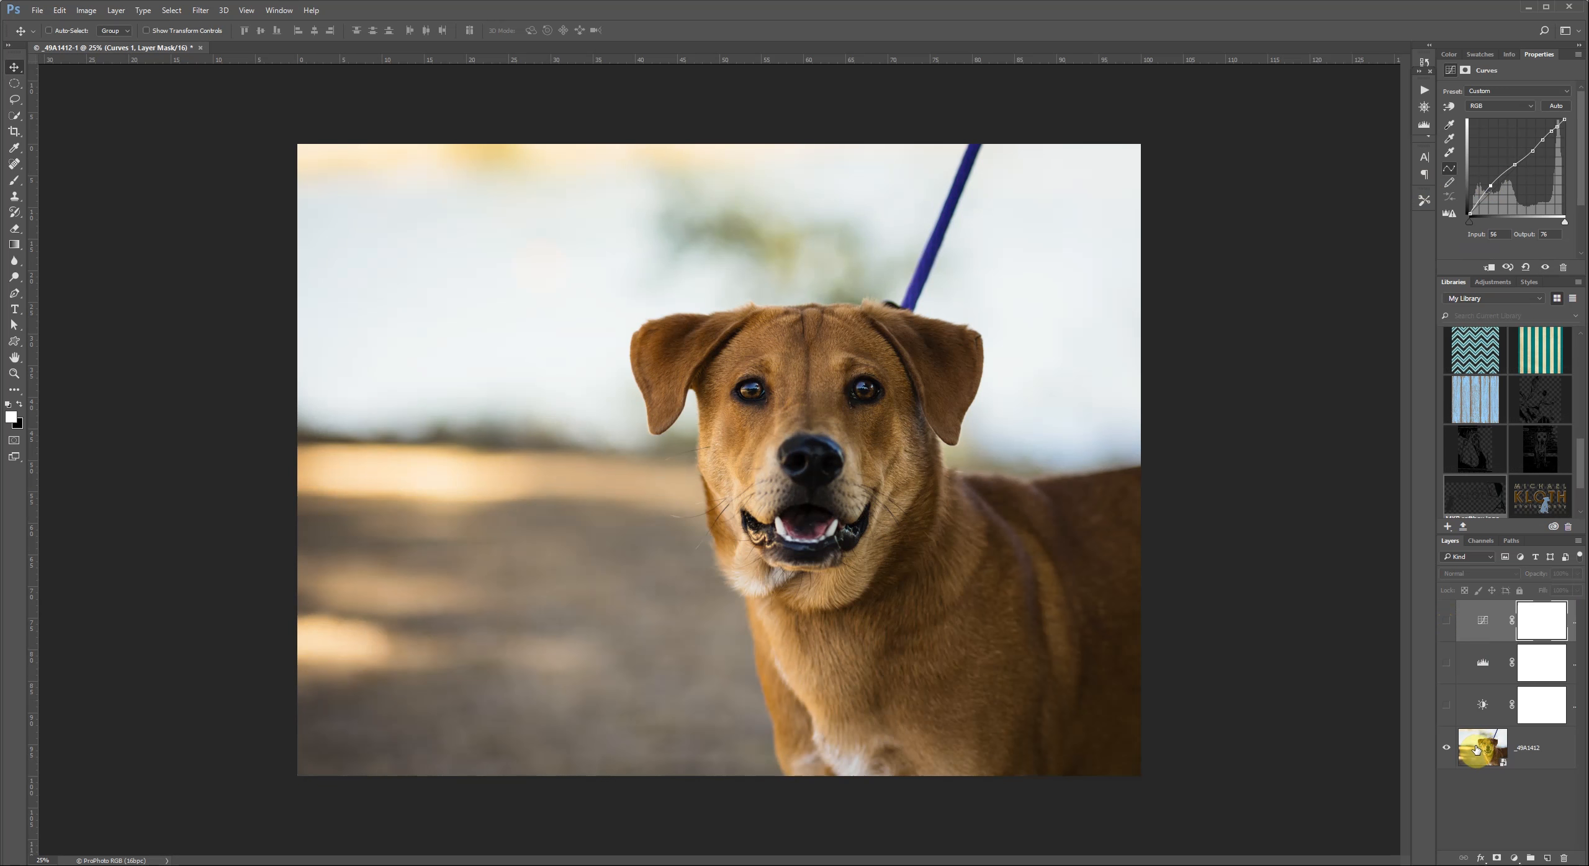
Select the smart object photo layer and bring up Image > Adjustments > Shadows/Highlights.
click(86, 9)
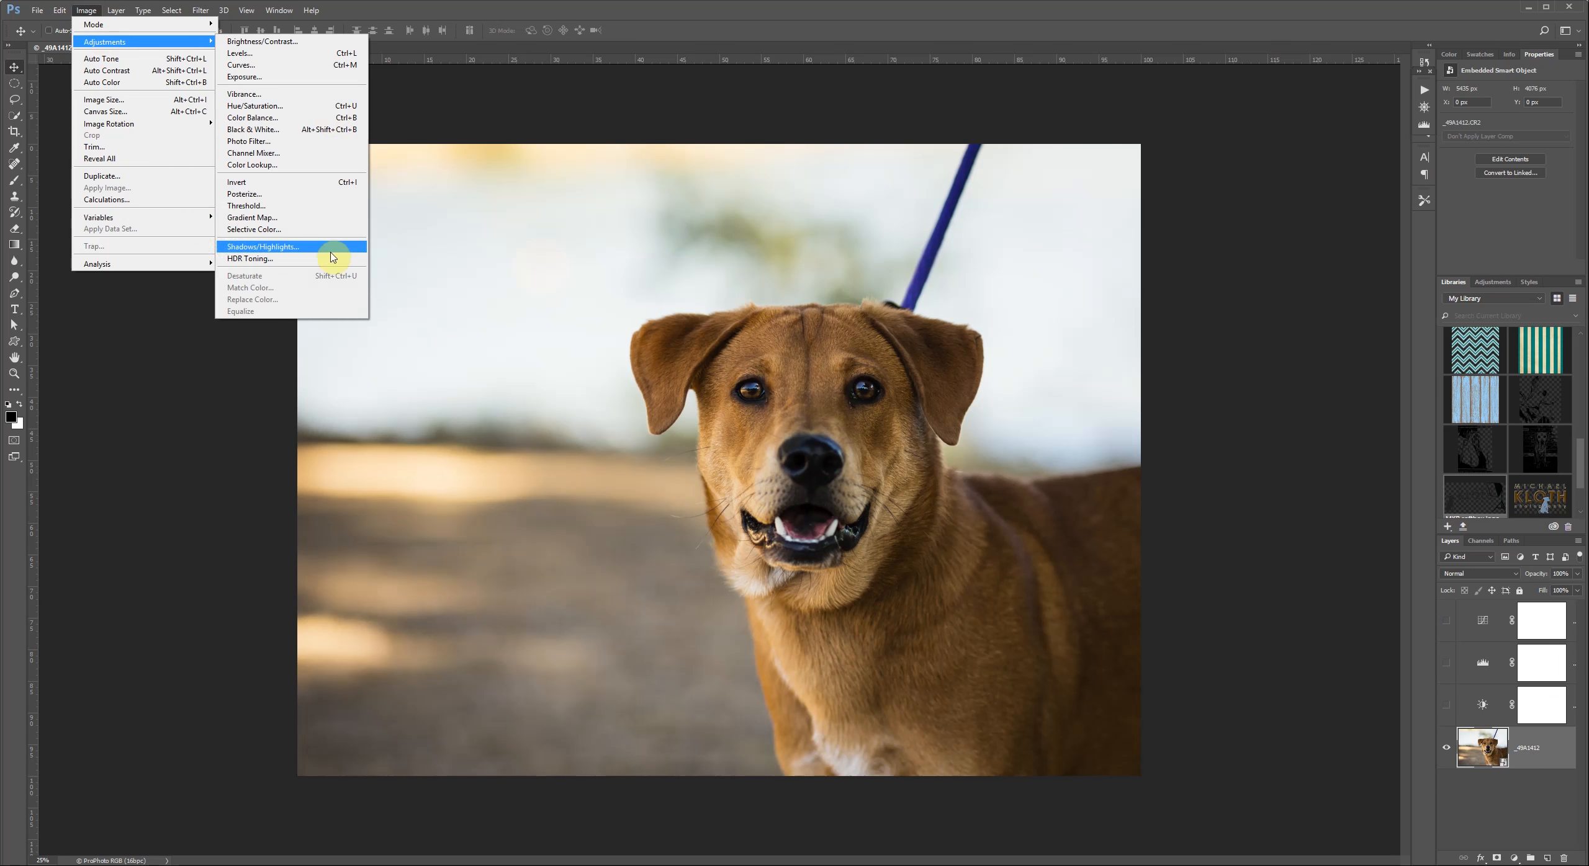
mouse_move(329, 245)
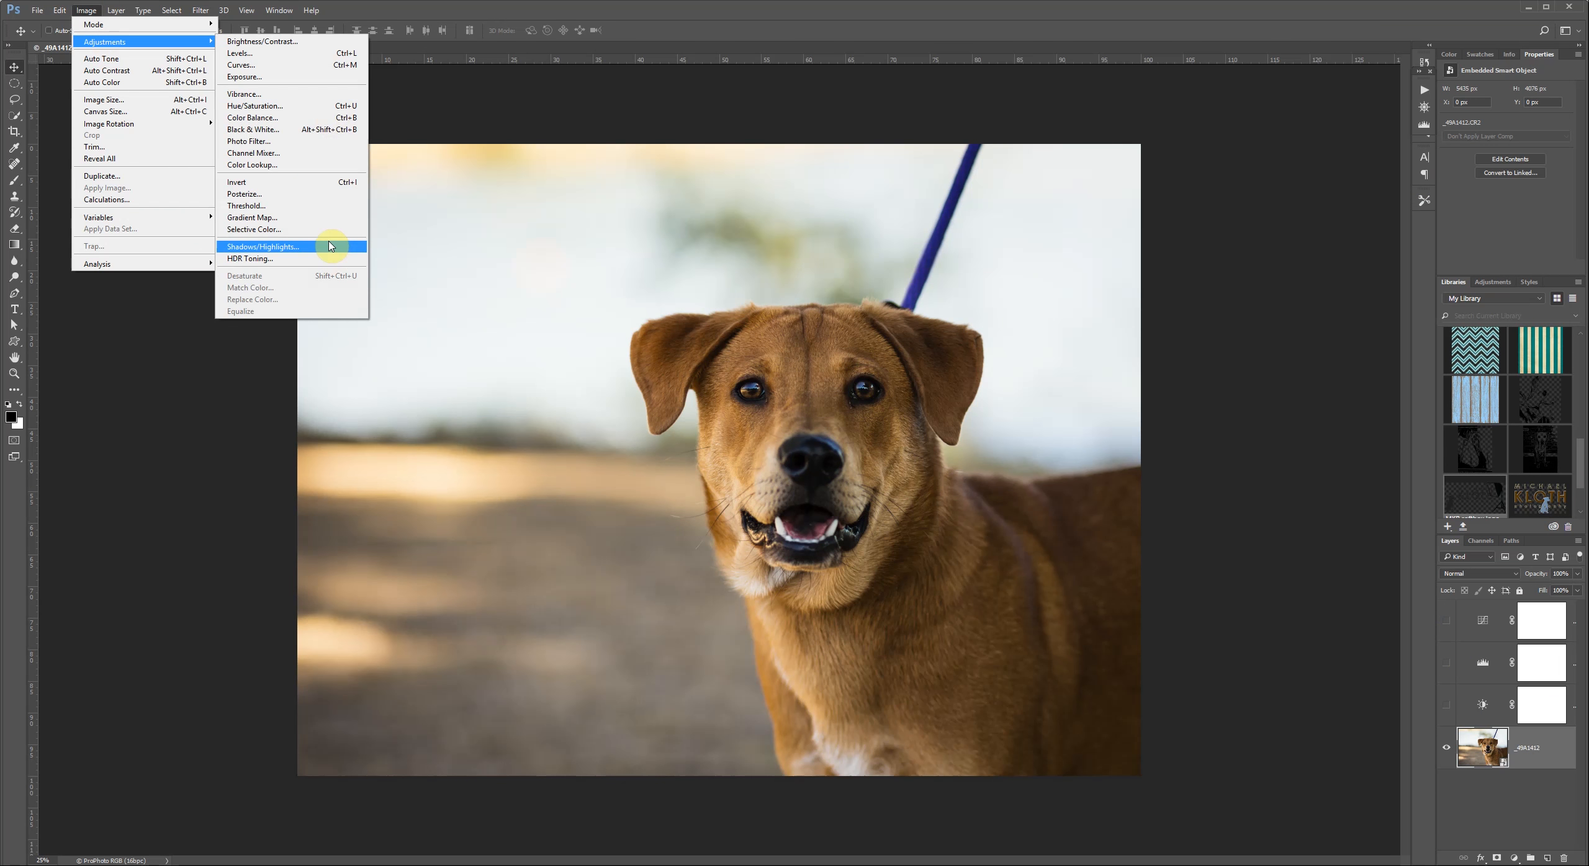
click(262, 246)
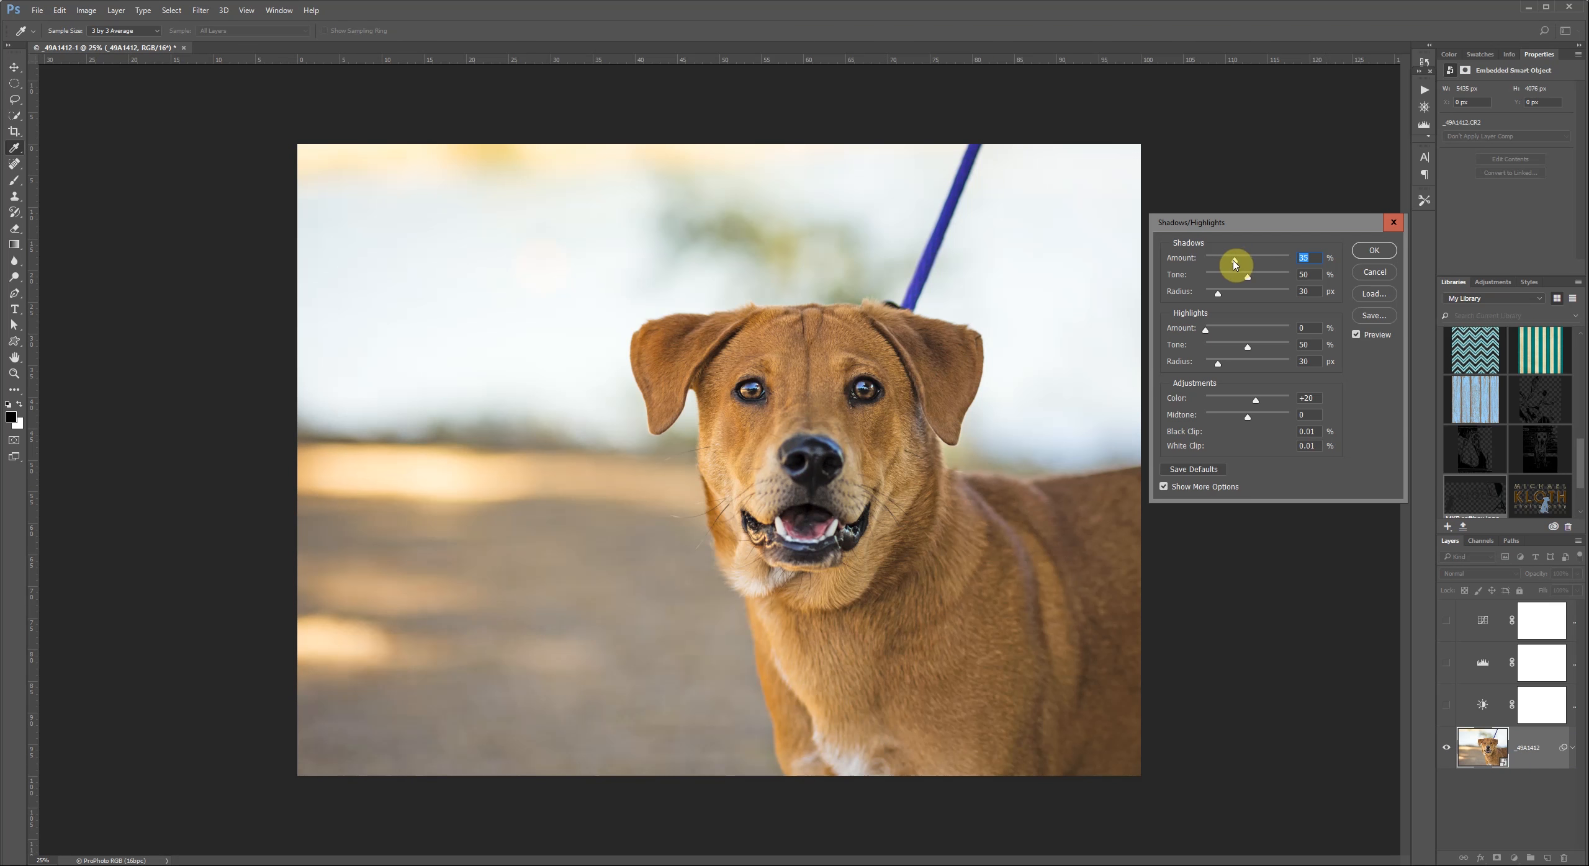
mouse_move(1200, 282)
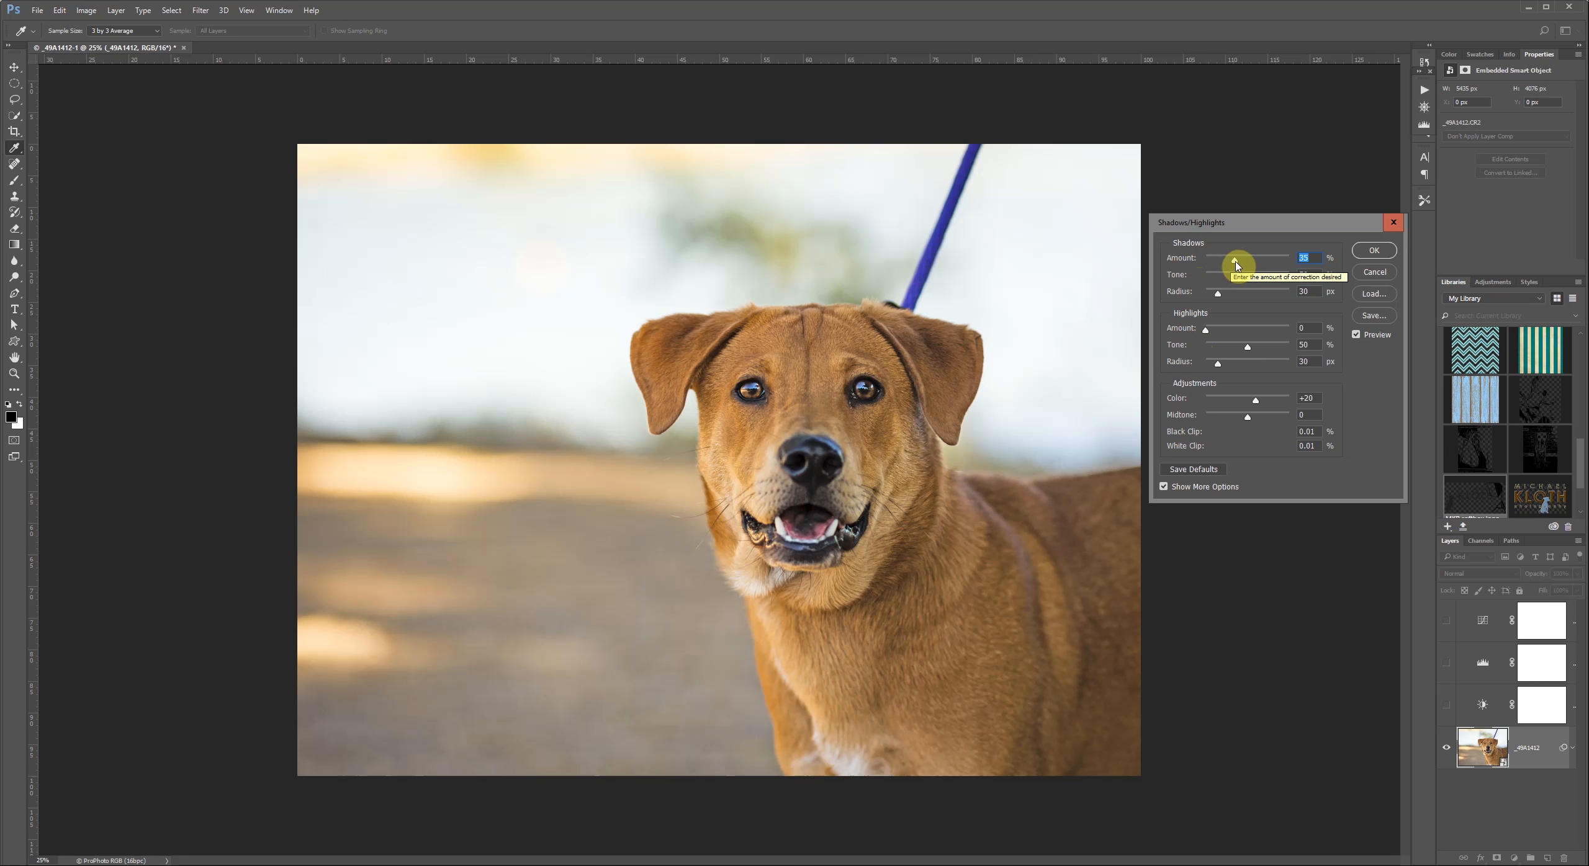
Lift Shadows to about 60 percent, adjust Tone and Radius, and reduce Highlights by about 21.
drag(1231, 257, 1253, 257)
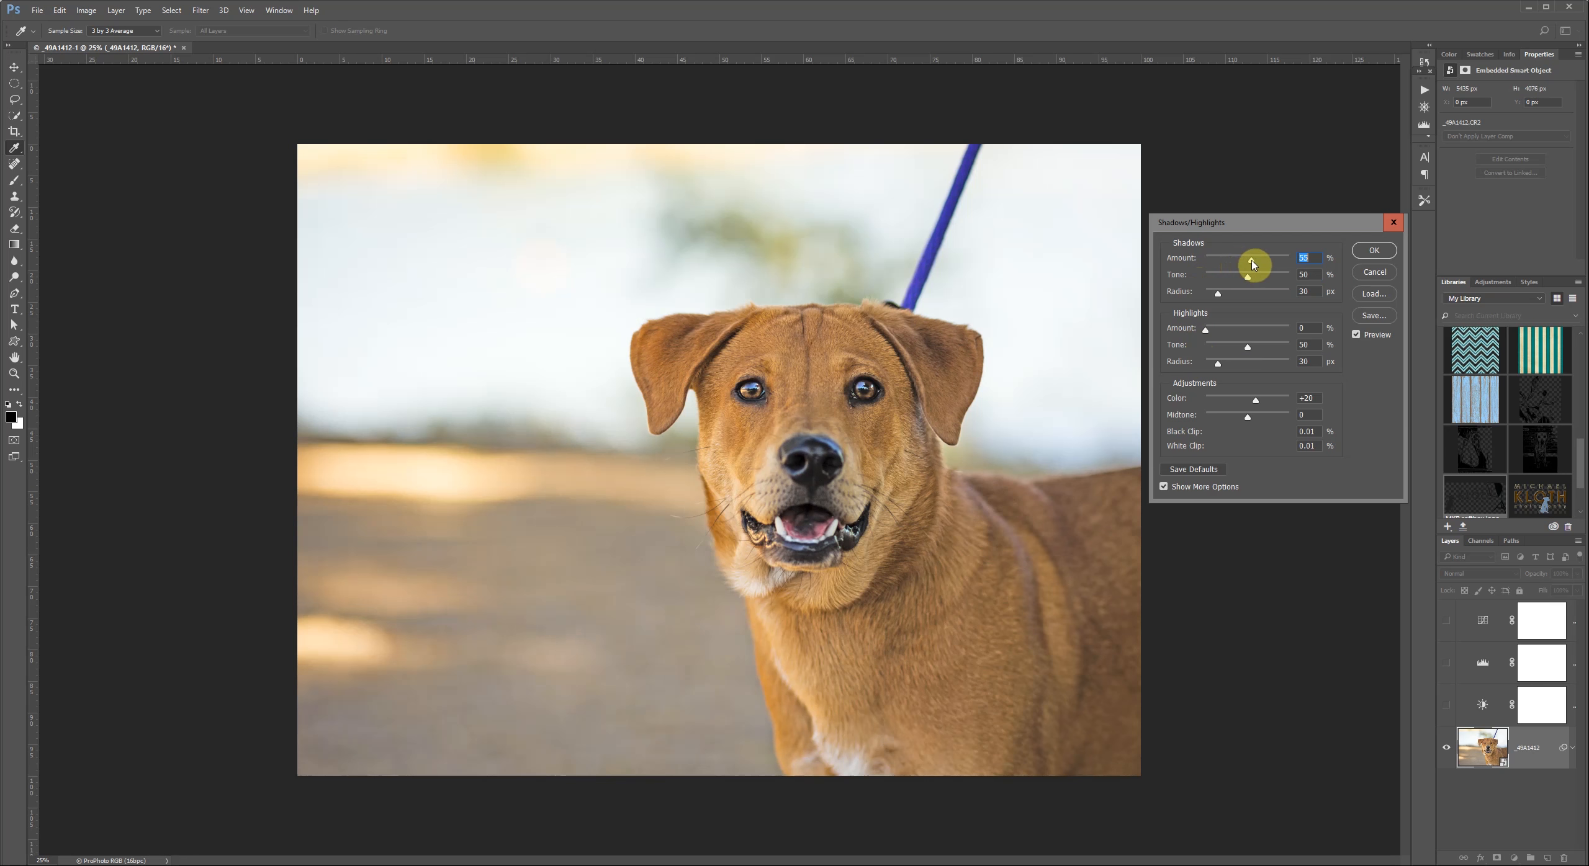
drag(1226, 275, 1304, 274)
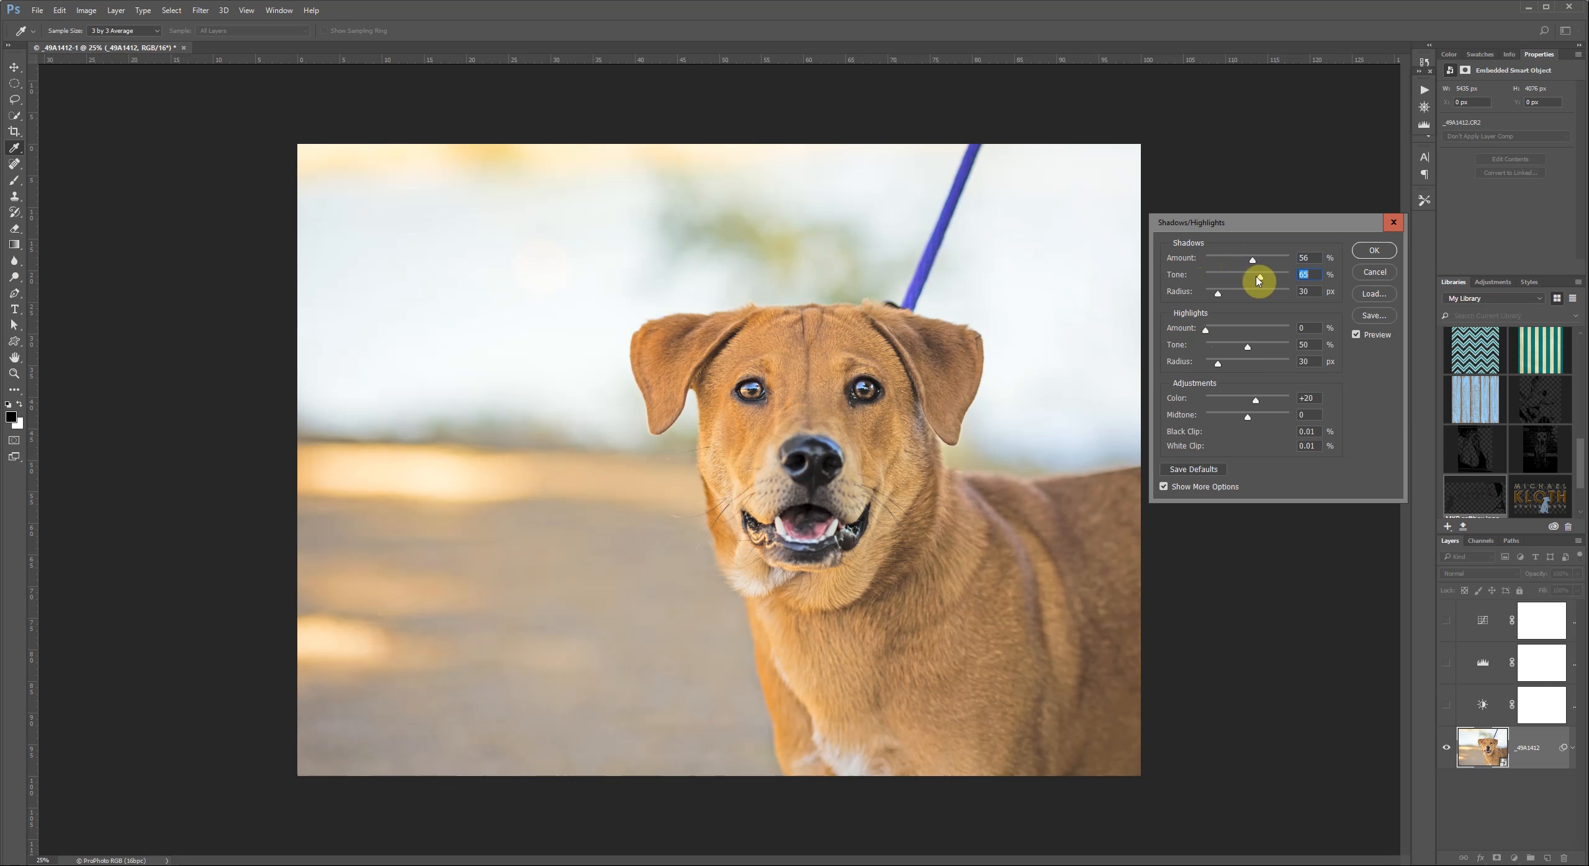
drag(1260, 274, 1251, 274)
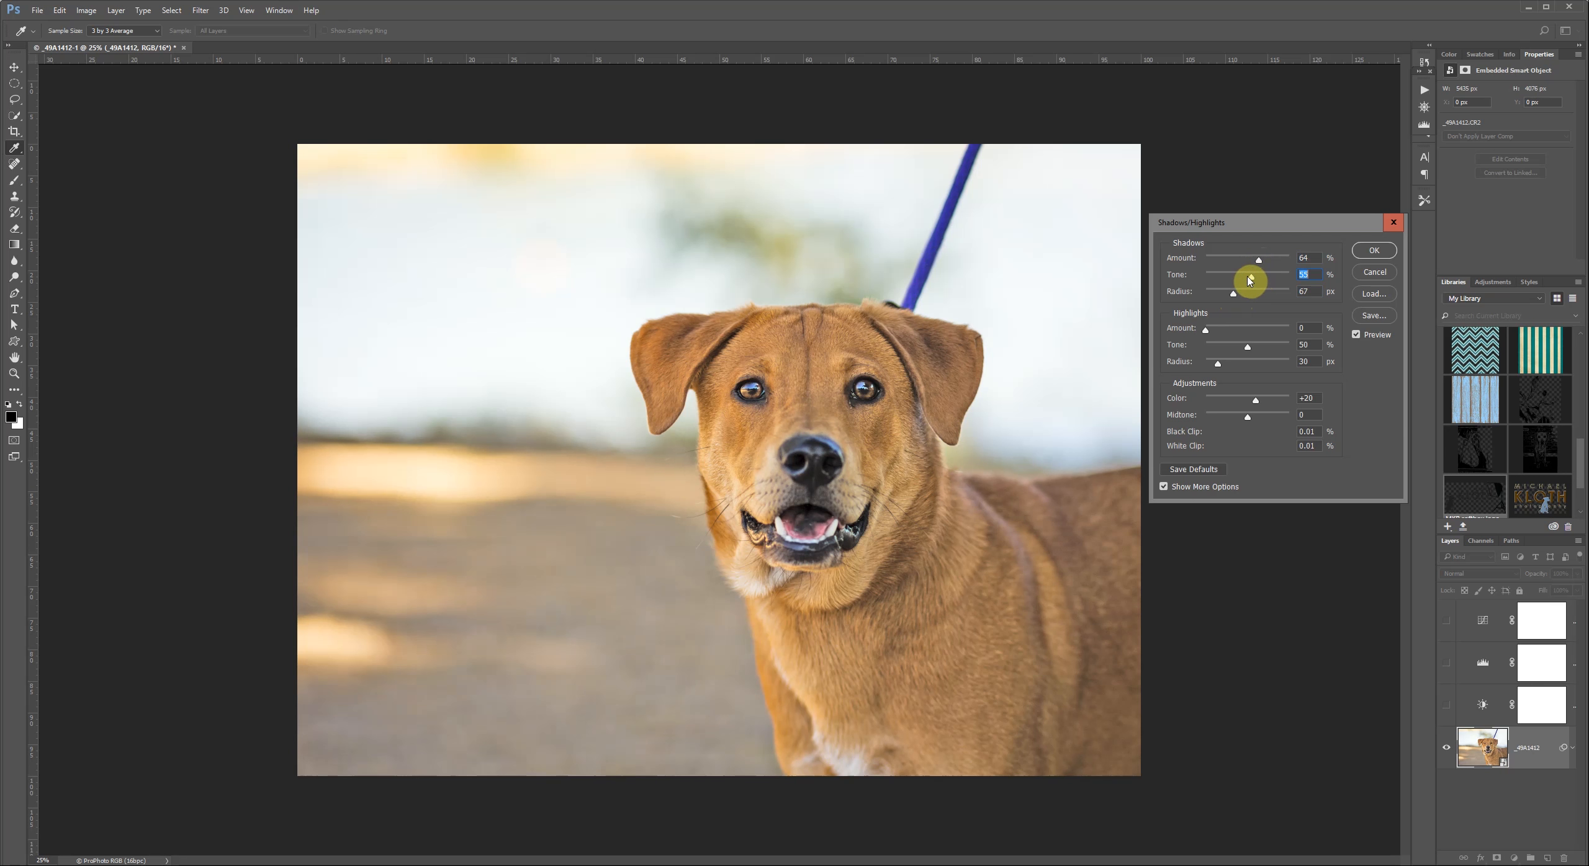
drag(1253, 274, 1247, 275)
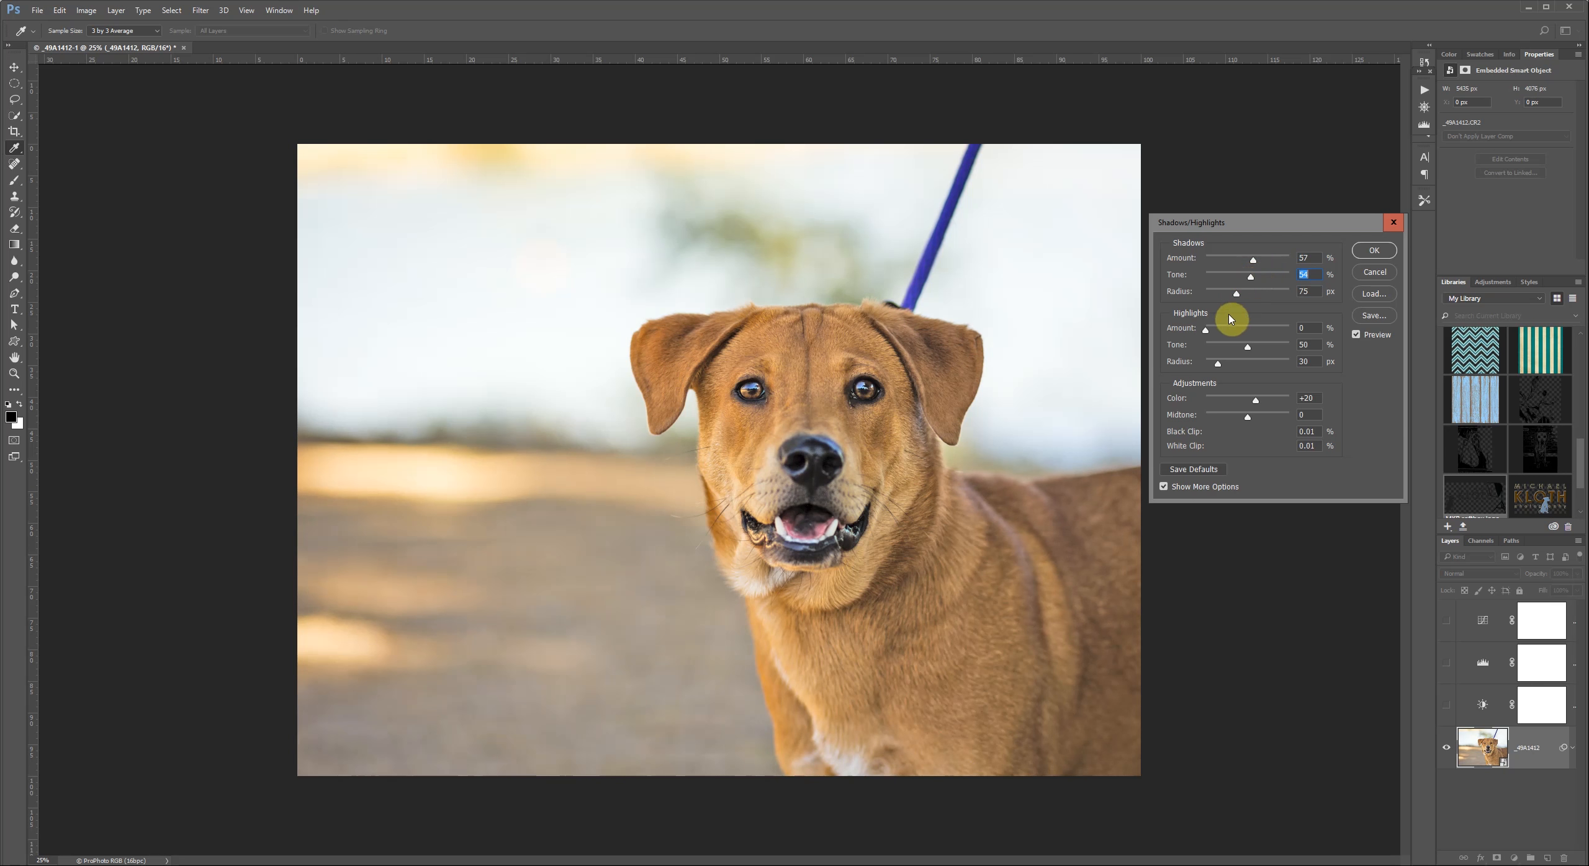
mouse_move(1228, 318)
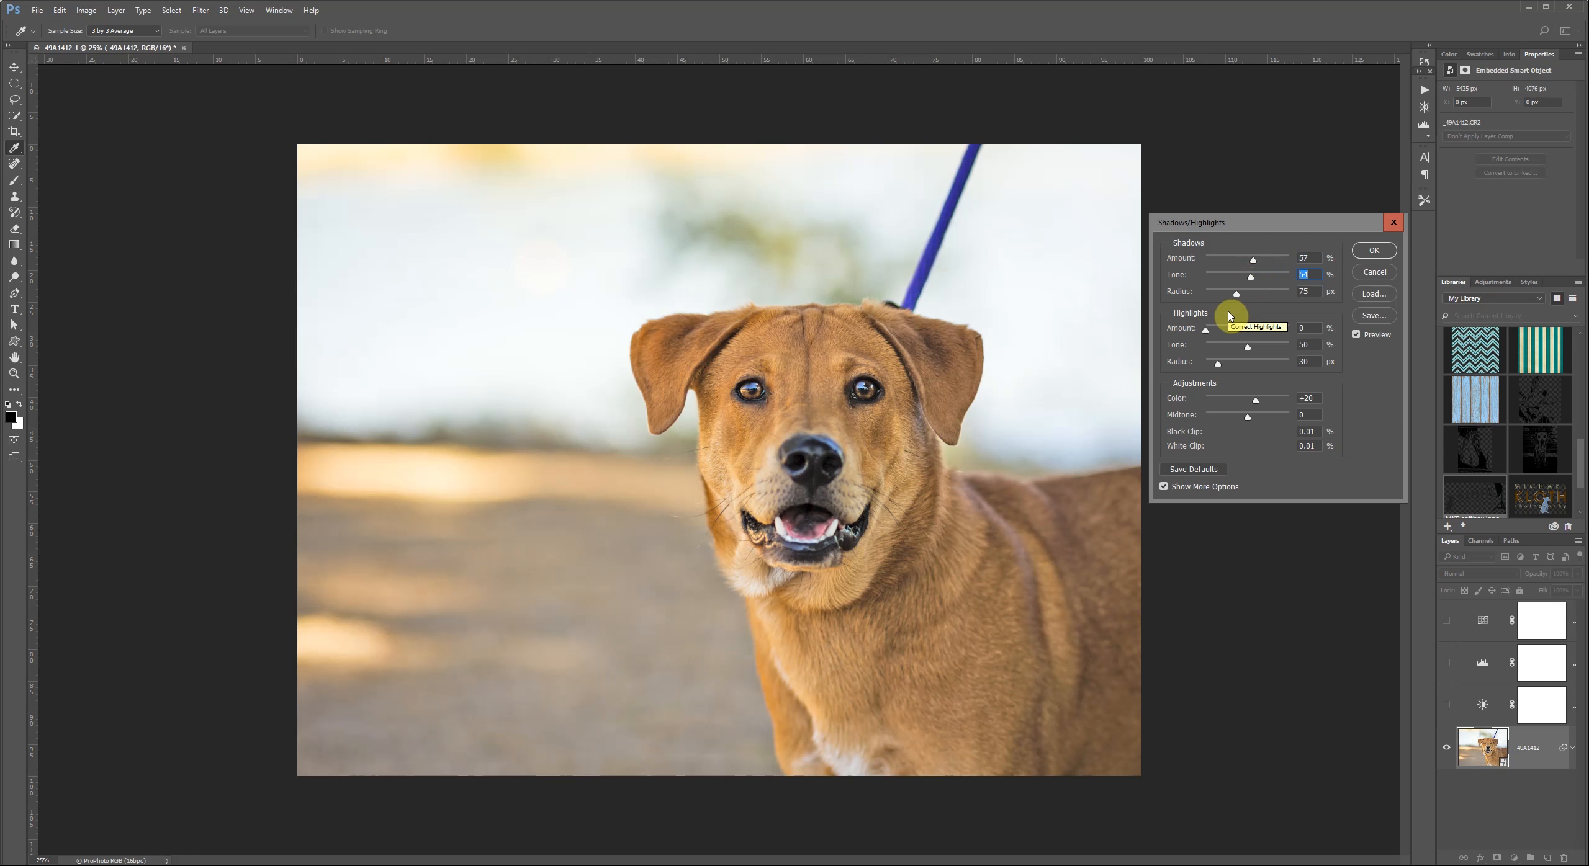
mouse_move(1207, 334)
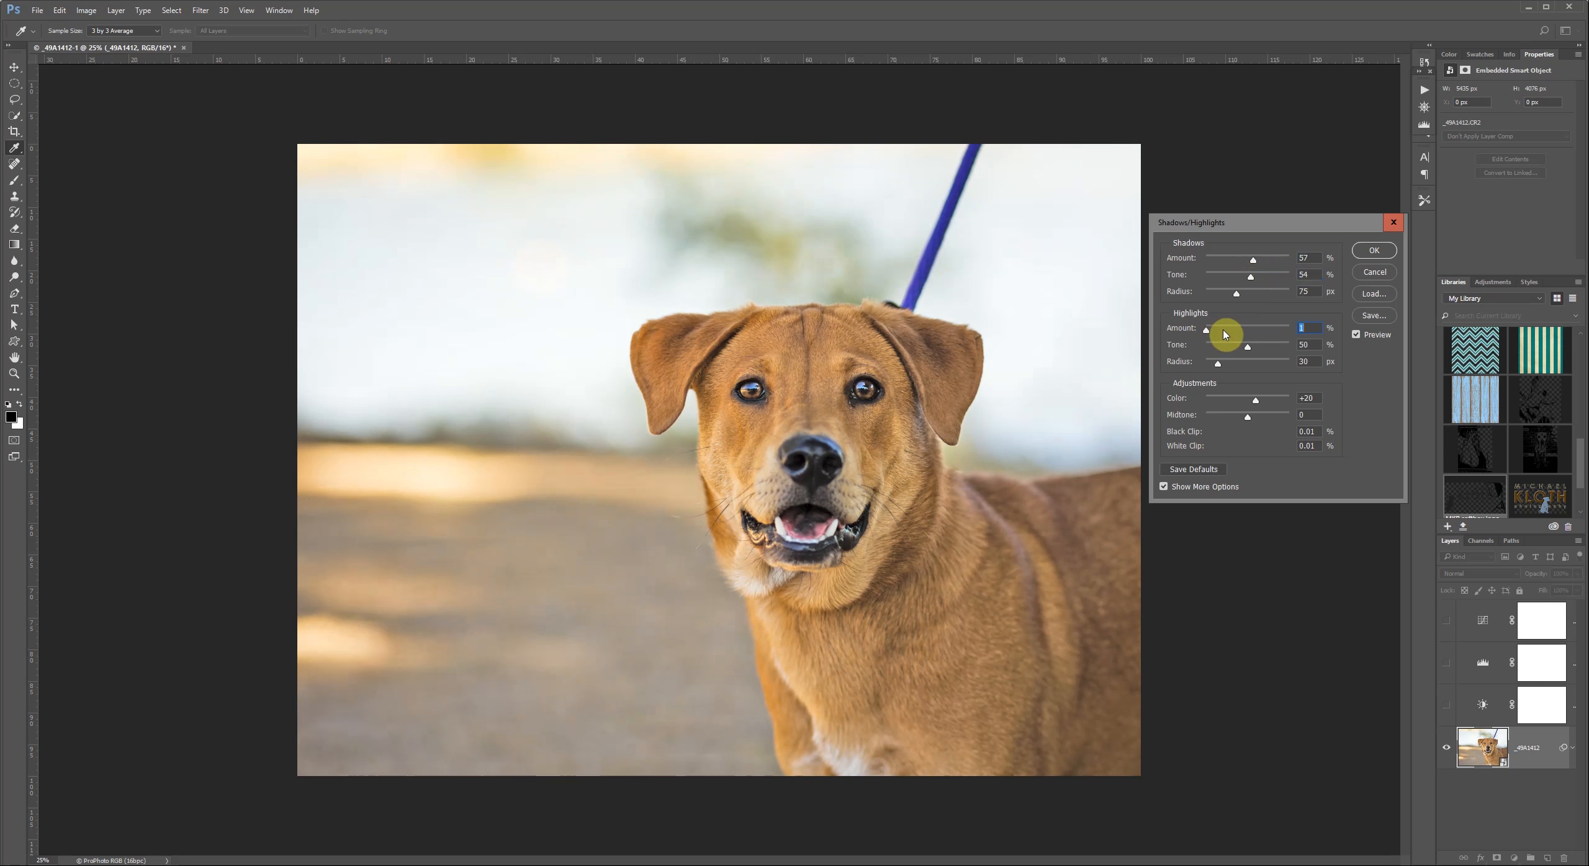
drag(1213, 332, 1226, 332)
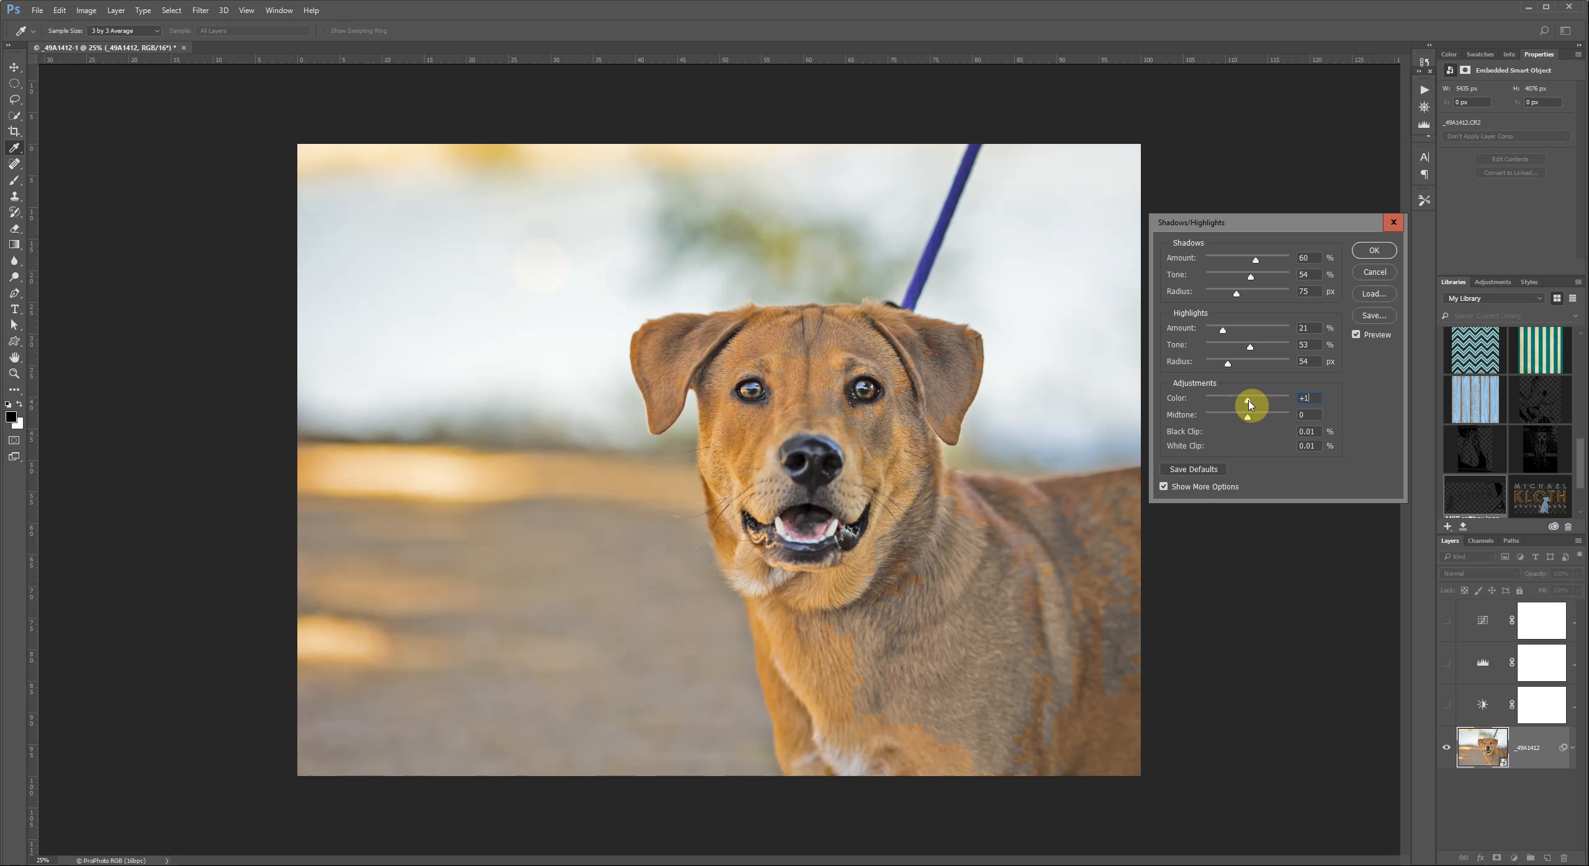
Boost Color and Midtone Contrast, then apply Shadows/Highlights as a smart filter.
drag(1246, 404, 1249, 405)
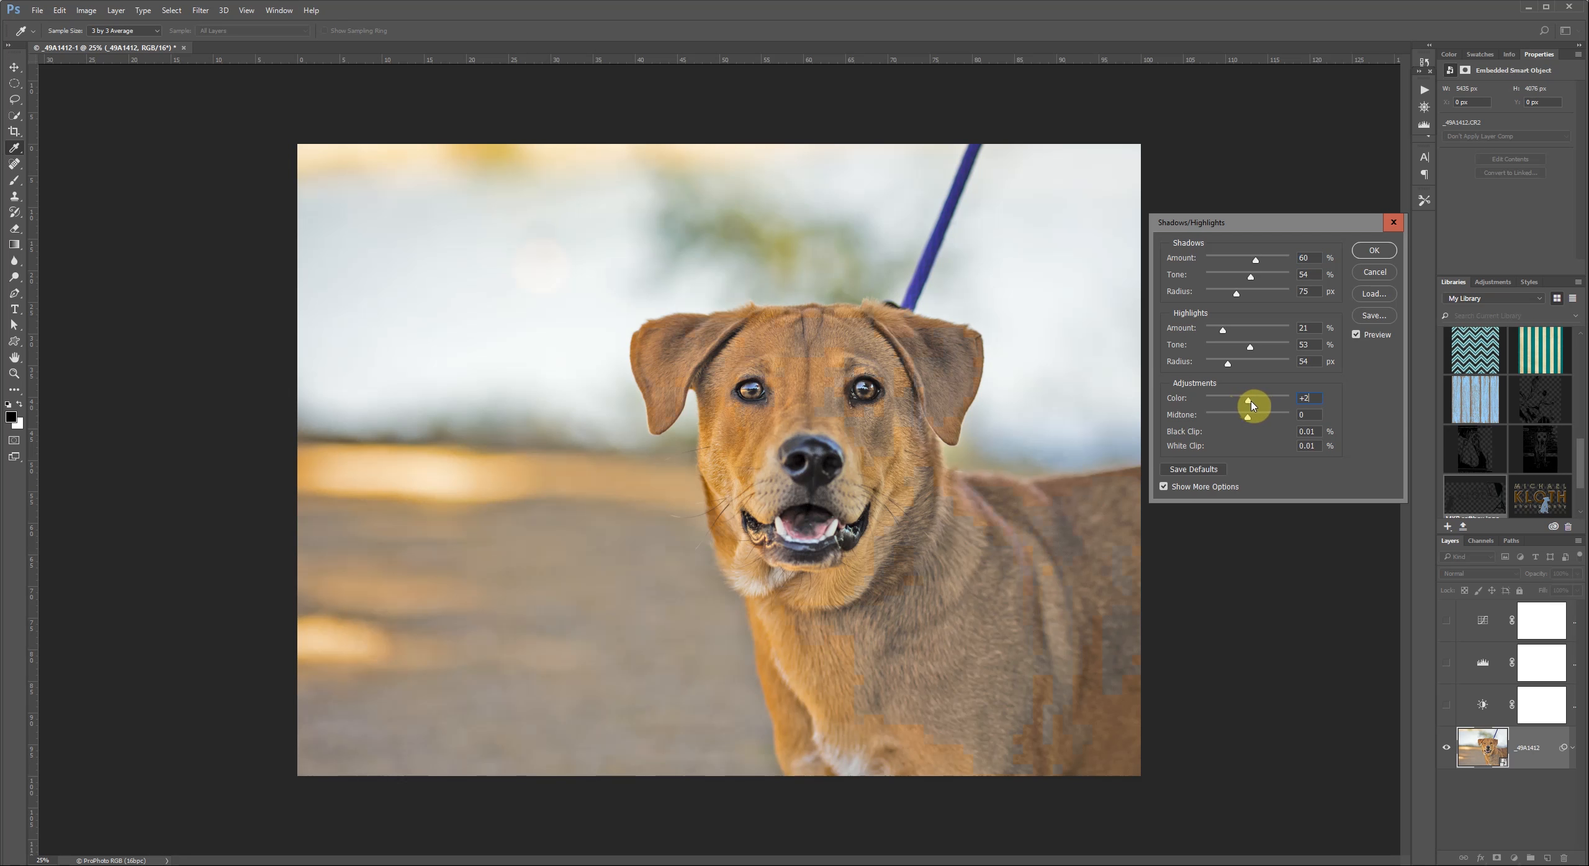
drag(1246, 403, 1261, 403)
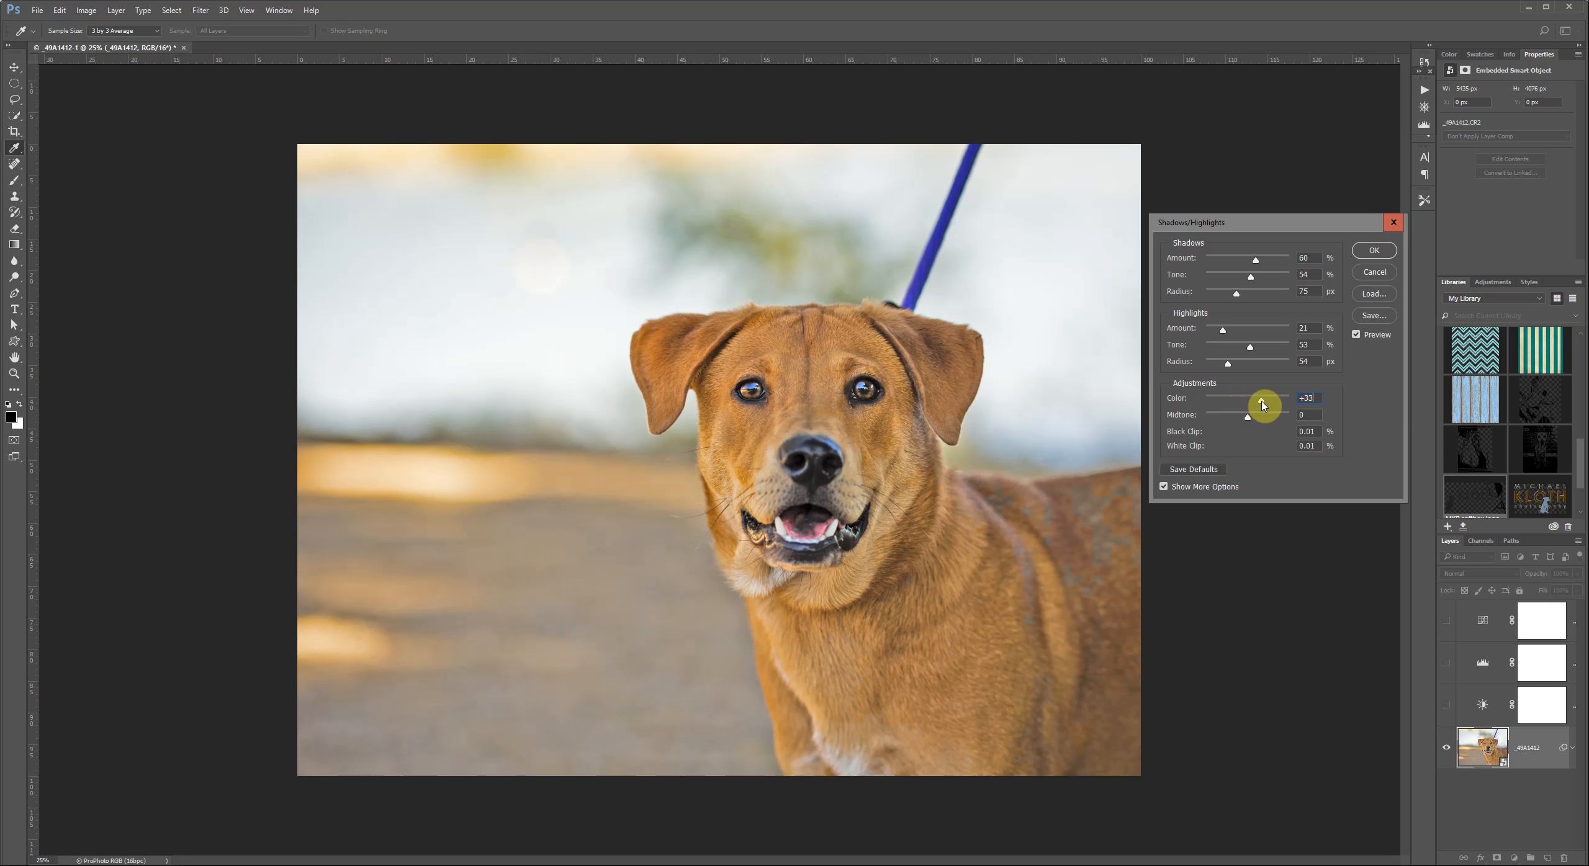
drag(1261, 403, 1246, 403)
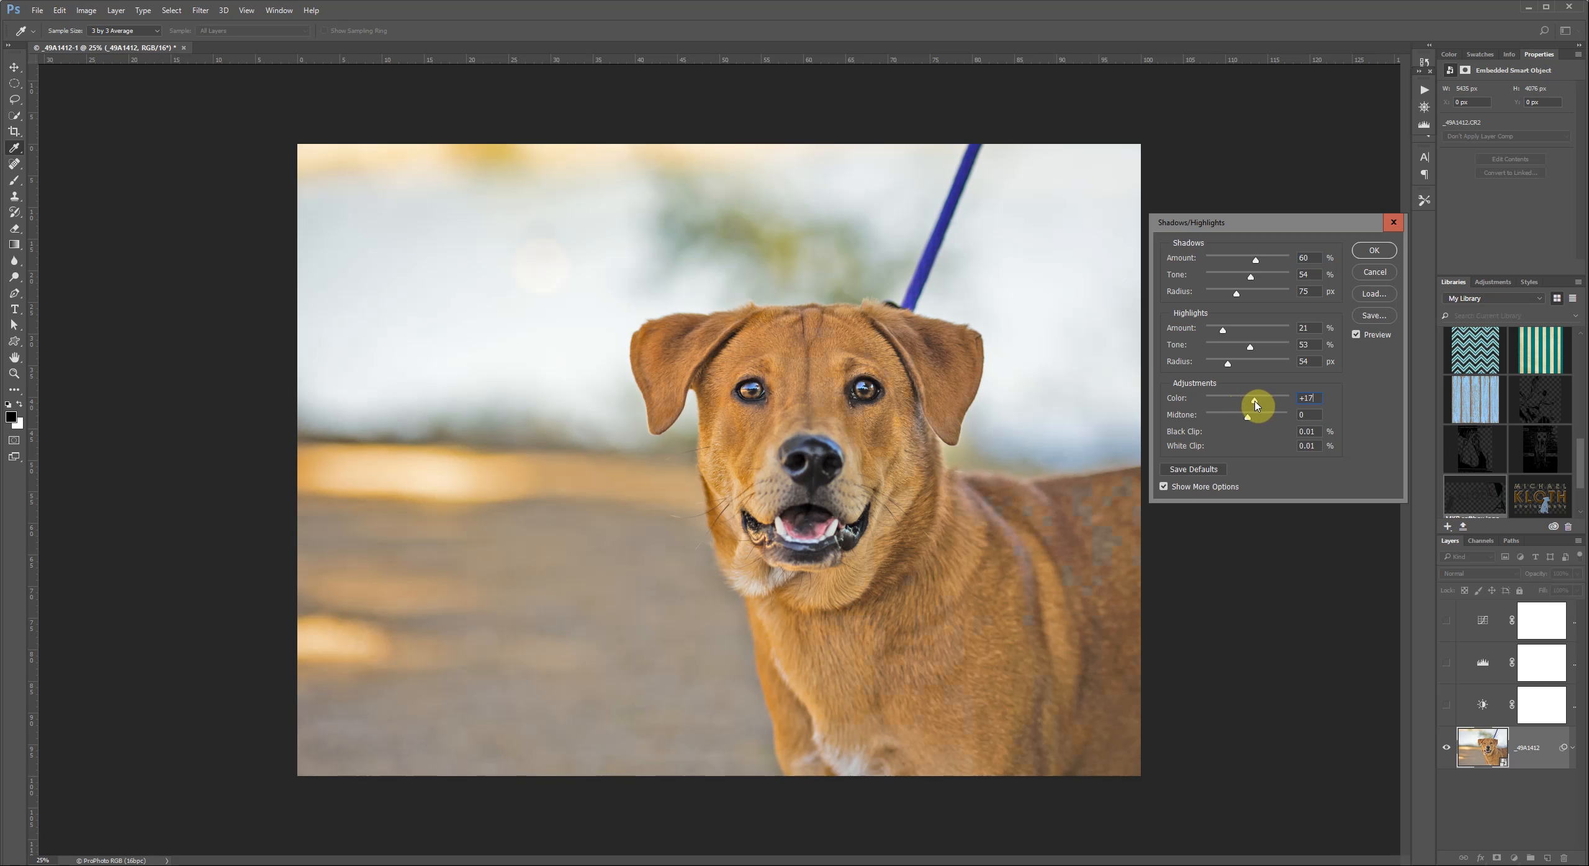
drag(1256, 404, 1246, 423)
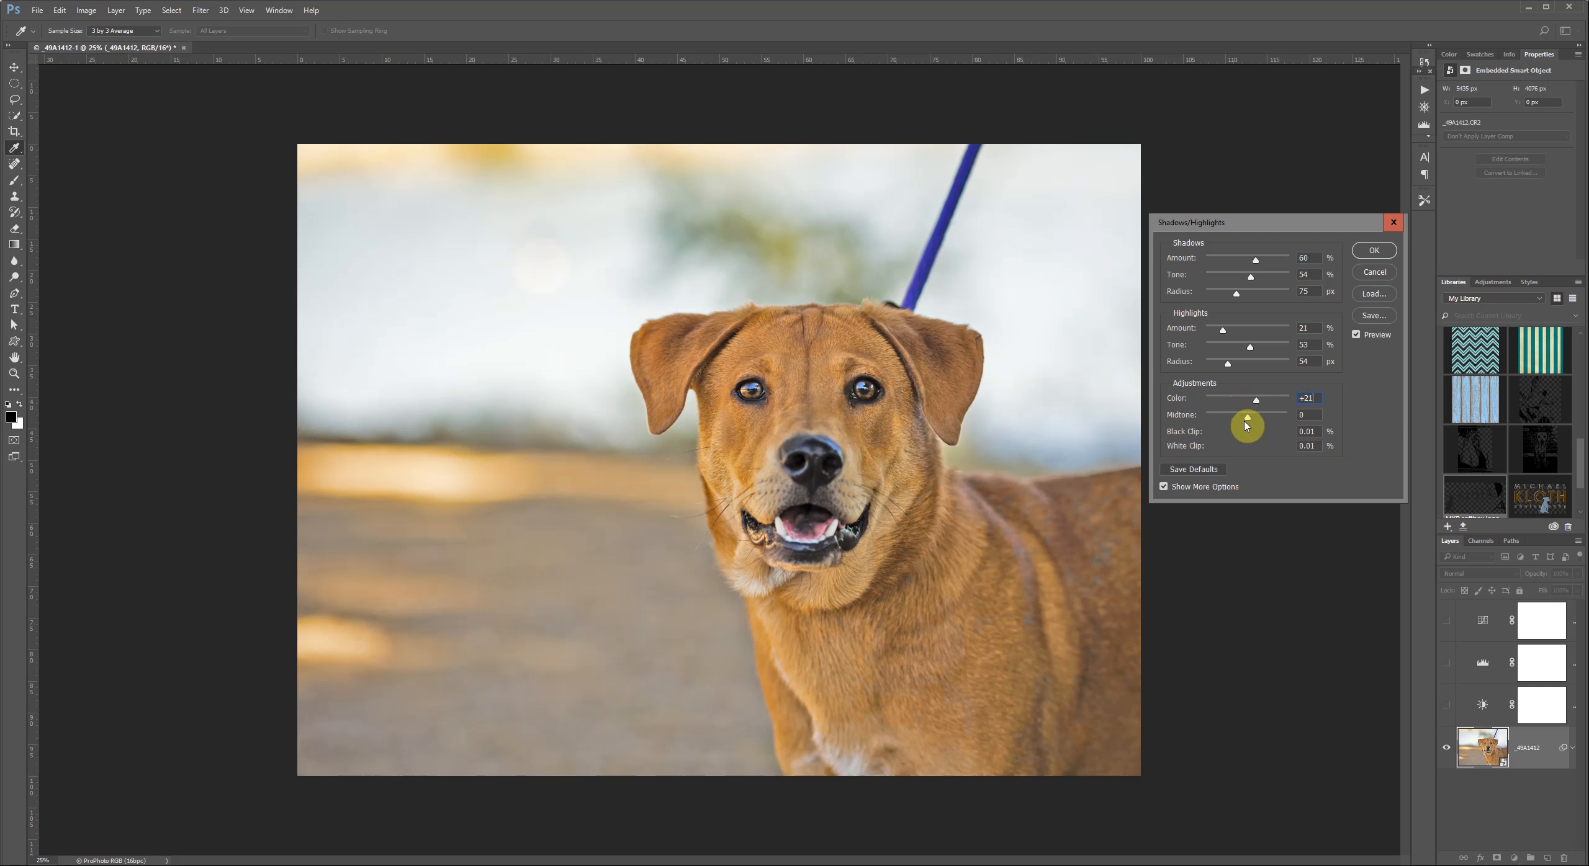
drag(1246, 415, 1243, 420)
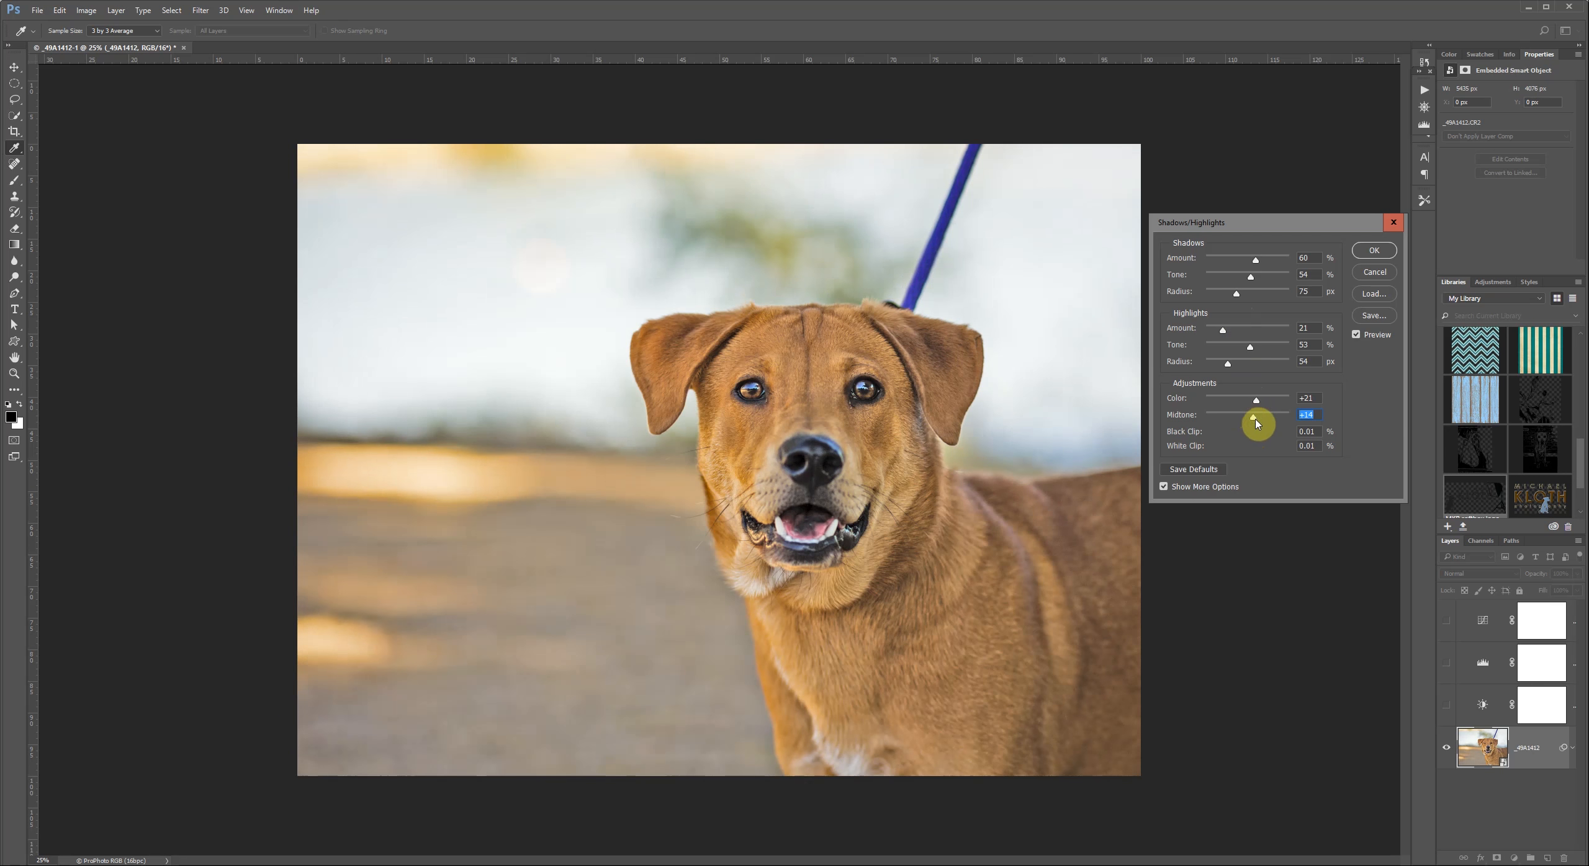
drag(1261, 421, 1253, 421)
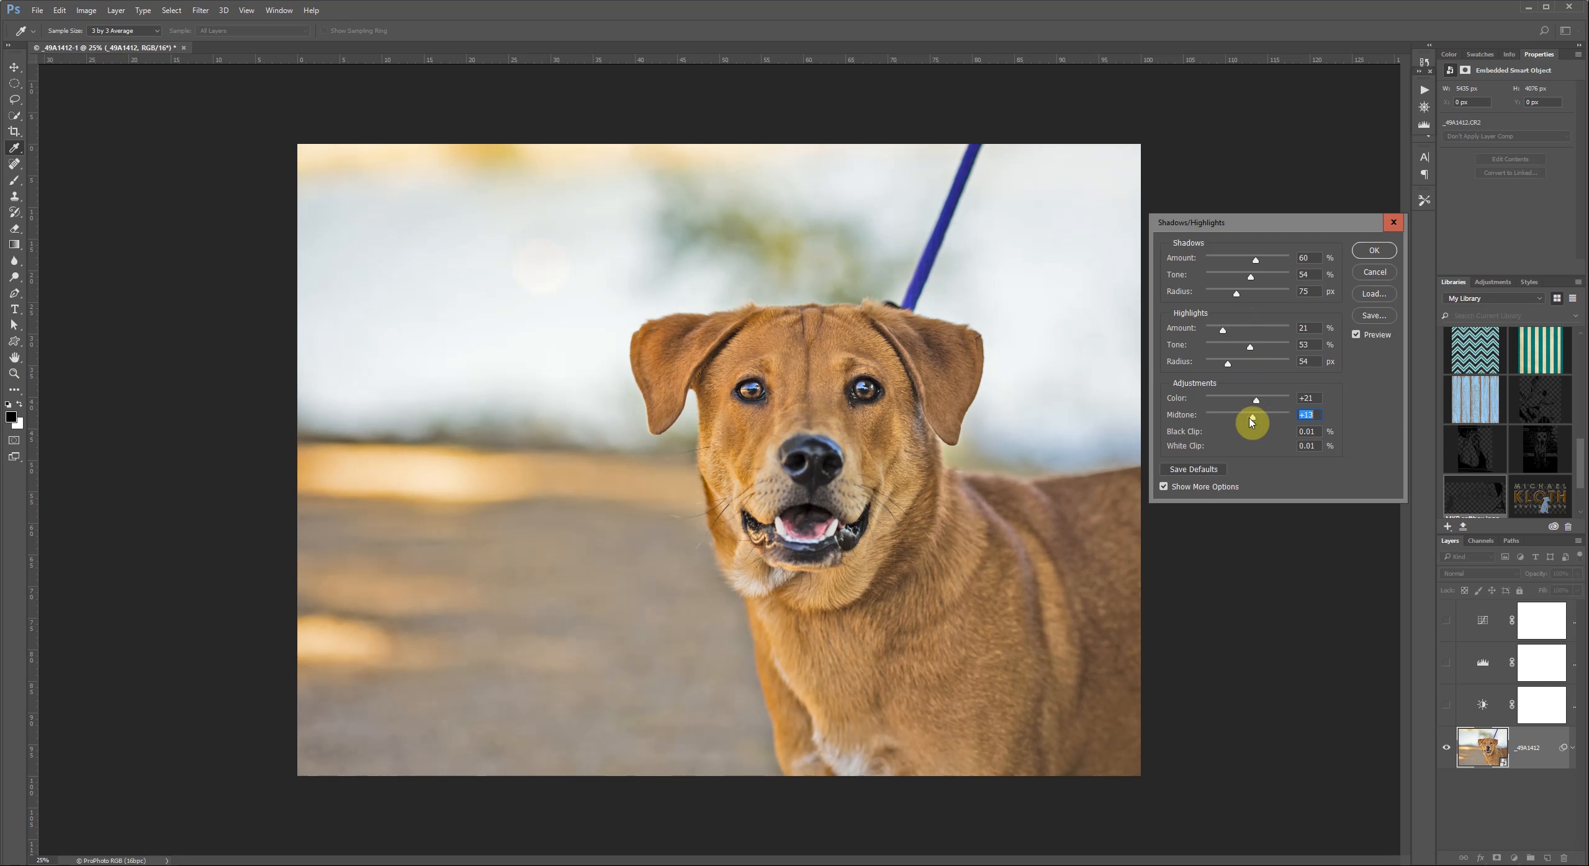
click(1371, 251)
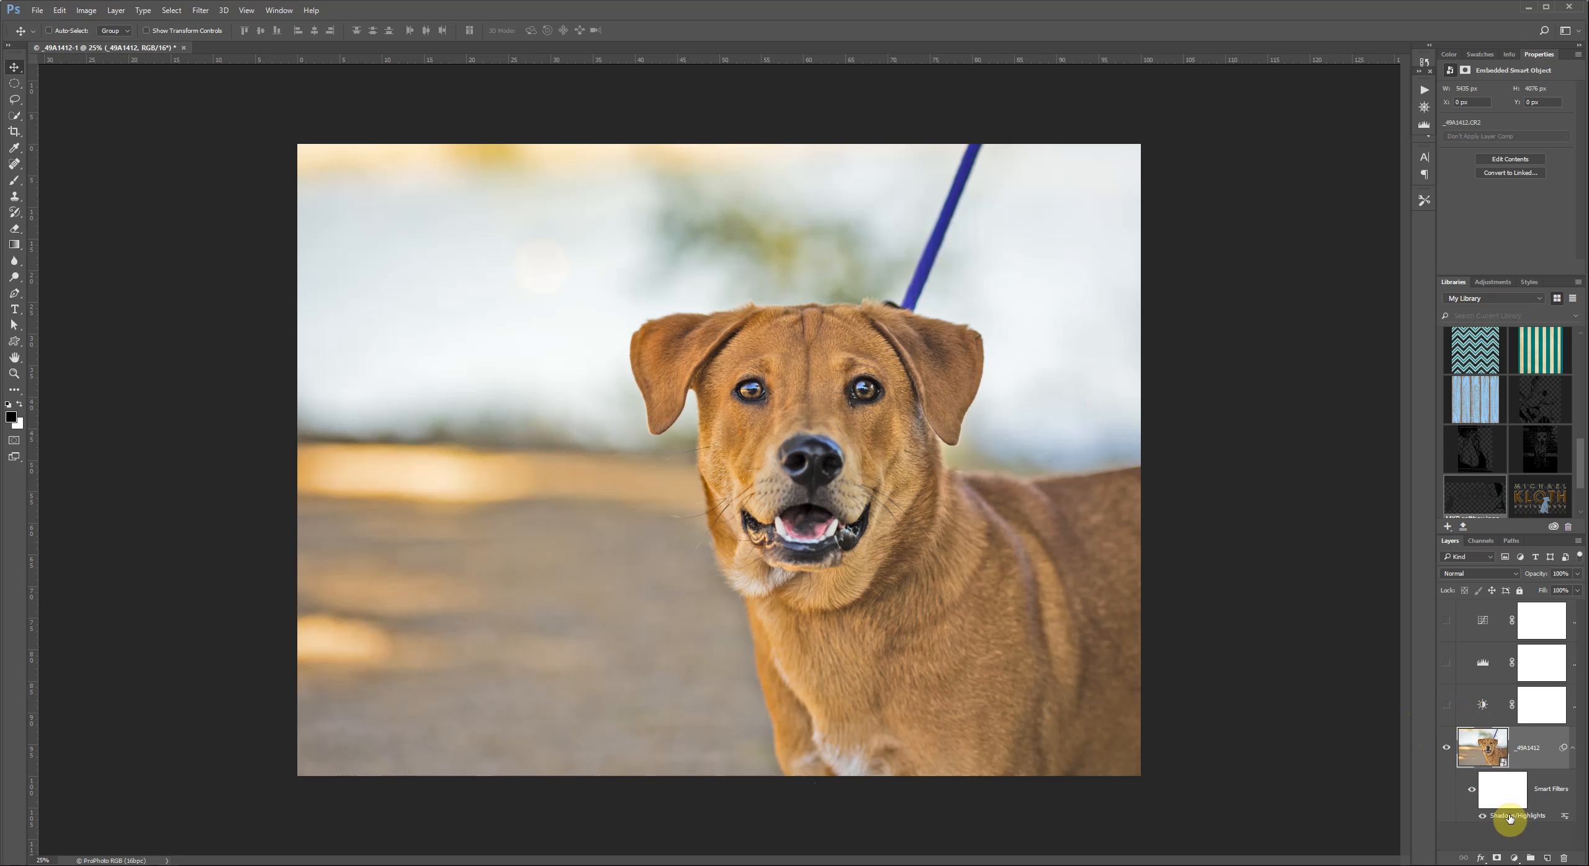
mouse_move(1509, 816)
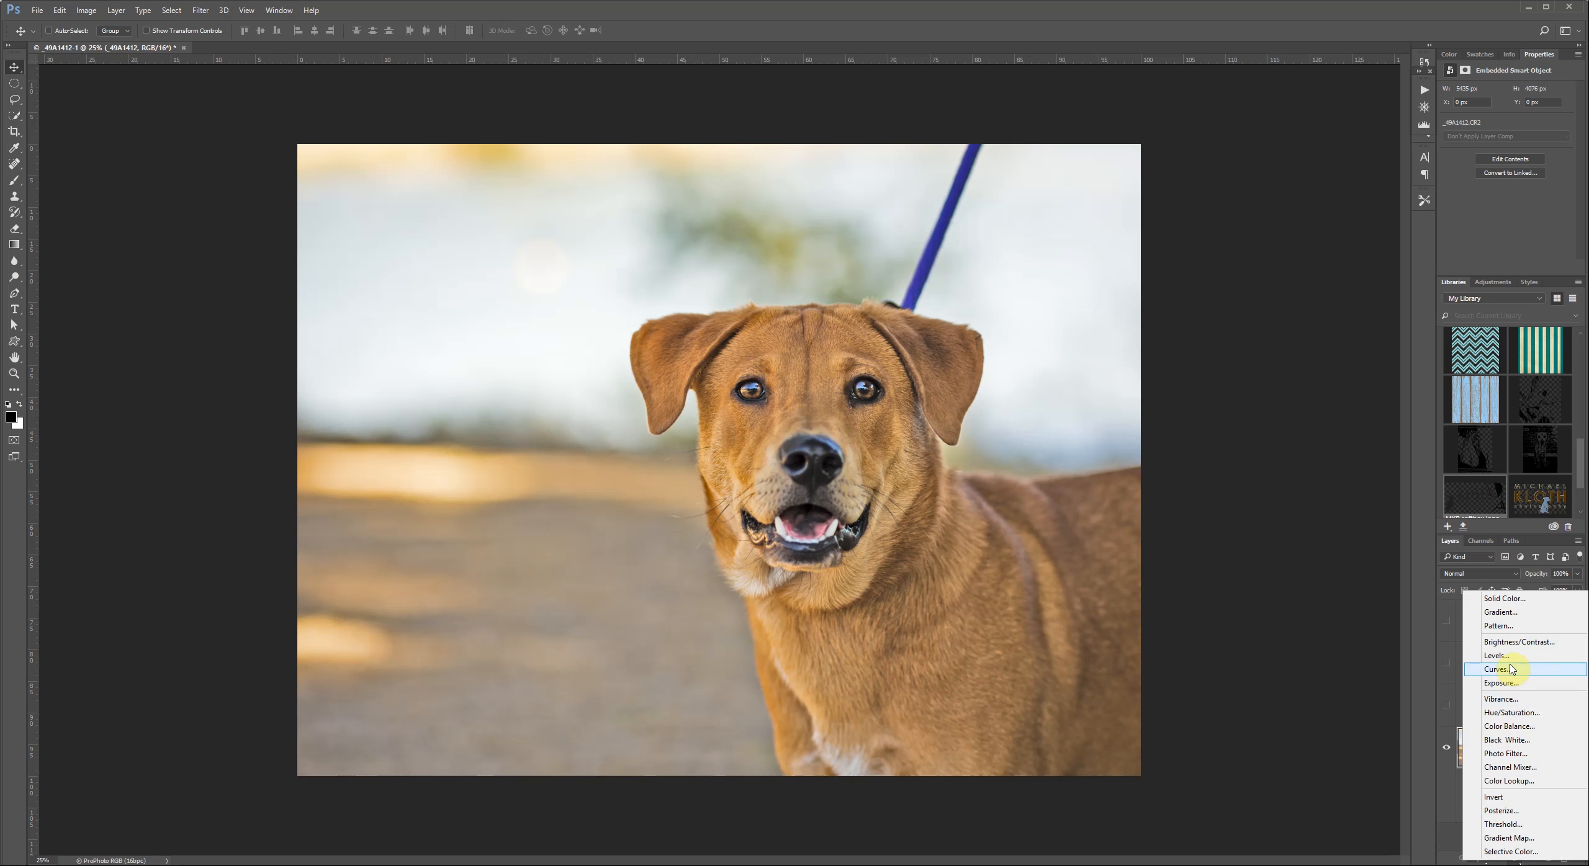
Add a Curves adjustment layer above the dog photo and bend its tone curve into an S for contrast.
click(1496, 669)
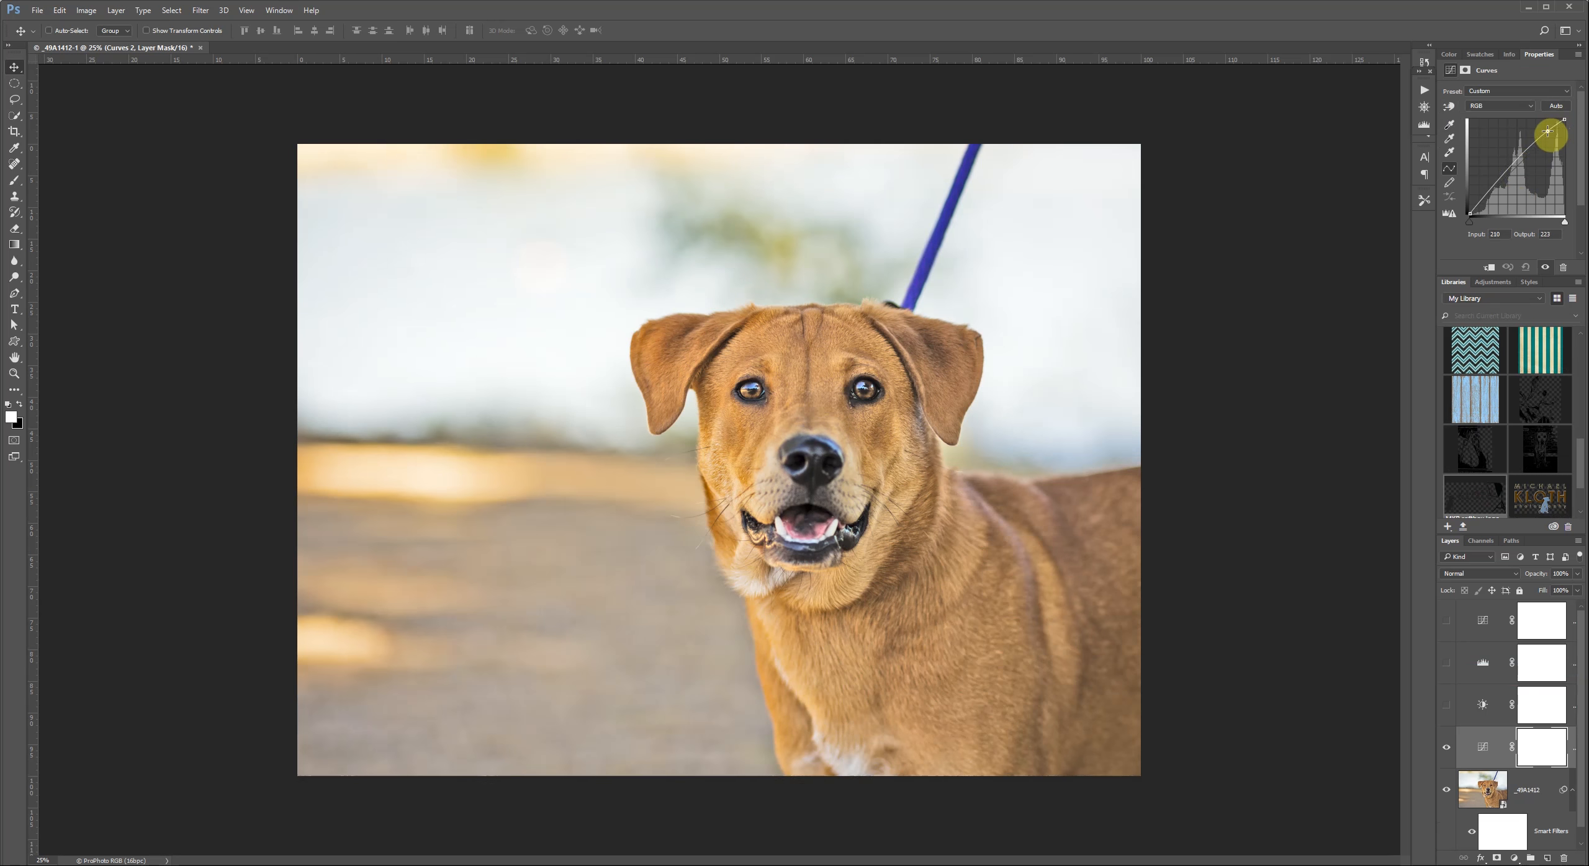
drag(1549, 134, 1499, 185)
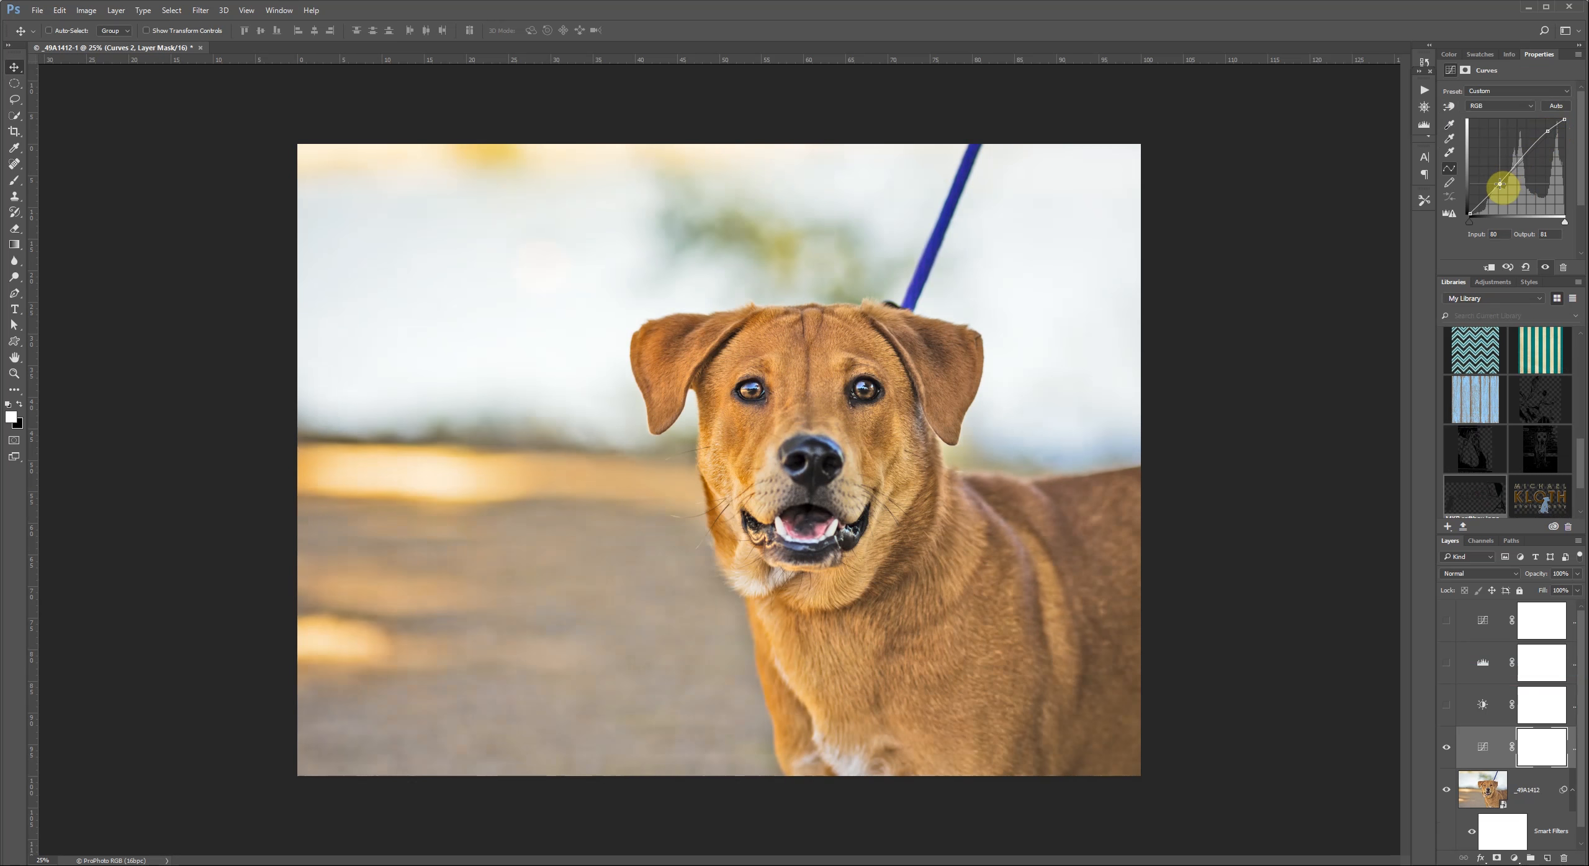
drag(1500, 184, 1498, 180)
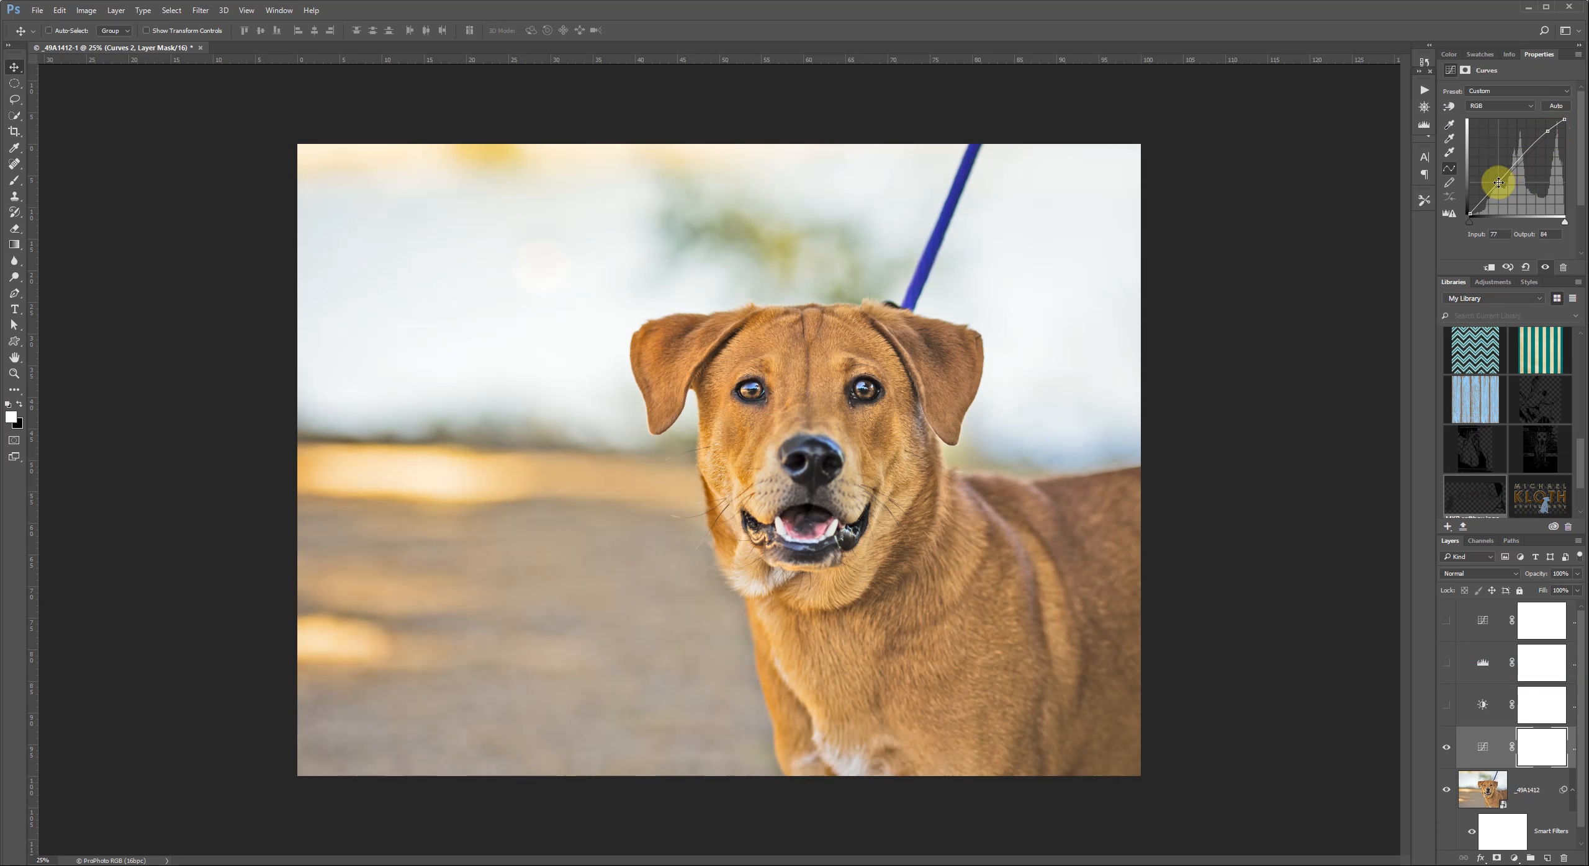
mouse_move(869, 367)
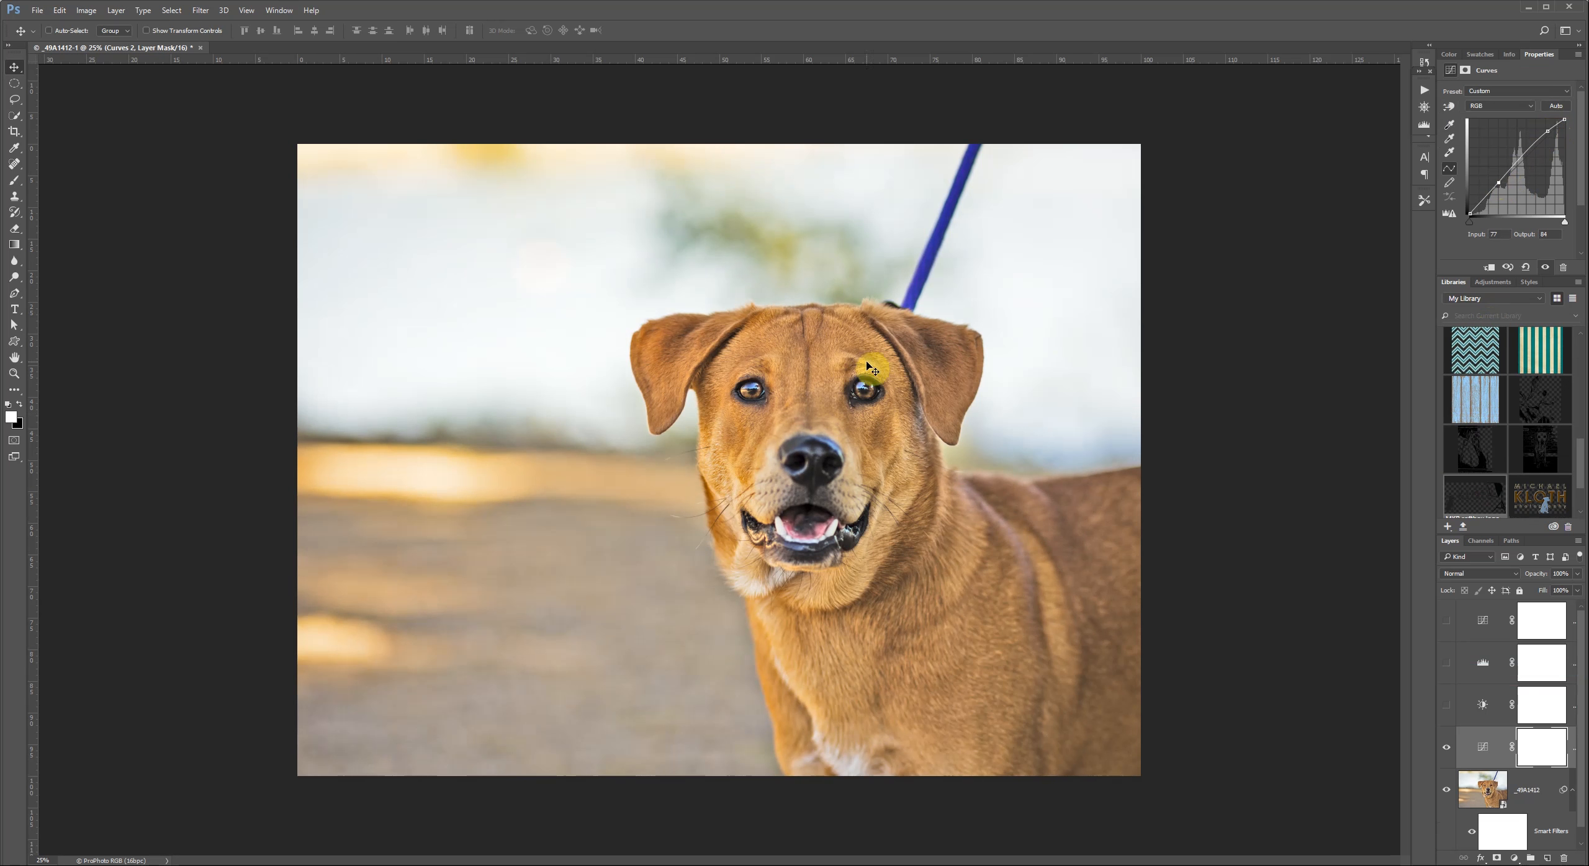
mouse_move(334, 560)
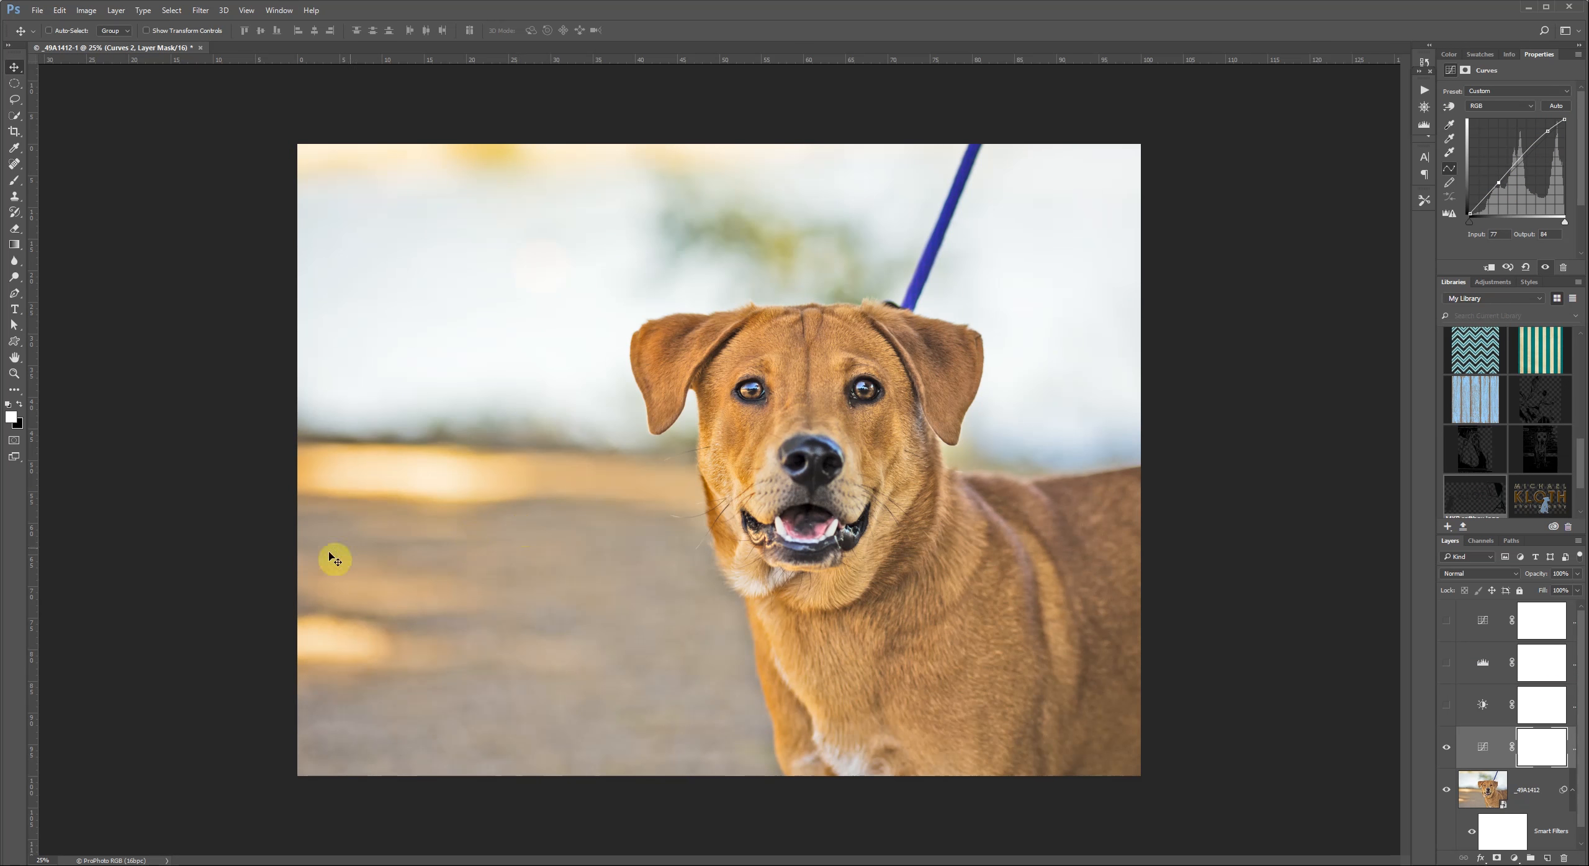